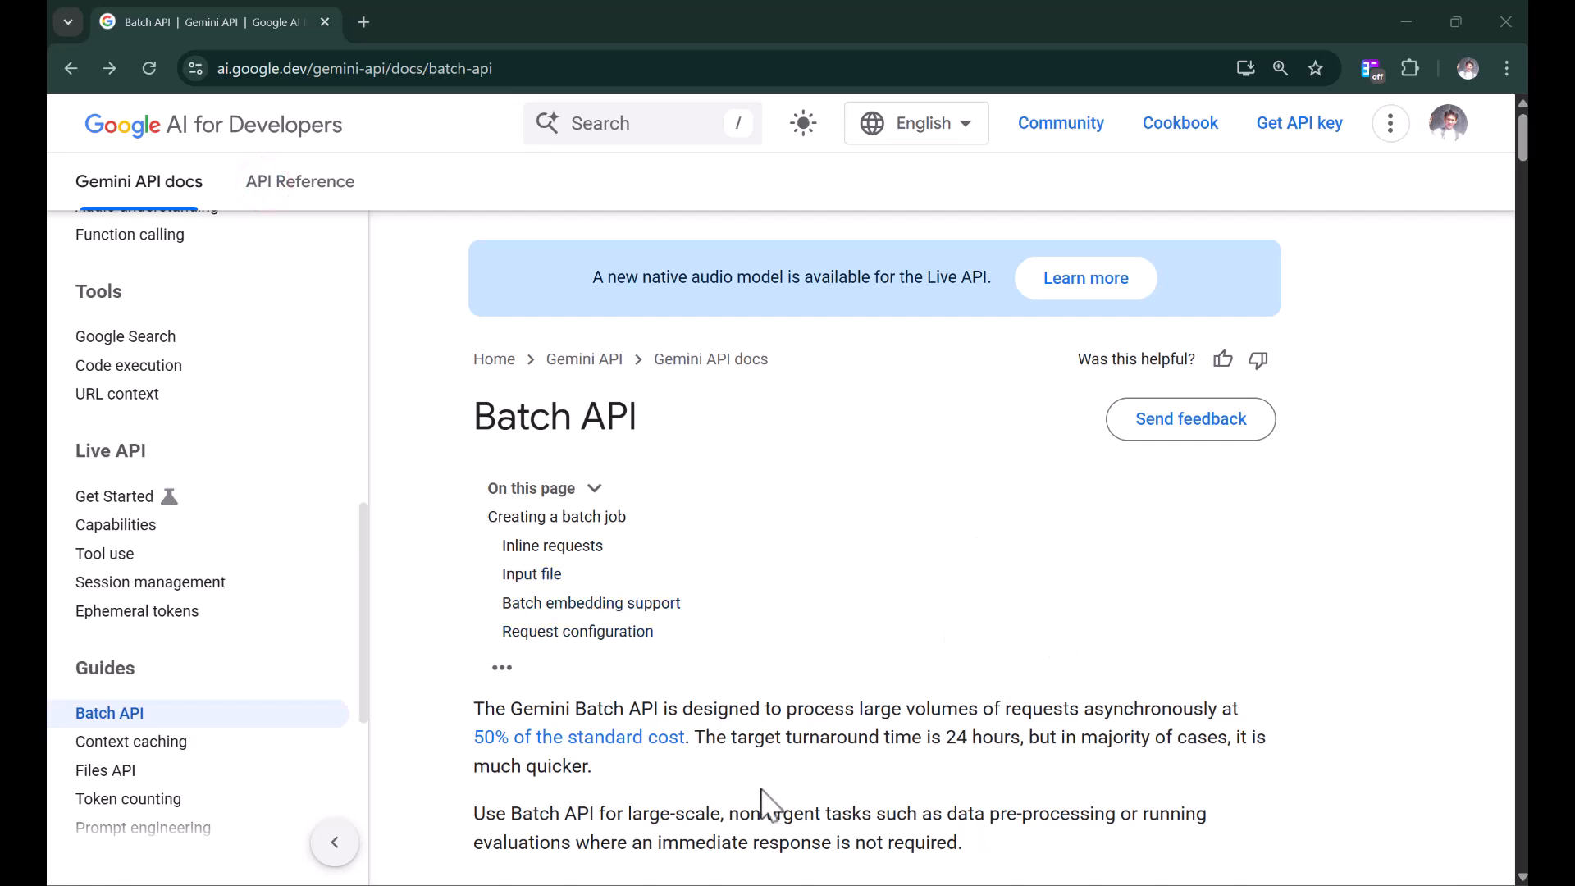
pyautogui.moveTo(1249, 664)
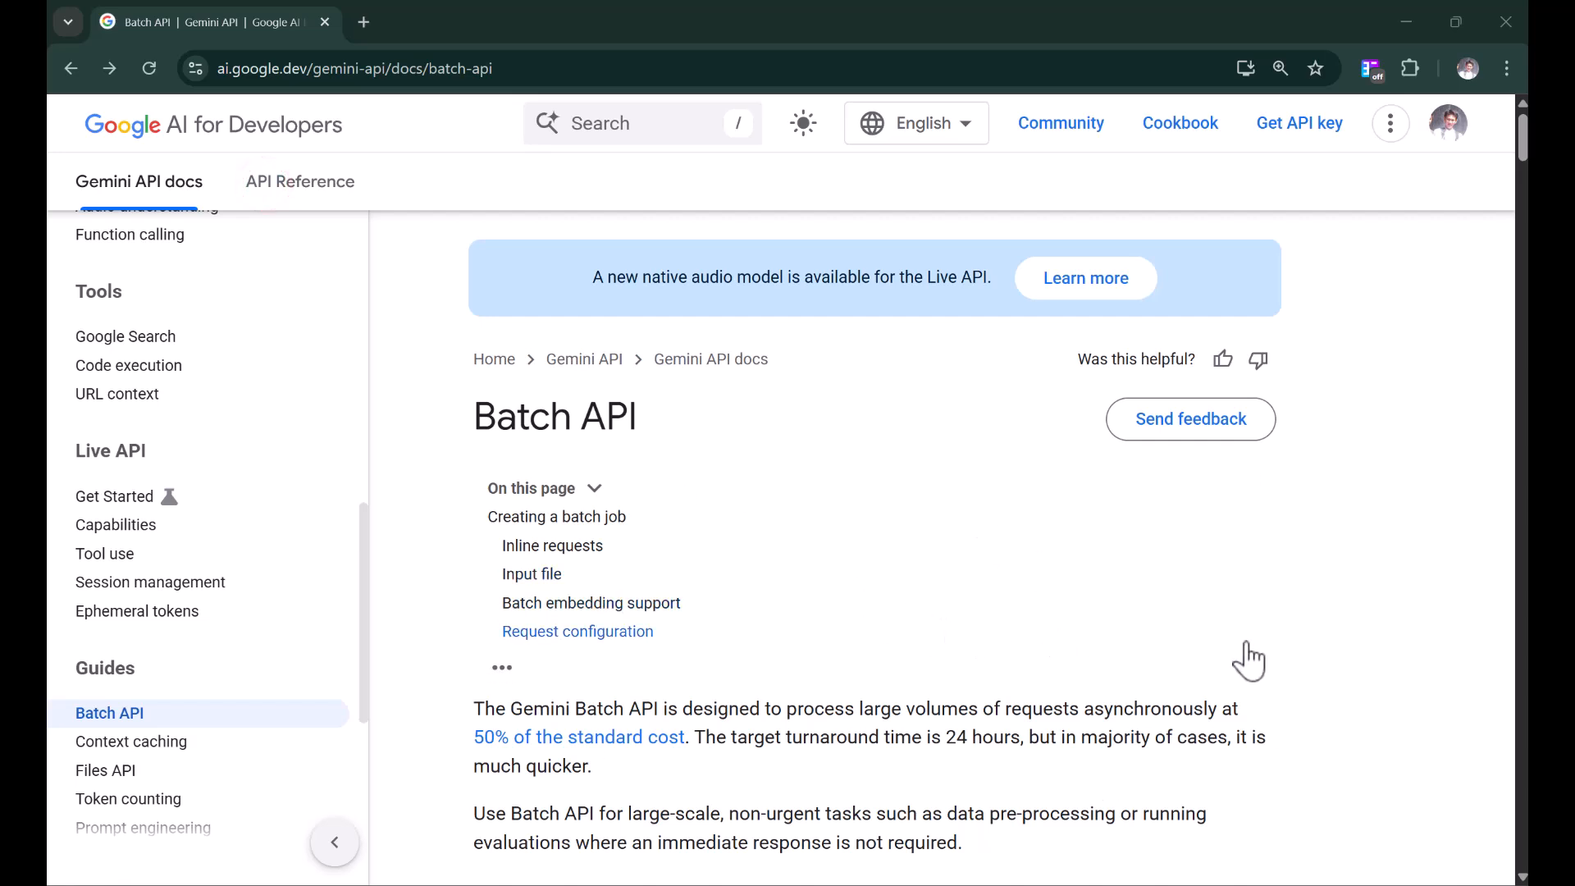
pyautogui.moveTo(486, 758)
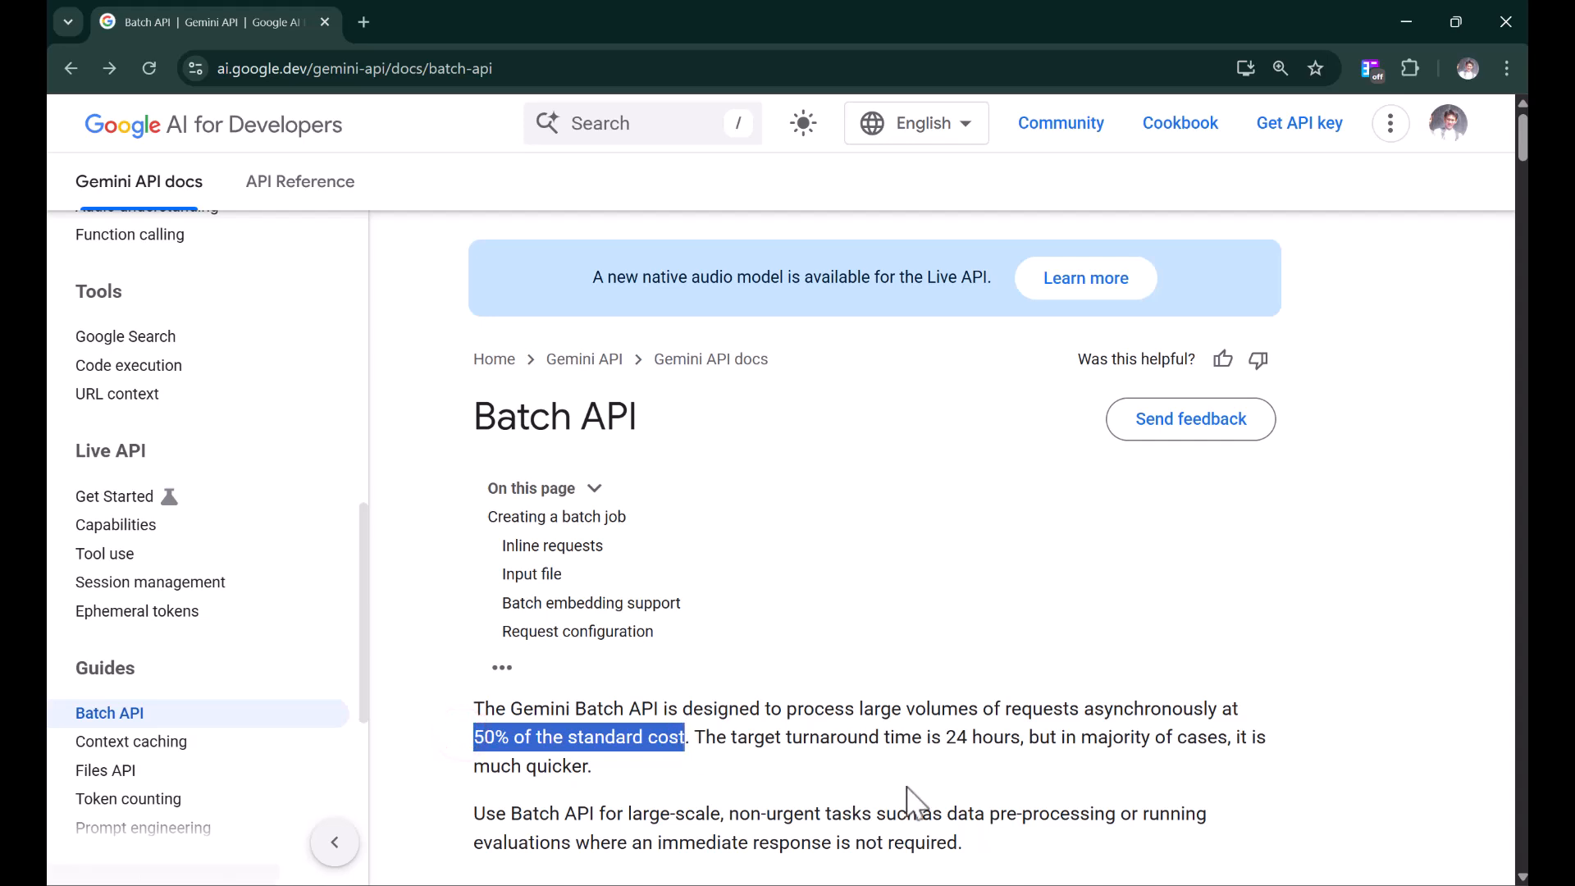
# Step: Follow the '50% of the standard cost' link to the Gemini 2.5 Pro pricing section
pyautogui.moveTo(786, 736); pyautogui.dragTo(968, 736)
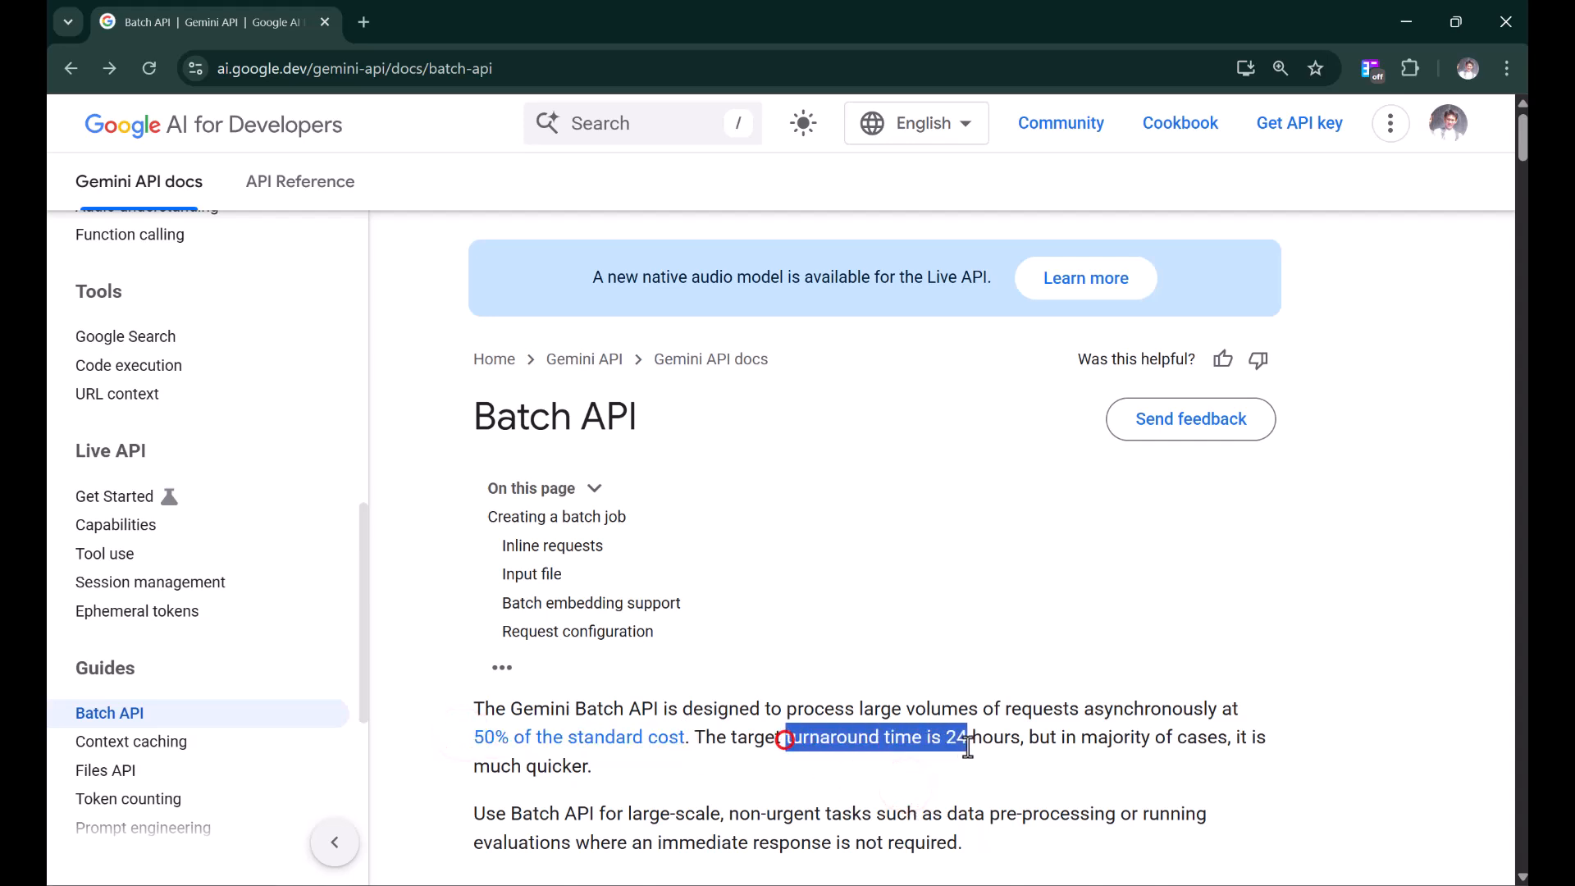
pyautogui.click(1033, 778)
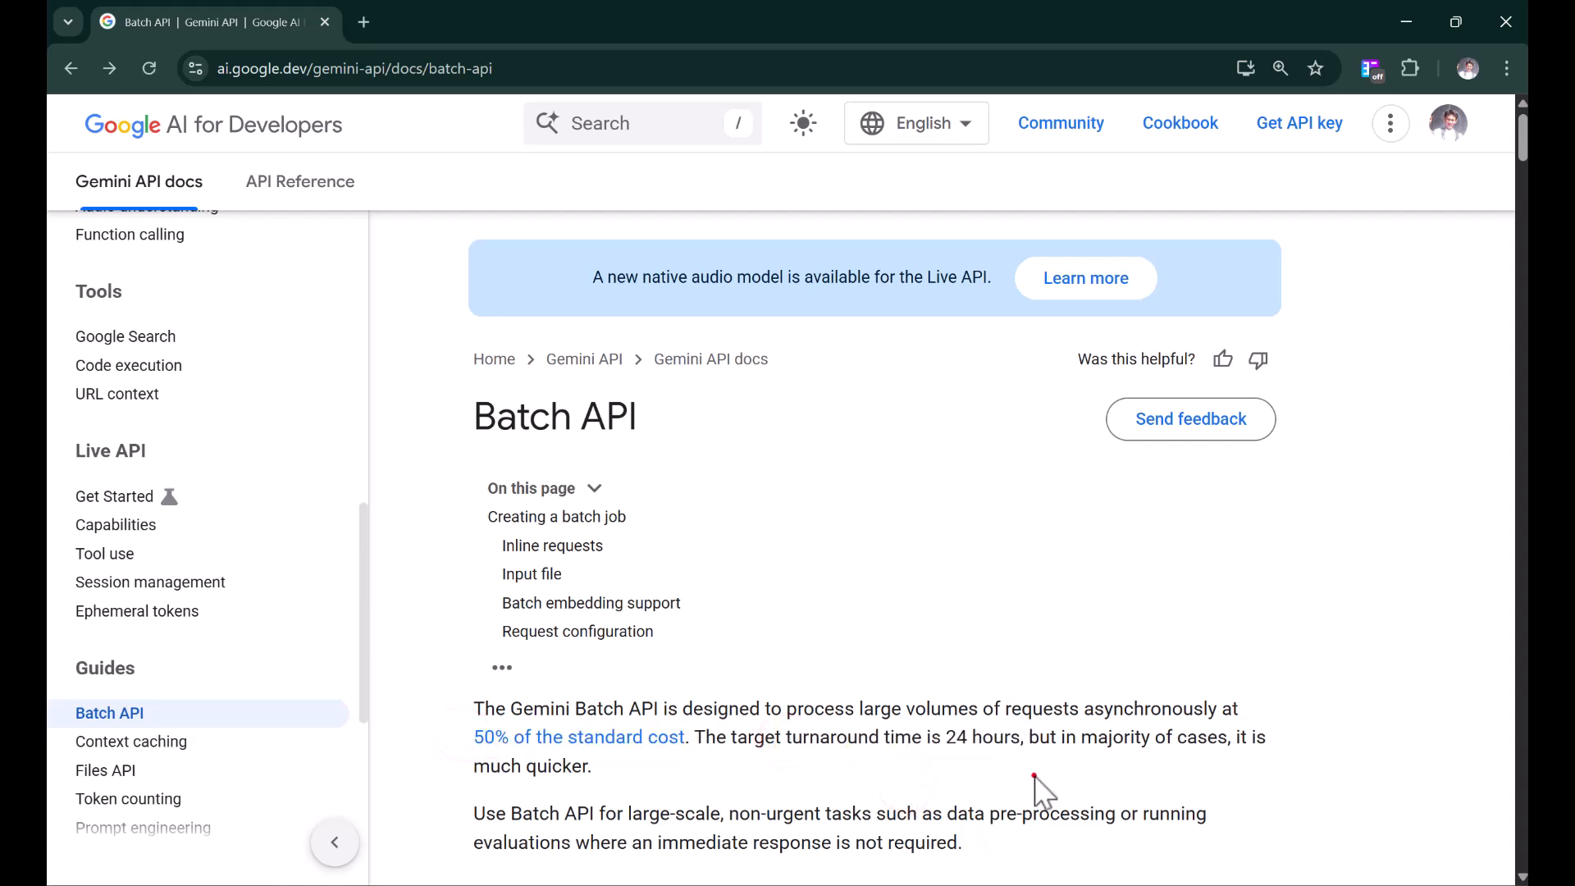
pyautogui.moveTo(591, 758)
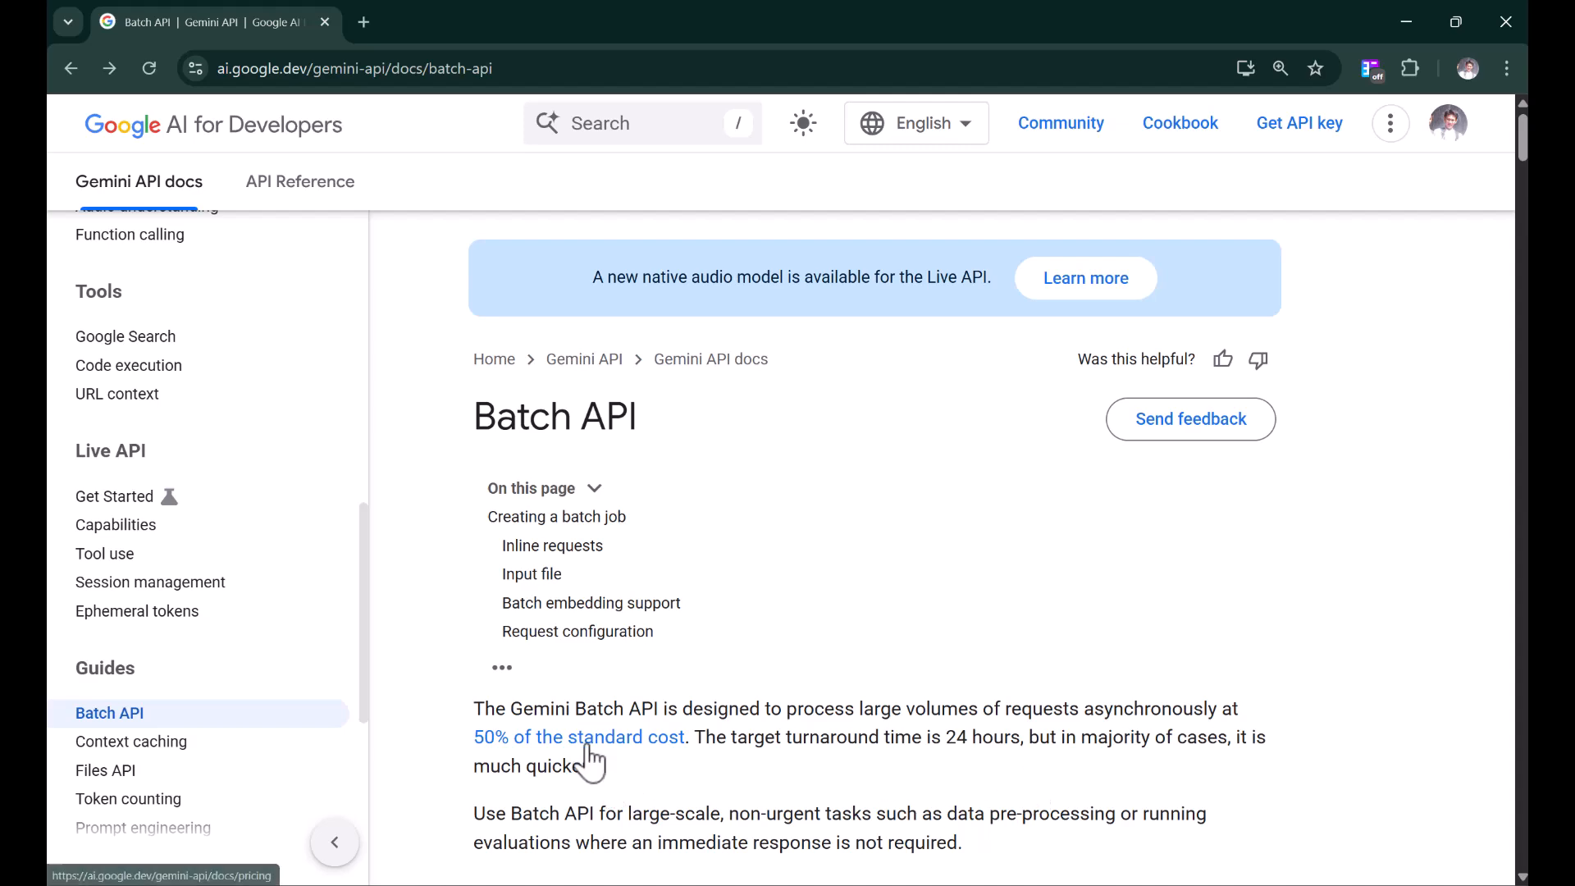
pyautogui.click(579, 737)
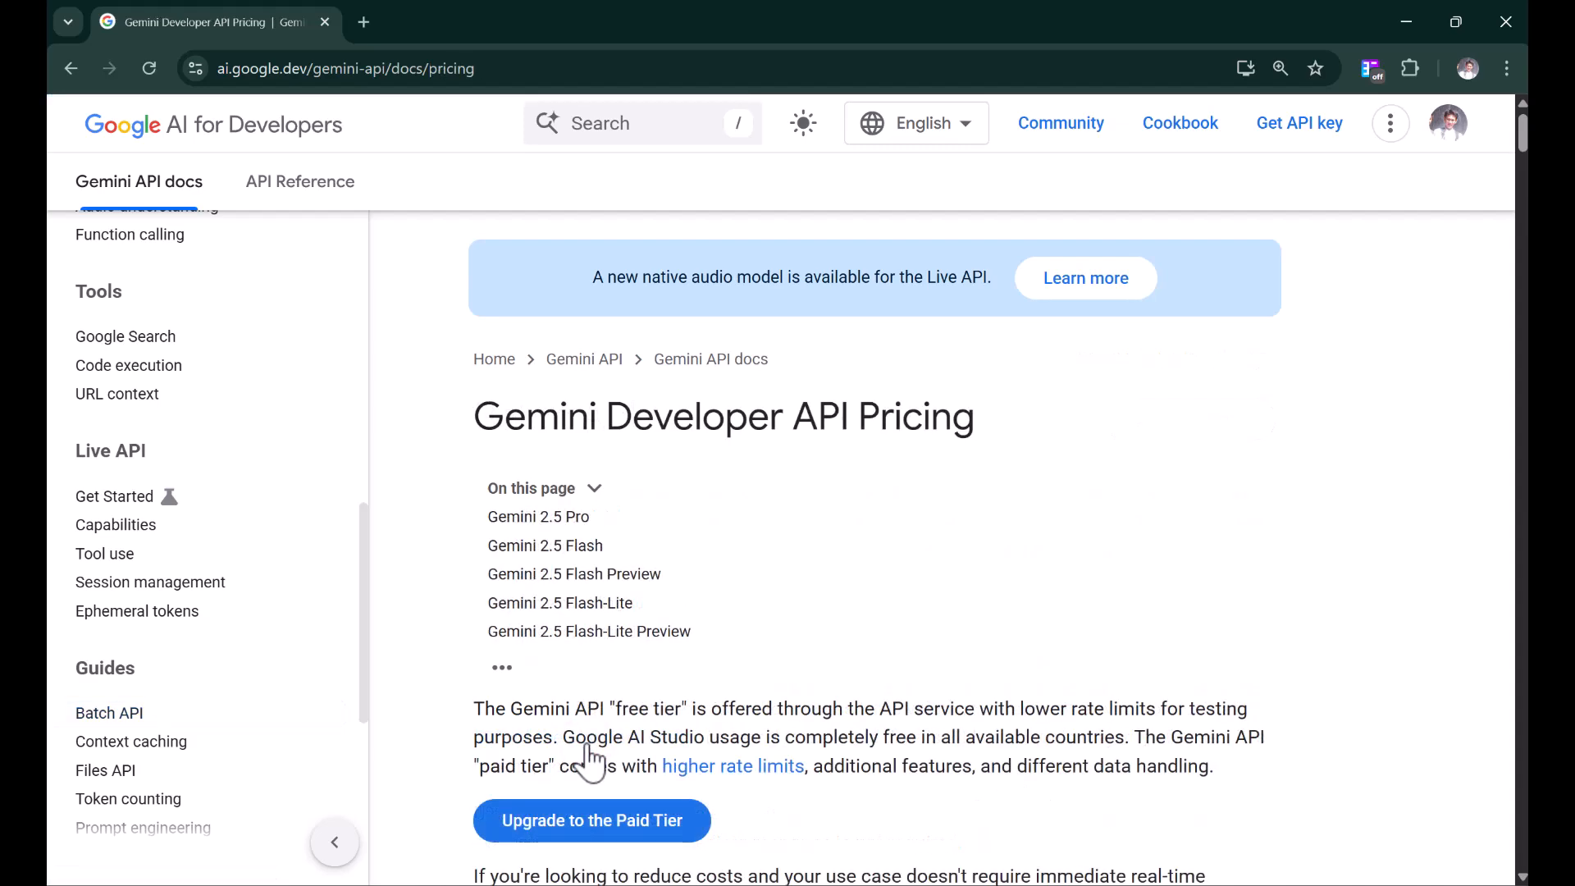
pyautogui.moveTo(1220, 505)
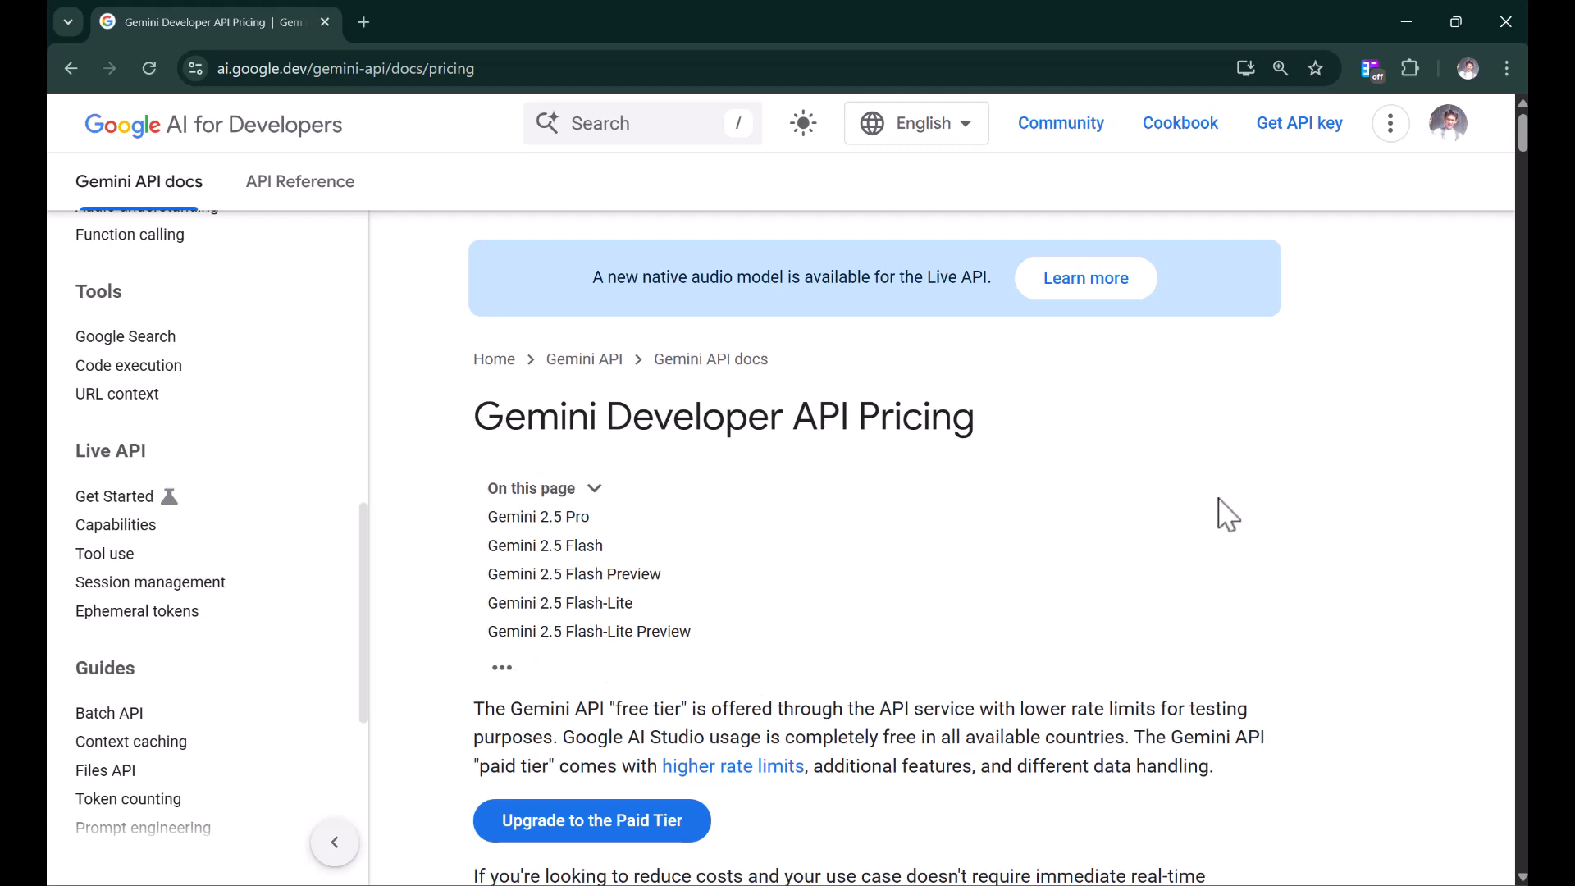
pyautogui.click(538, 517)
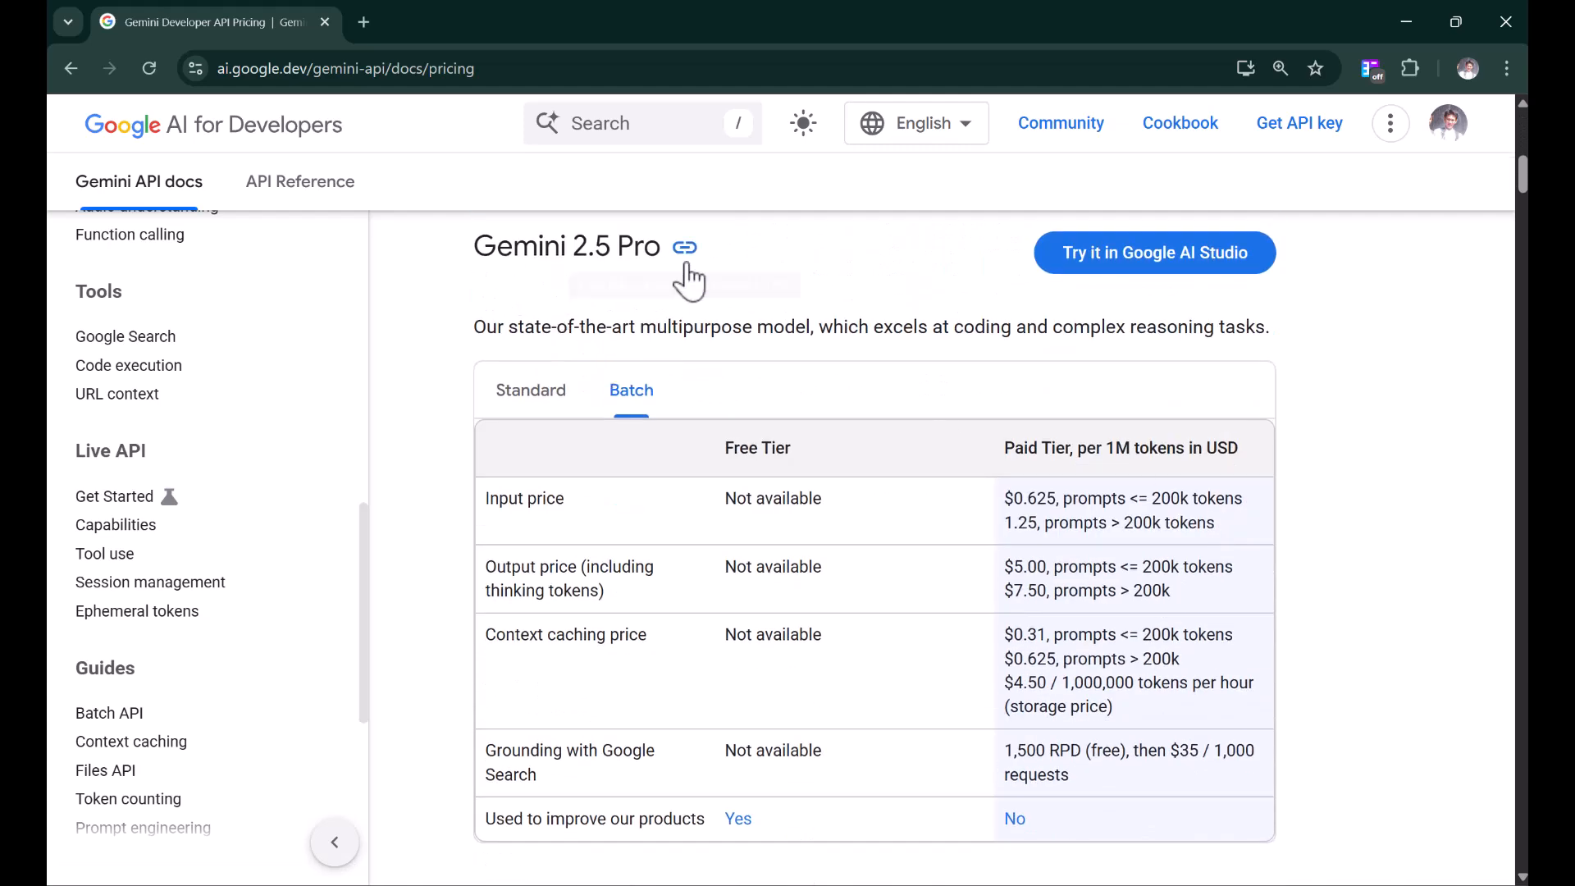
pyautogui.moveTo(998, 490); pyautogui.dragTo(1201, 693)
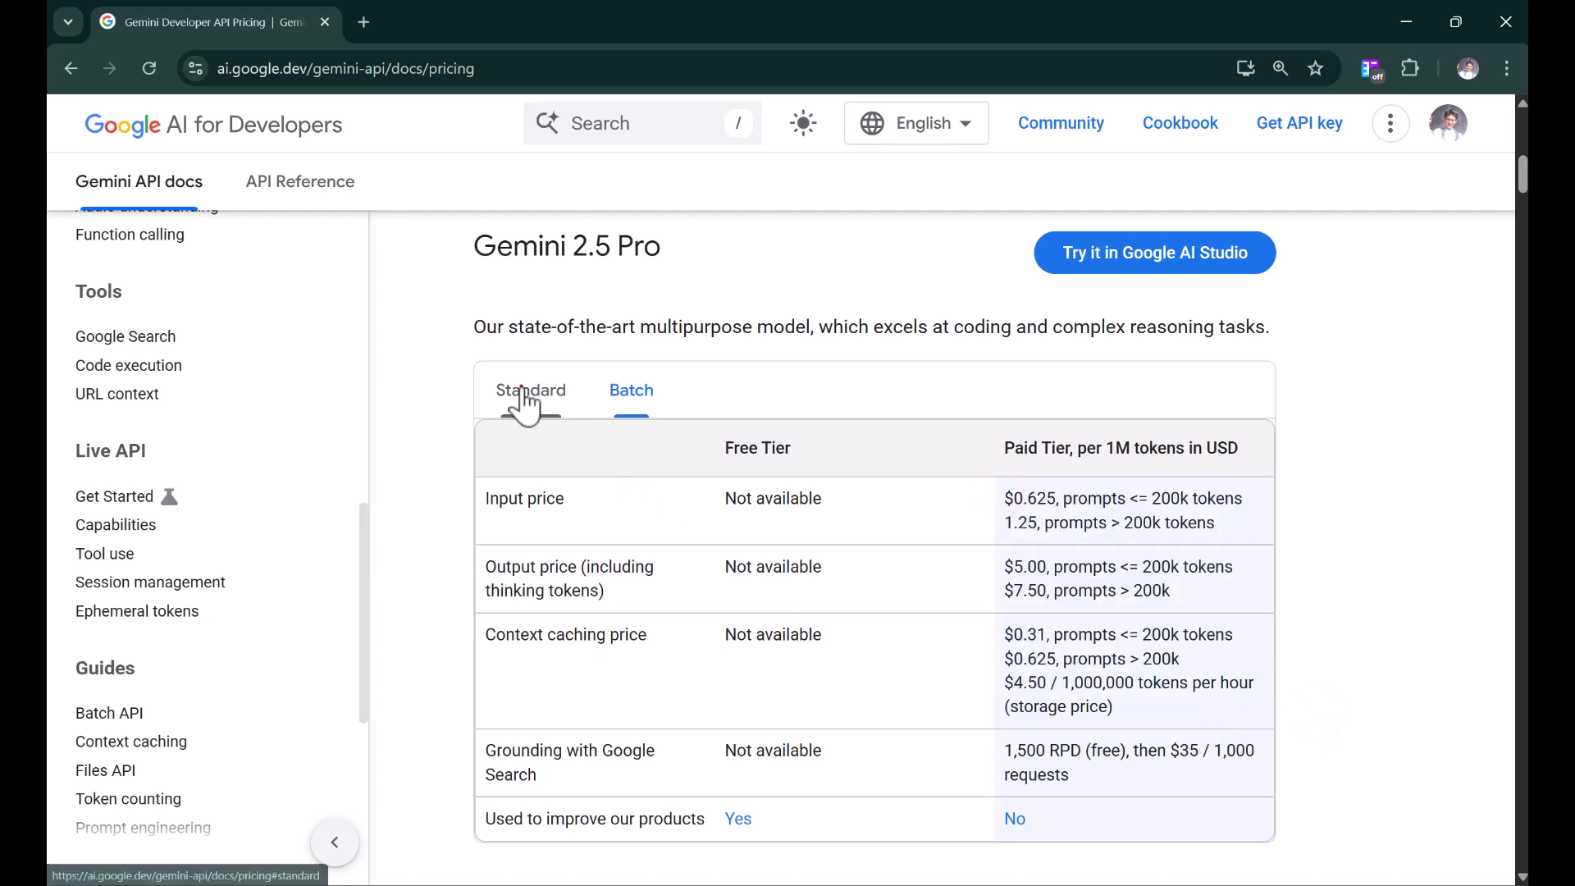
# Step: Compare the Gemini 2.5 Pro Standard and Batch price tabs
pyautogui.click(530, 390)
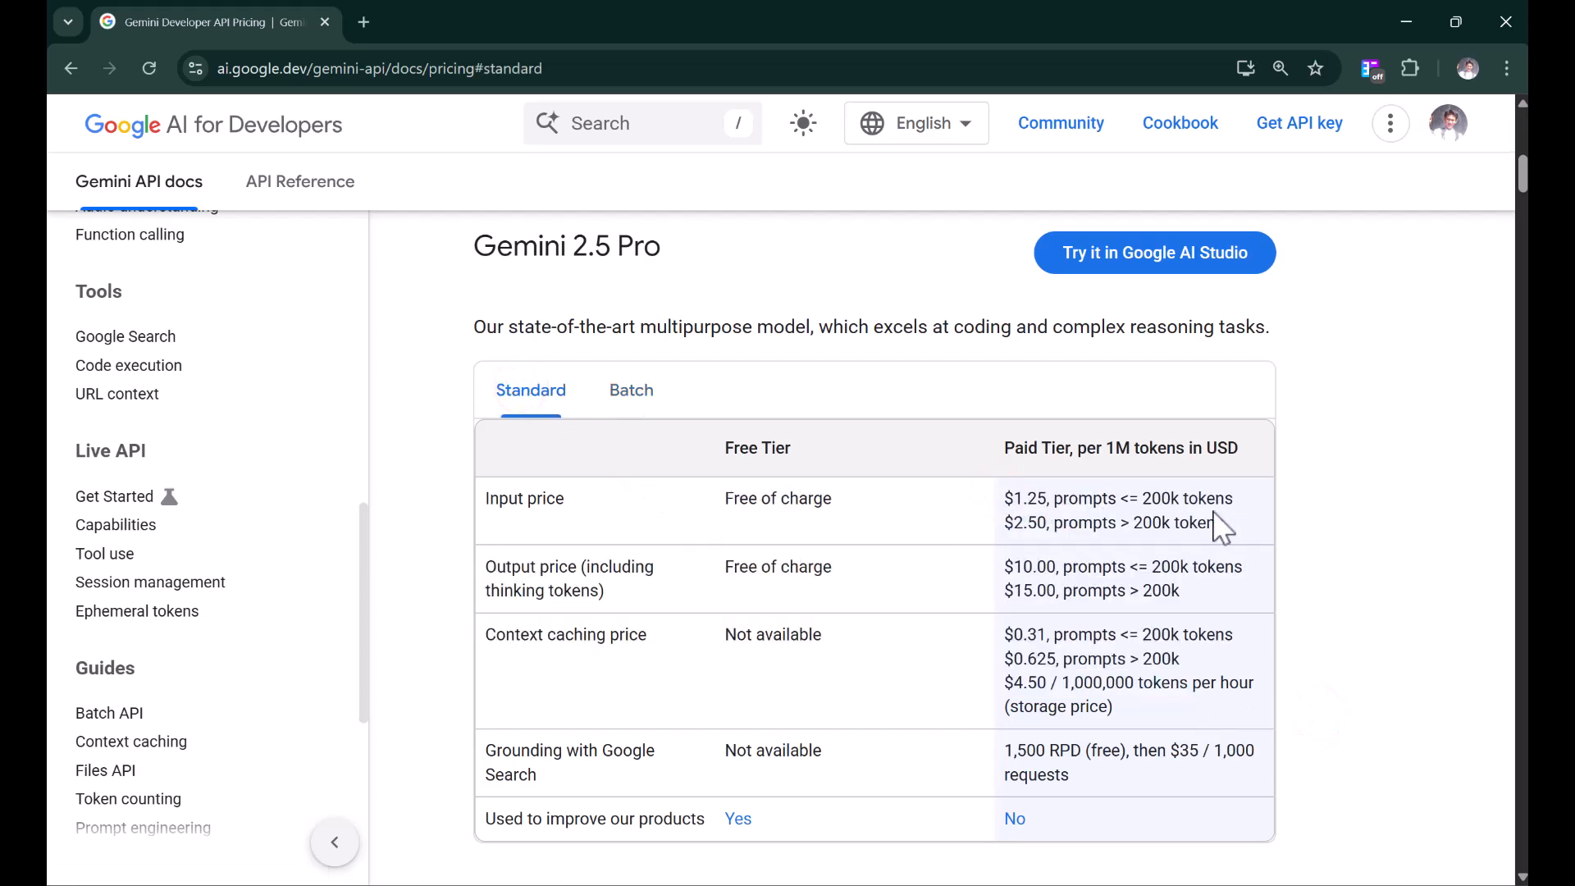
pyautogui.click(630, 391)
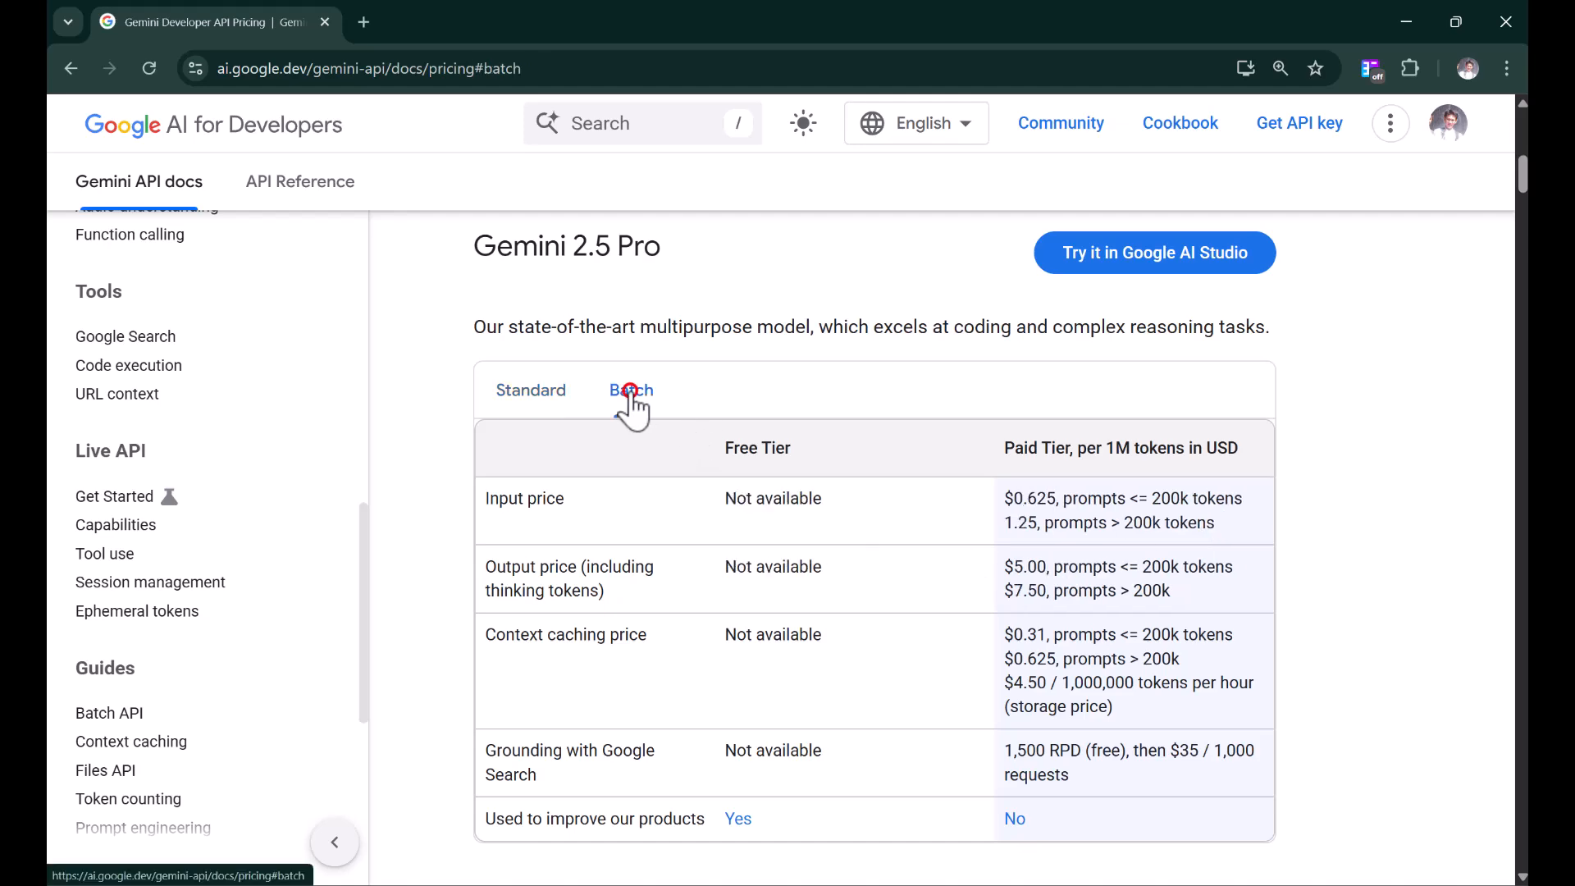
pyautogui.click(631, 390)
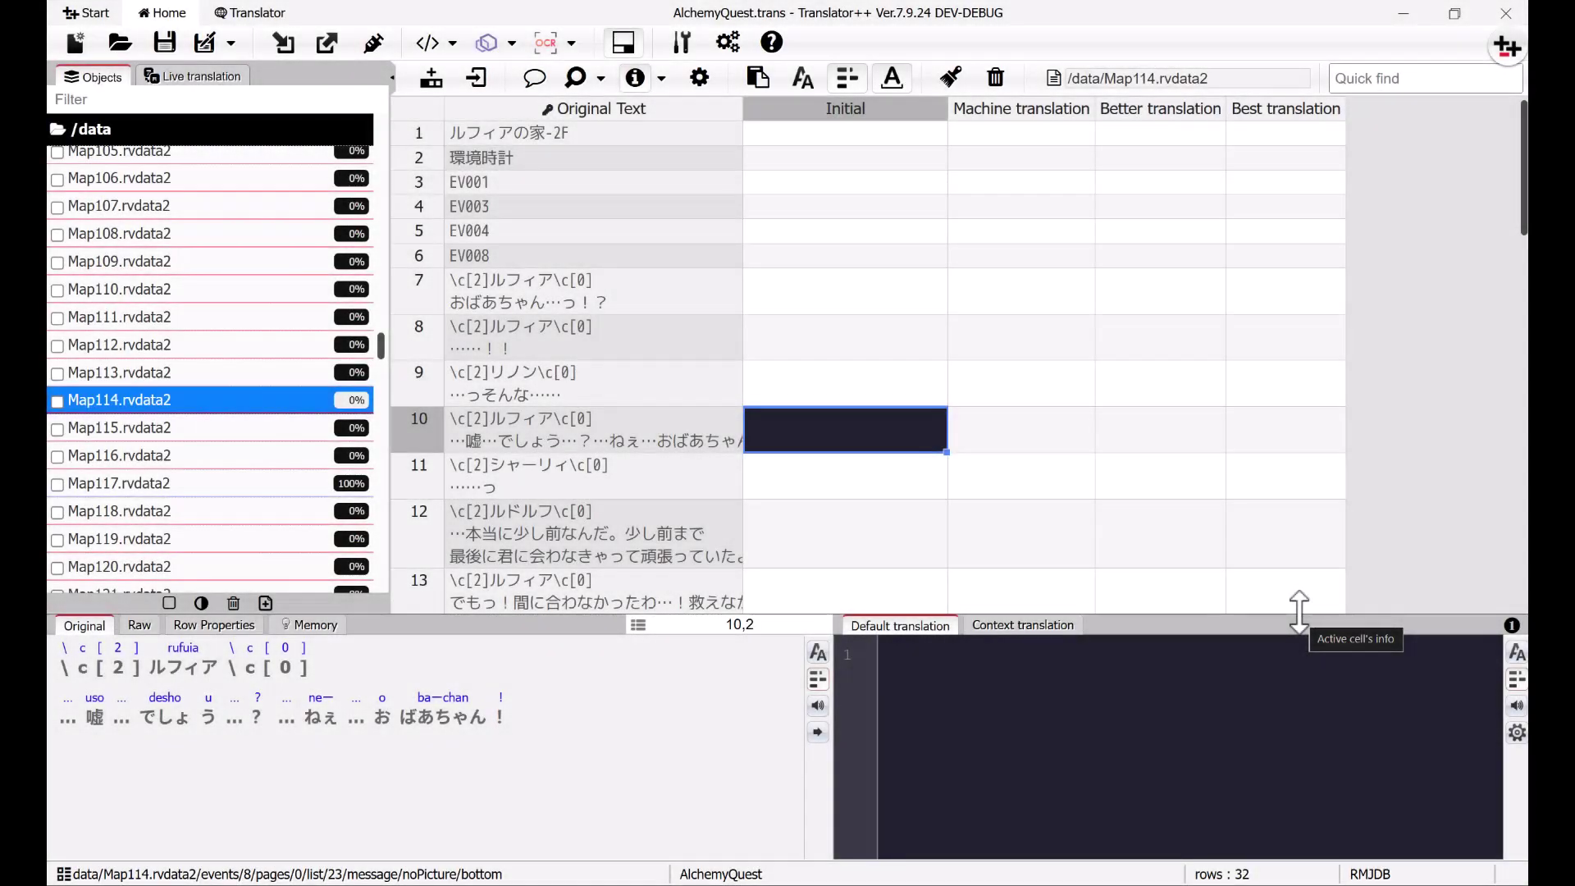
pyautogui.moveTo(945, 492)
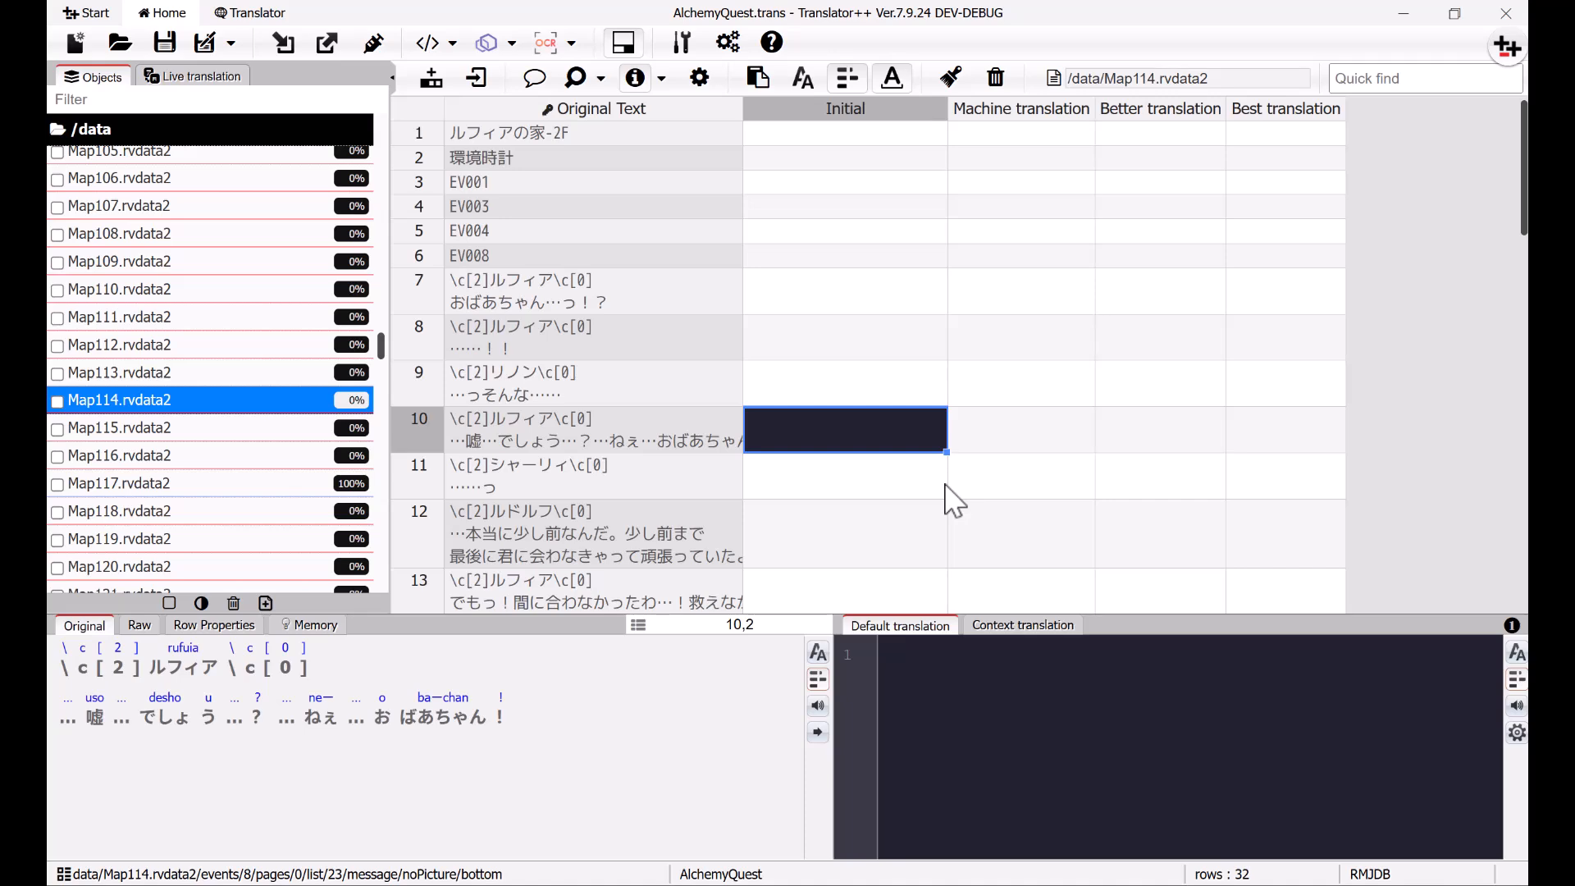
pyautogui.moveTo(732, 139)
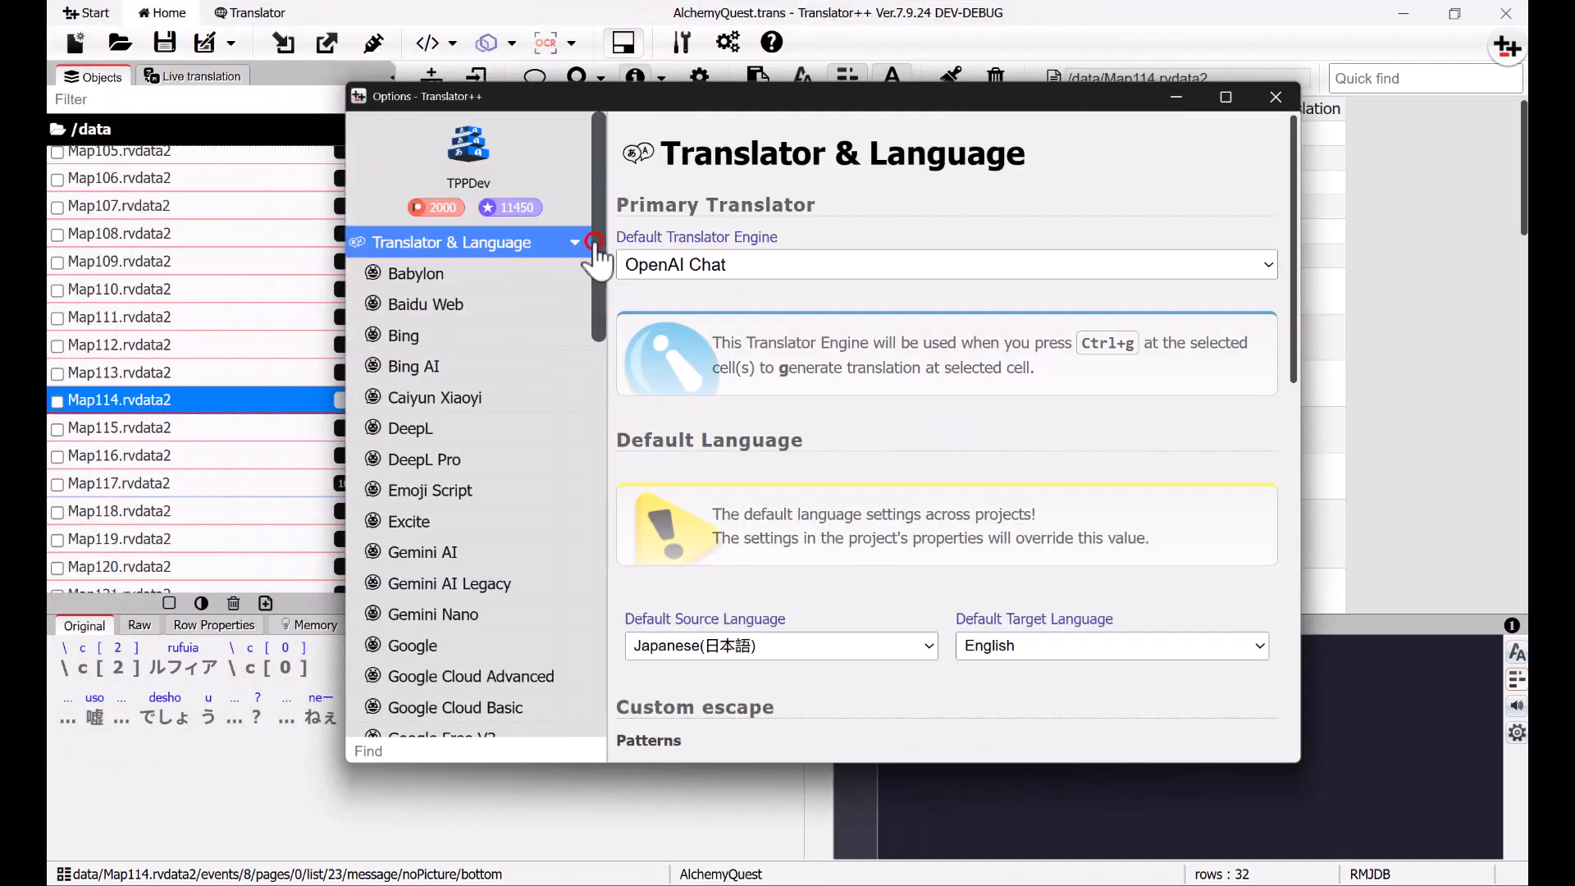
# Step: Find the OpenAI Chat engine via 'openai' in Options and load its RPG Maker preset
pyautogui.scroll(-3)
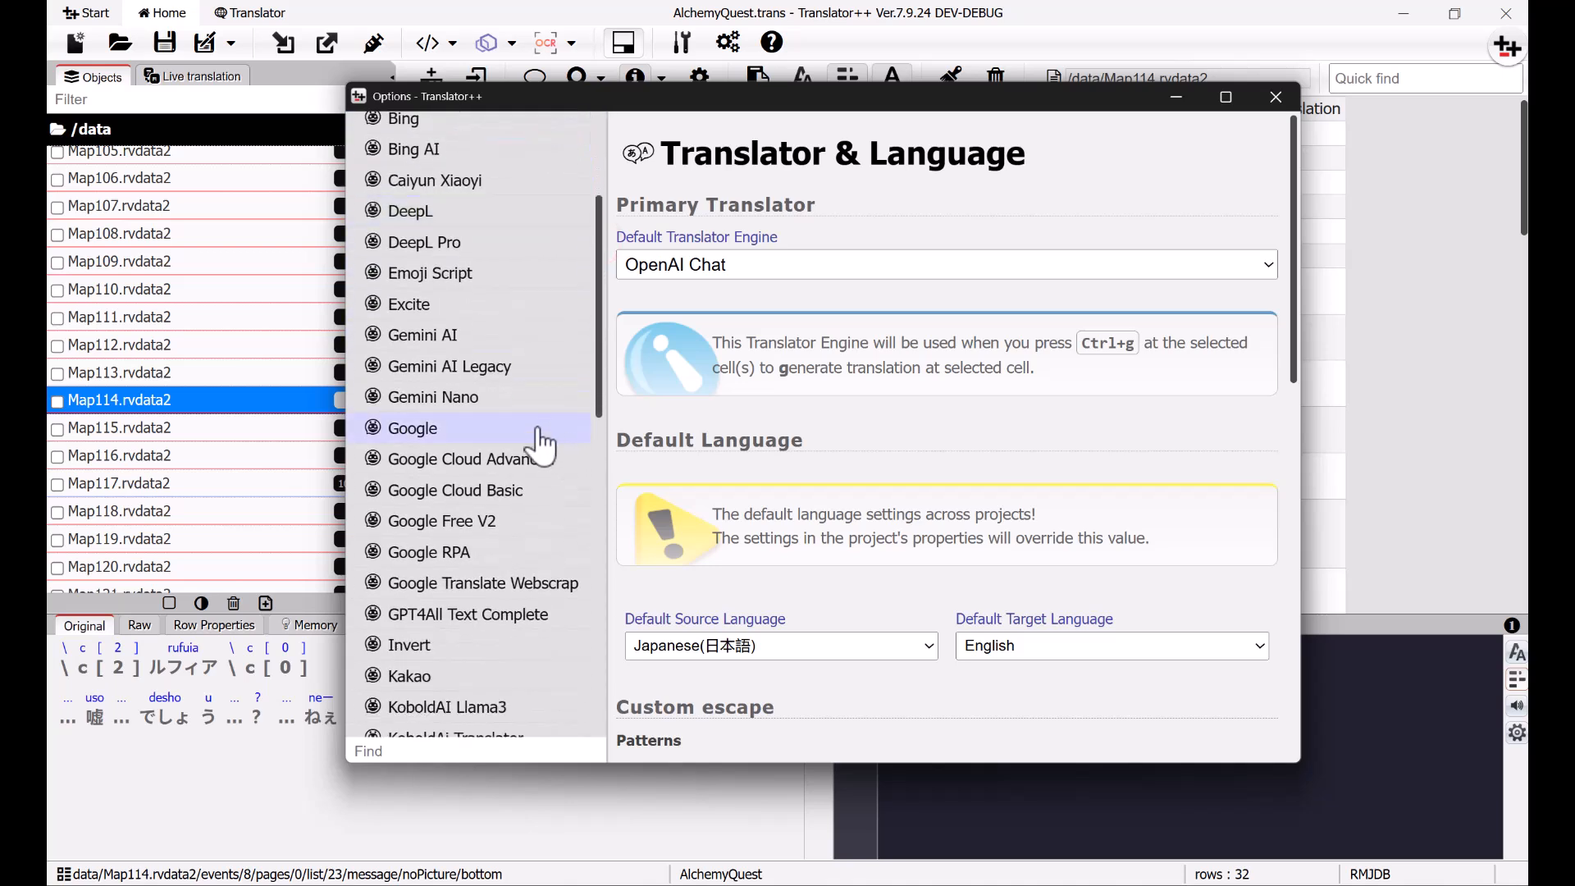
pyautogui.moveTo(489, 559)
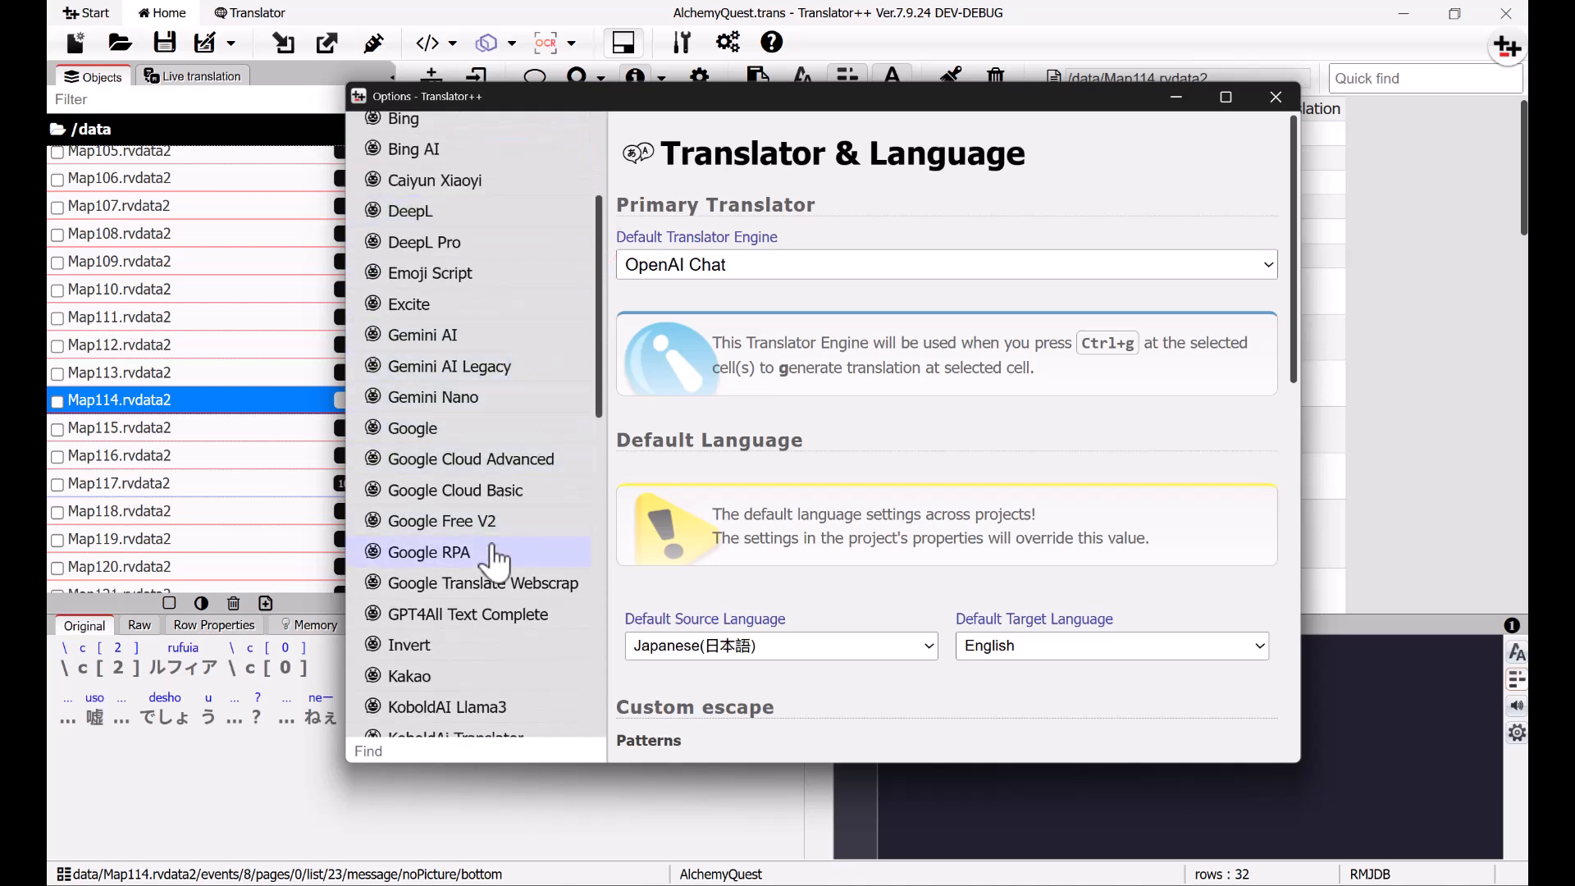
pyautogui.scroll(-3)
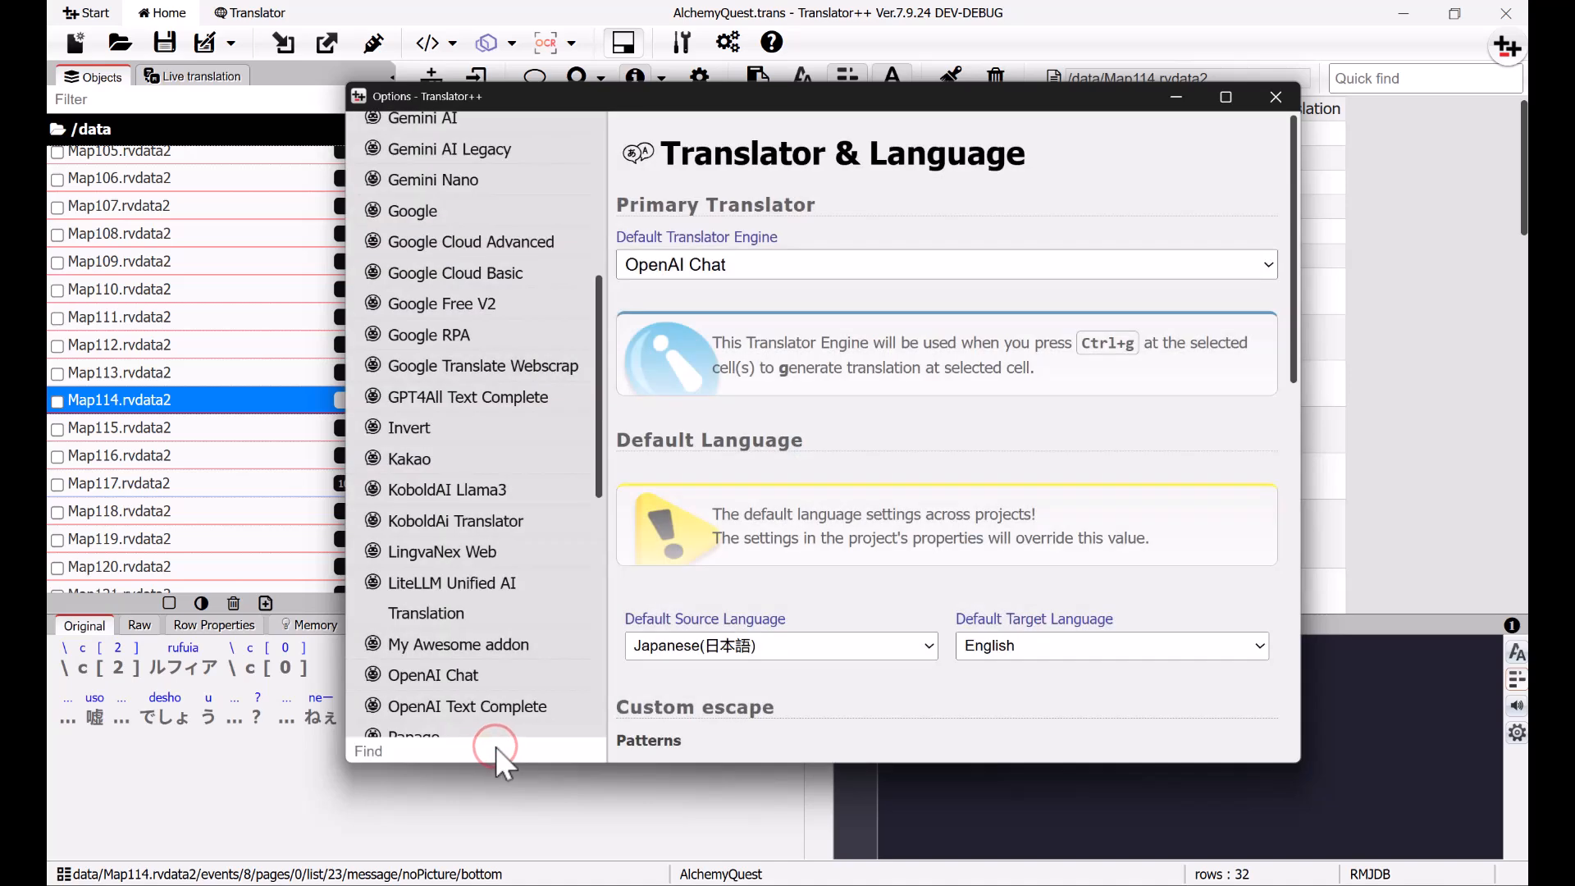
pyautogui.write('openai')
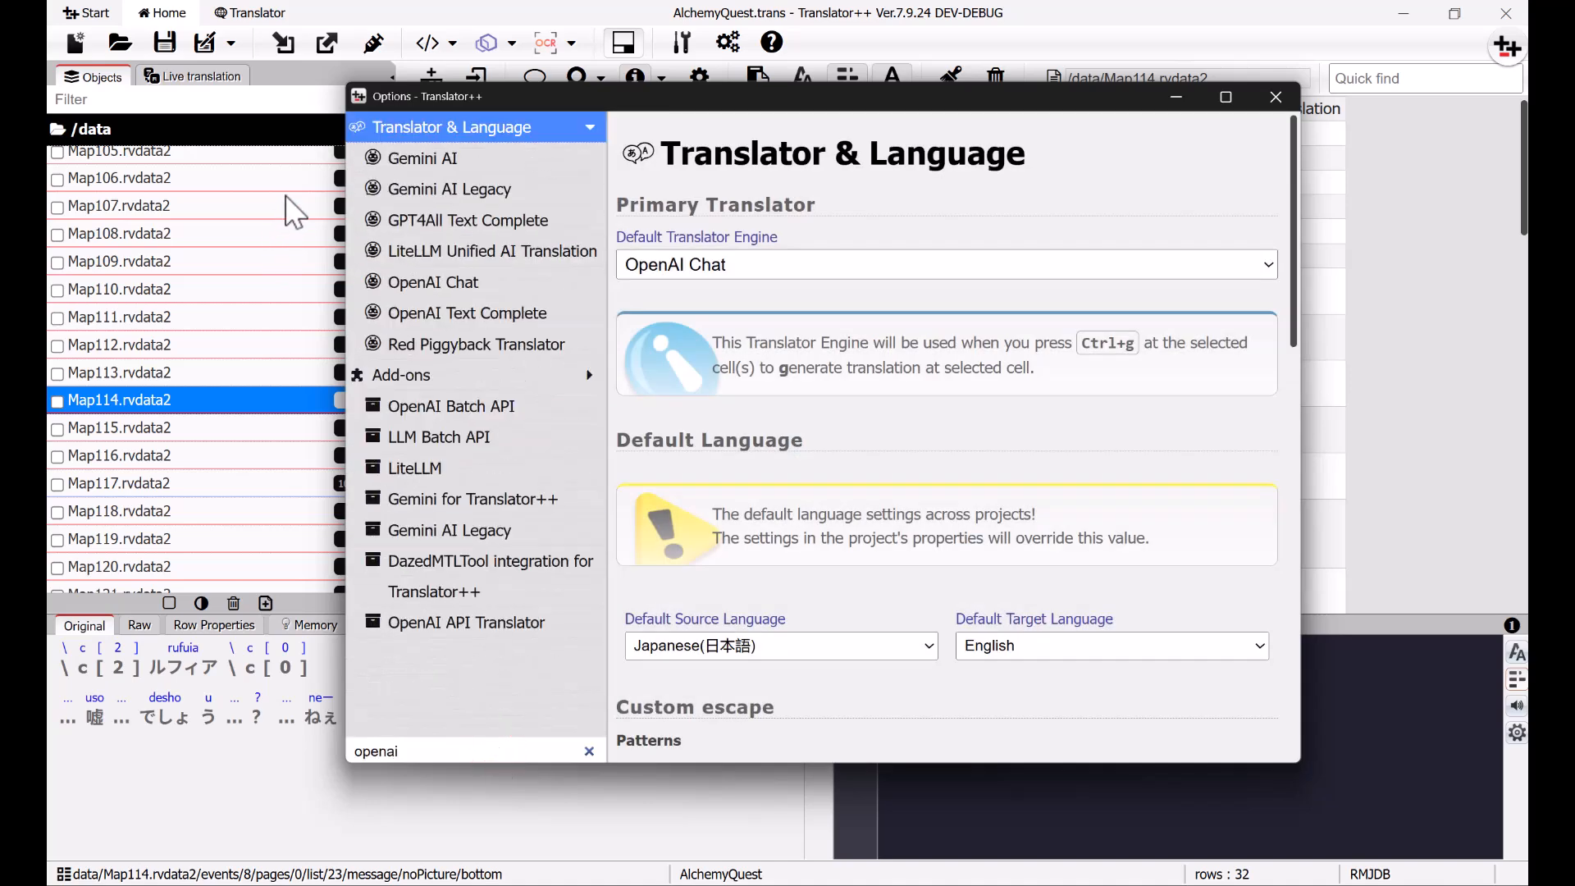
pyautogui.click(434, 282)
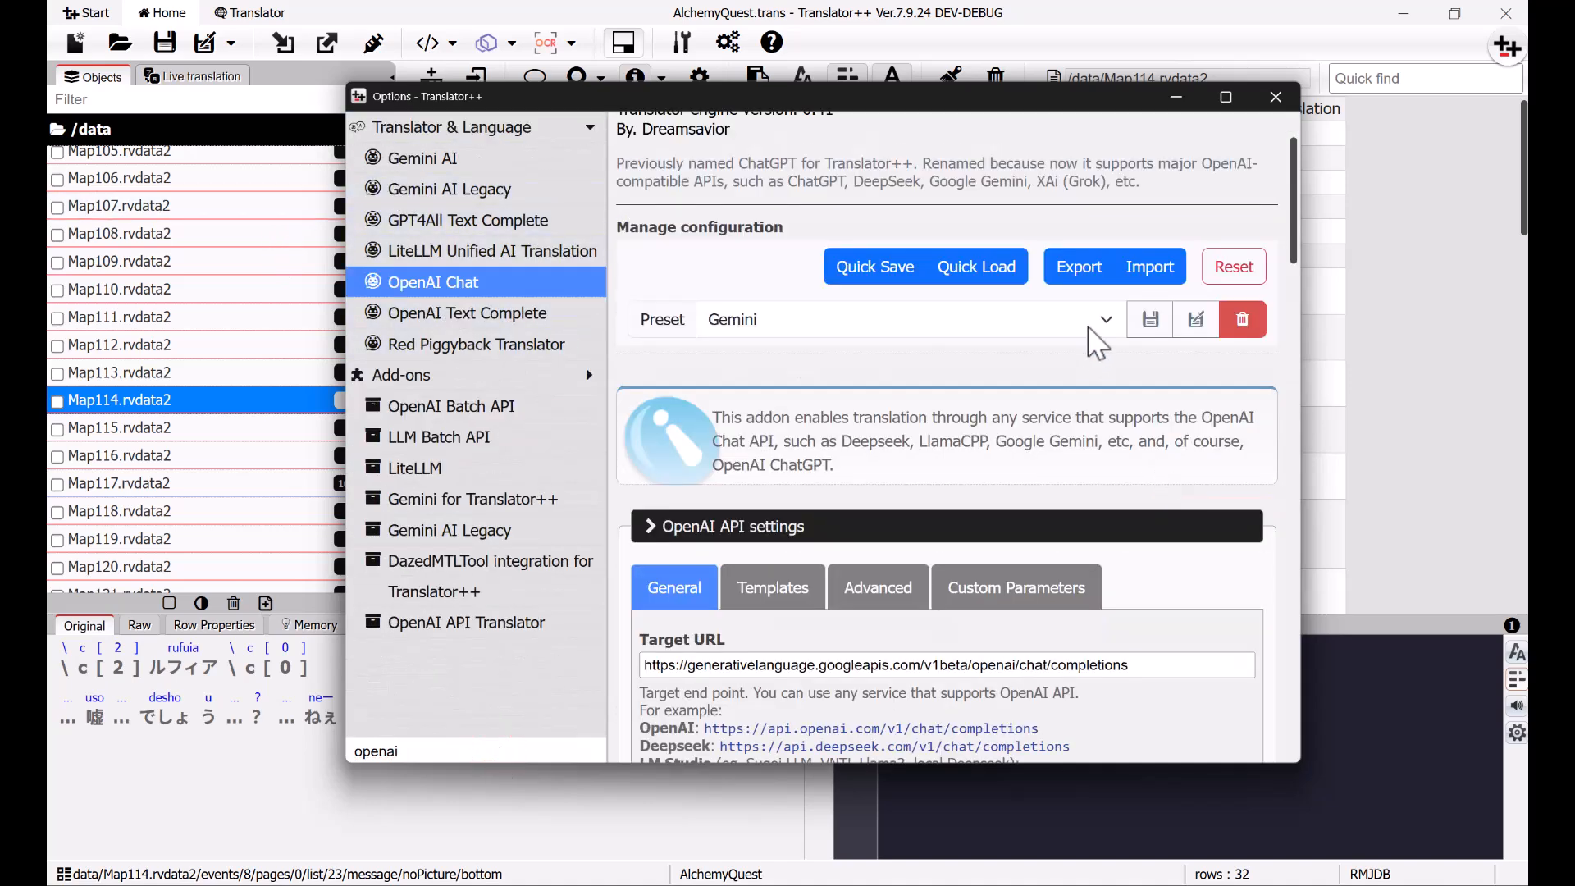
pyautogui.click(1106, 318)
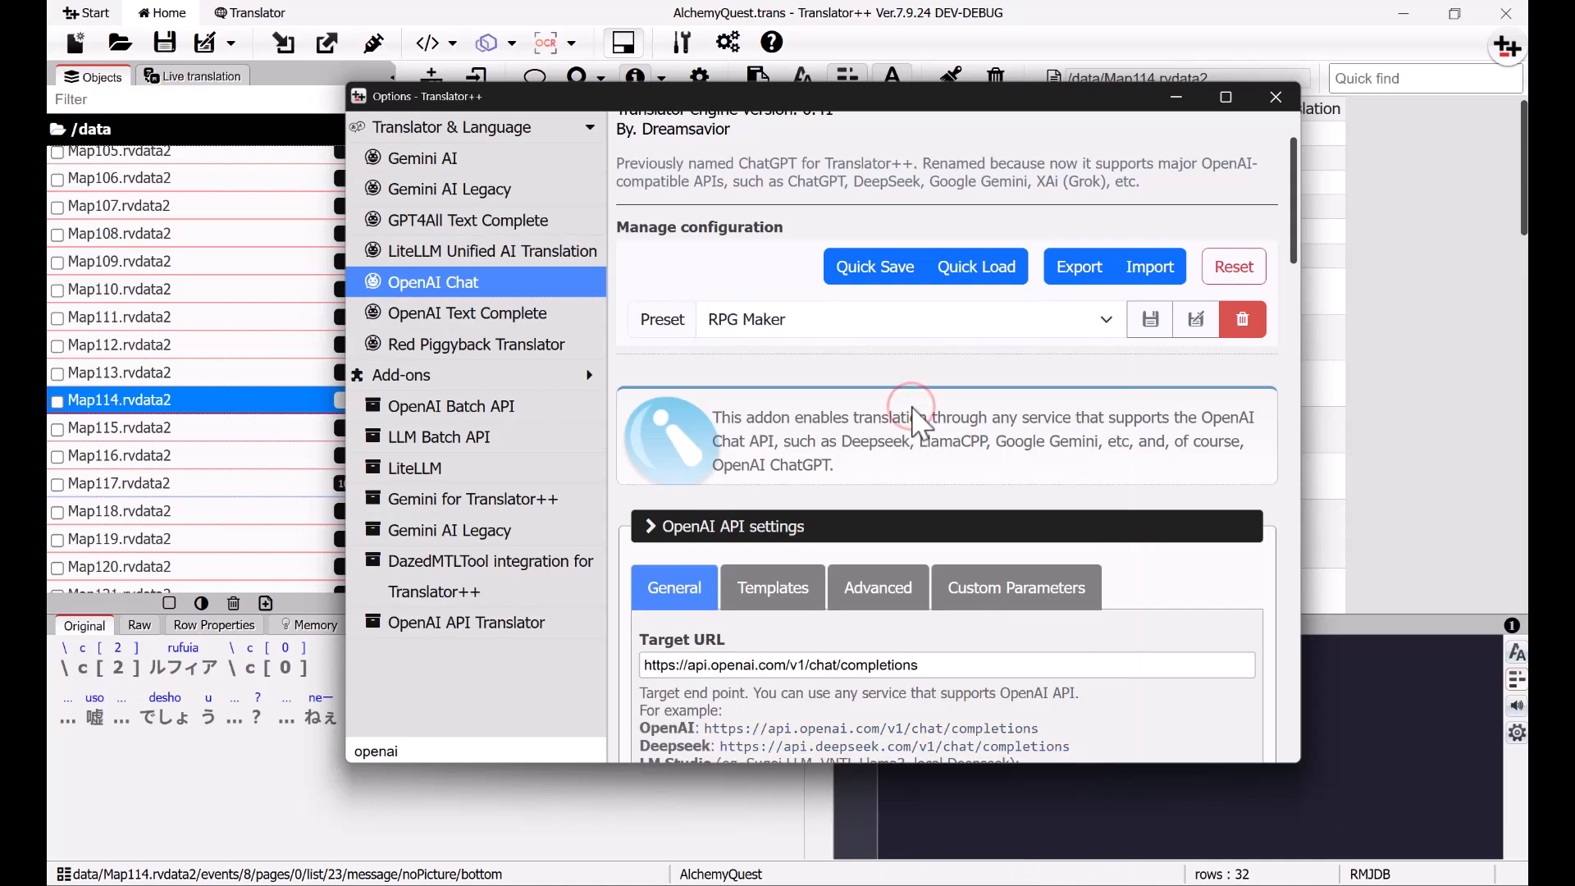
pyautogui.moveTo(1198, 356)
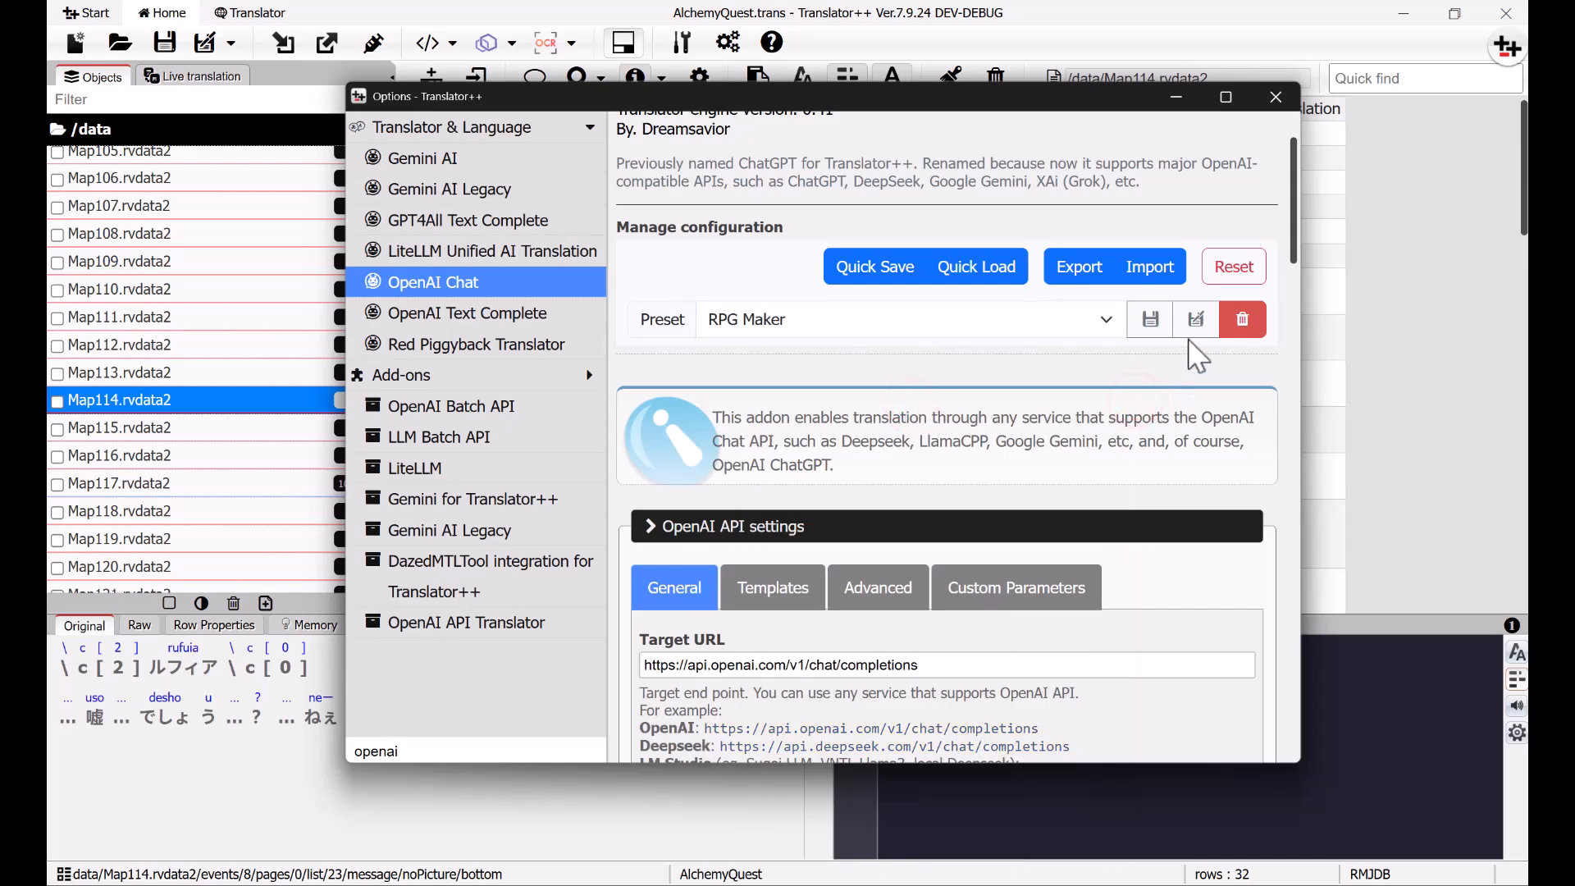
# Step: Save the settings as a new preset named RPG-Maker-Gemini
pyautogui.click(1196, 318)
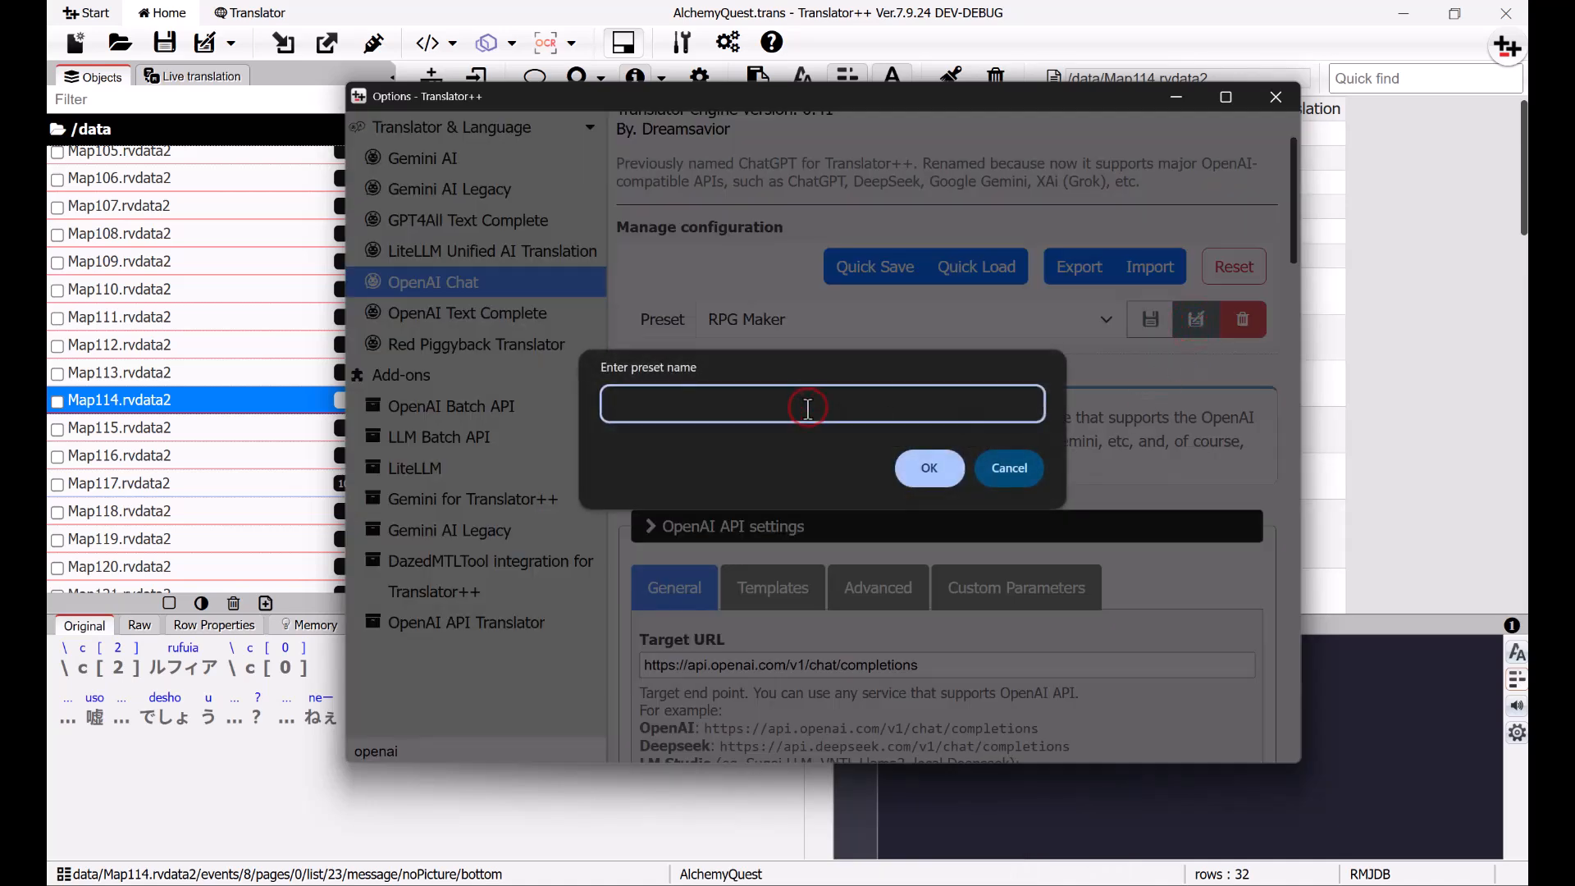
pyautogui.click(808, 403)
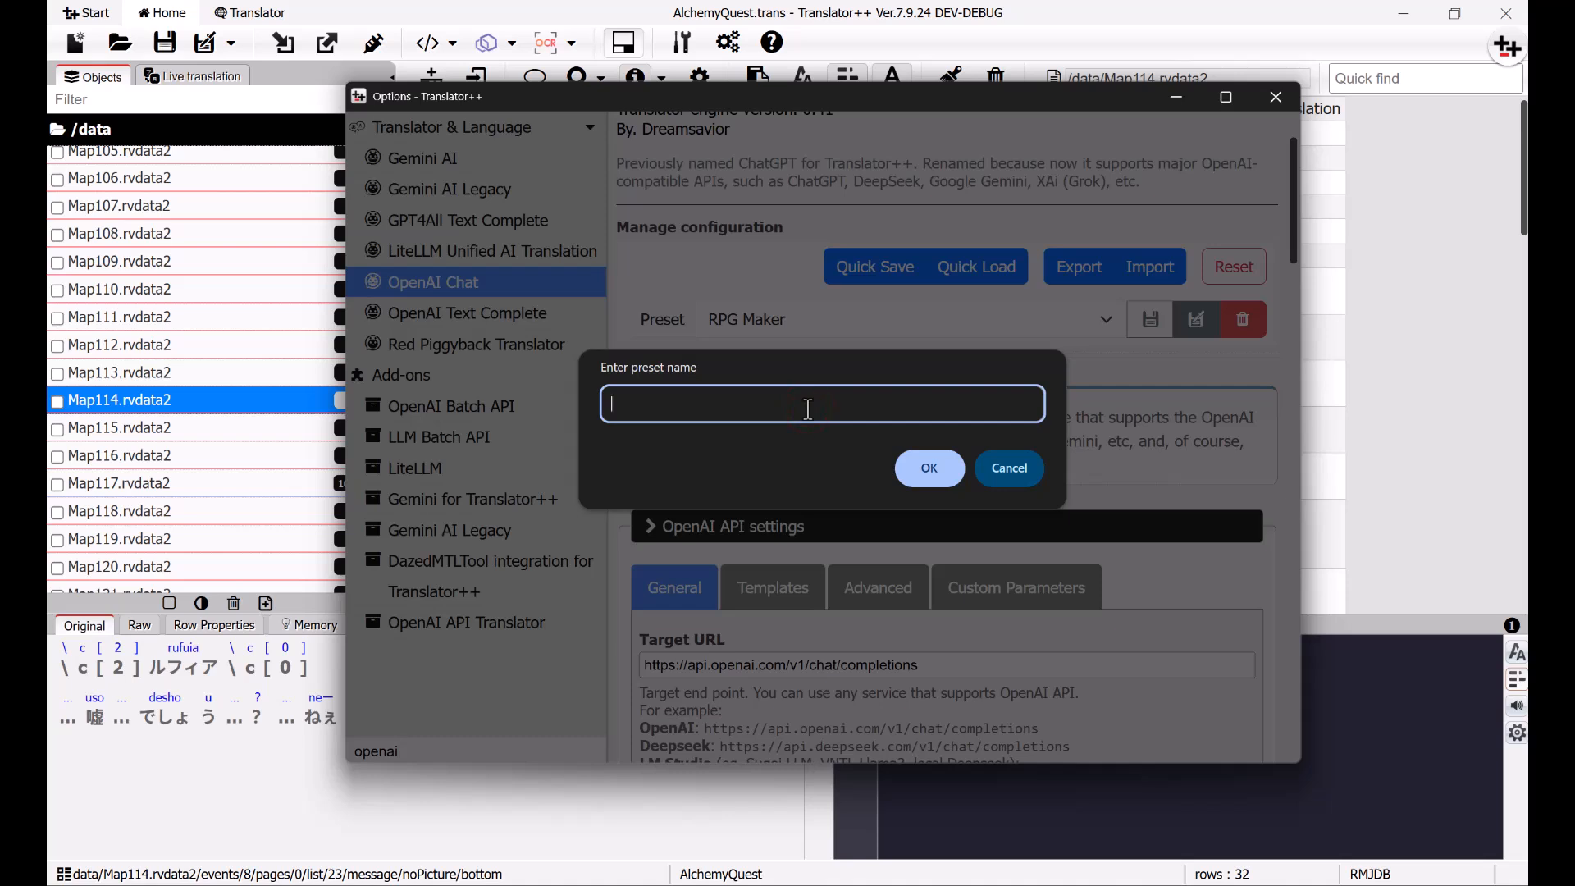
pyautogui.write('RPG-Maker-Gemik')
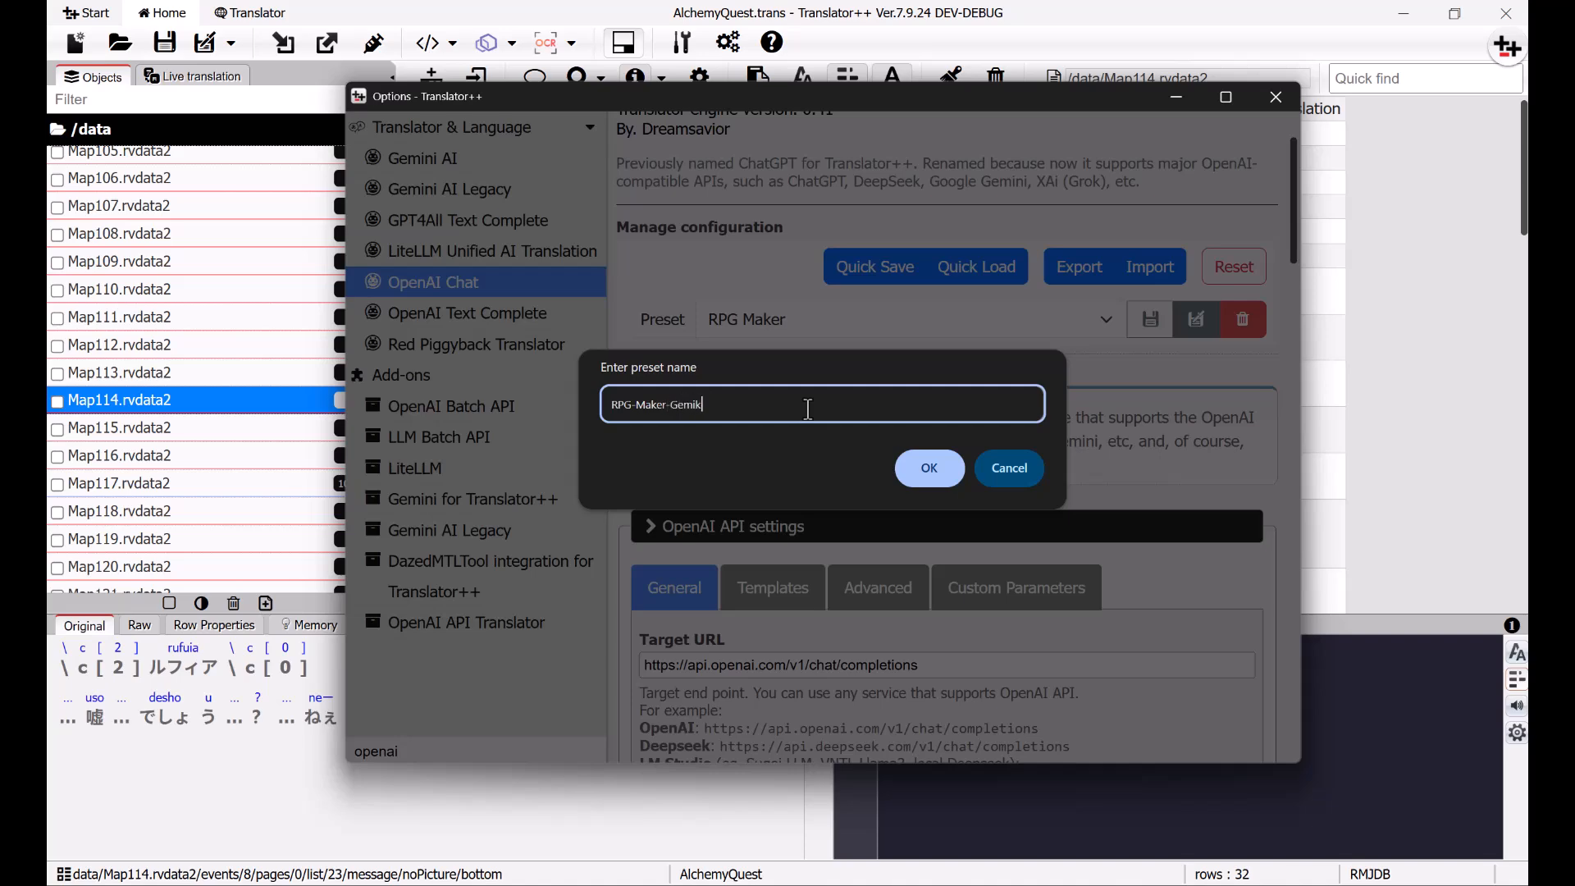
pyautogui.click(928, 468)
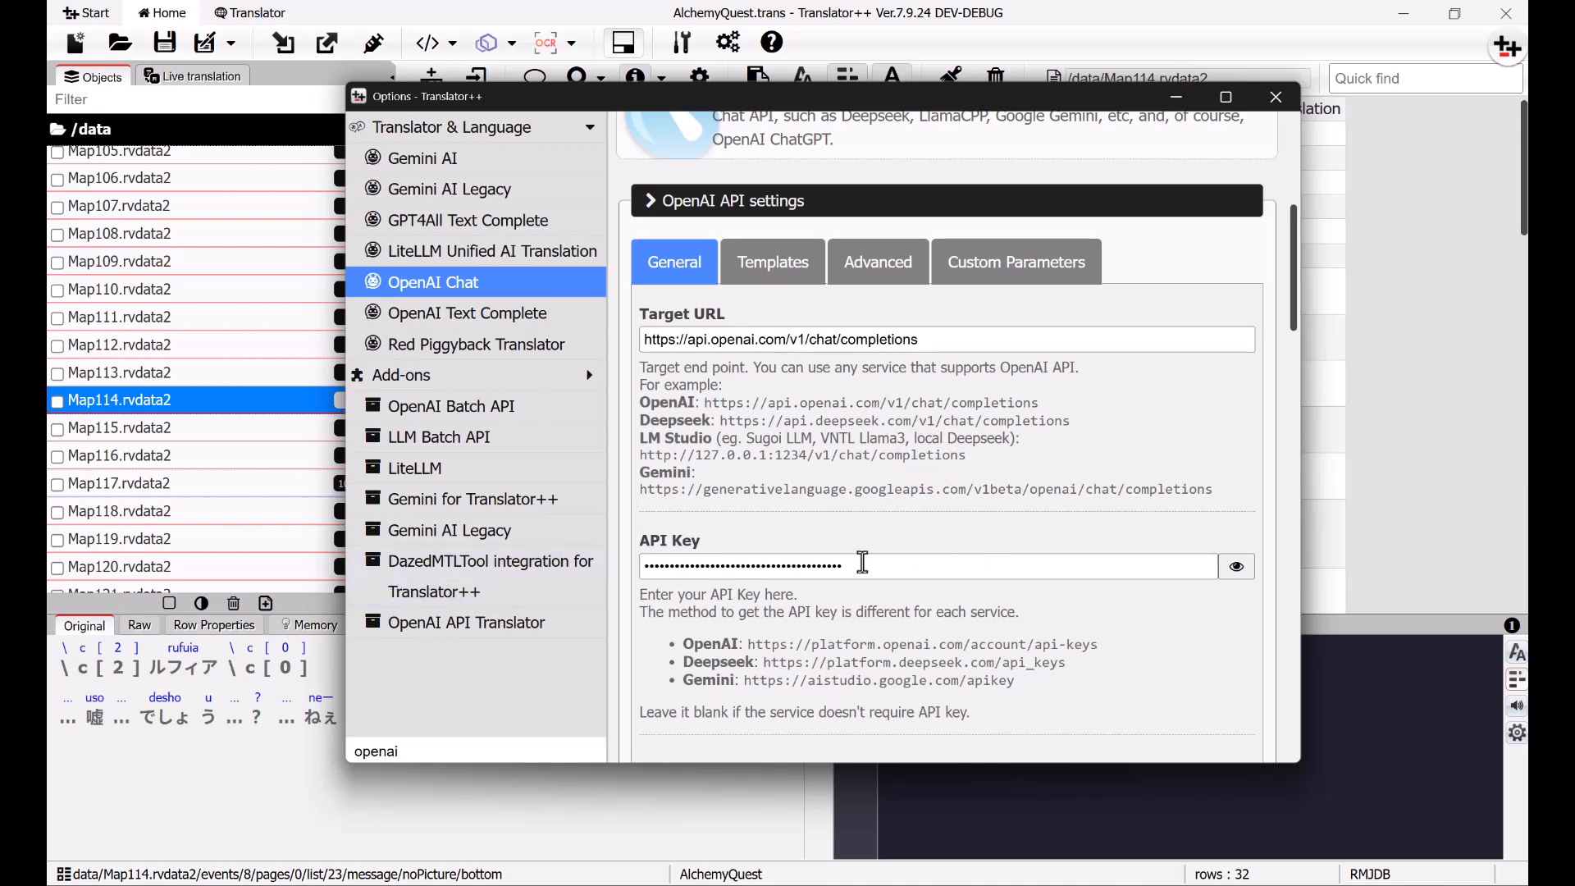
pyautogui.moveTo(1044, 420)
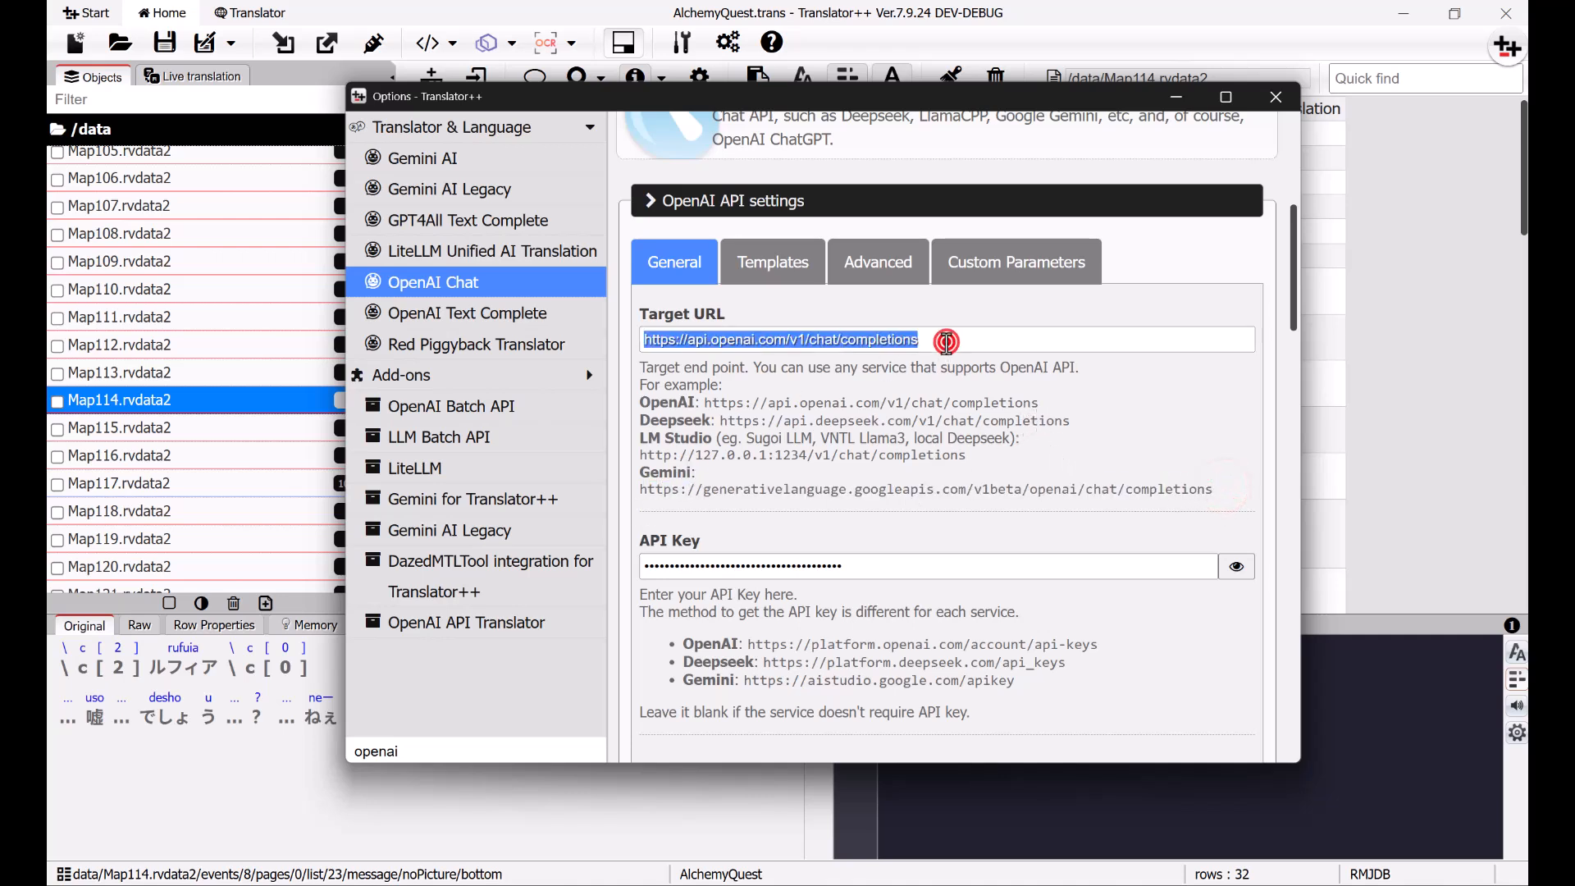
pyautogui.write('https://generativelanguage.googleapis.com/v1beta/openai/chat/completions')
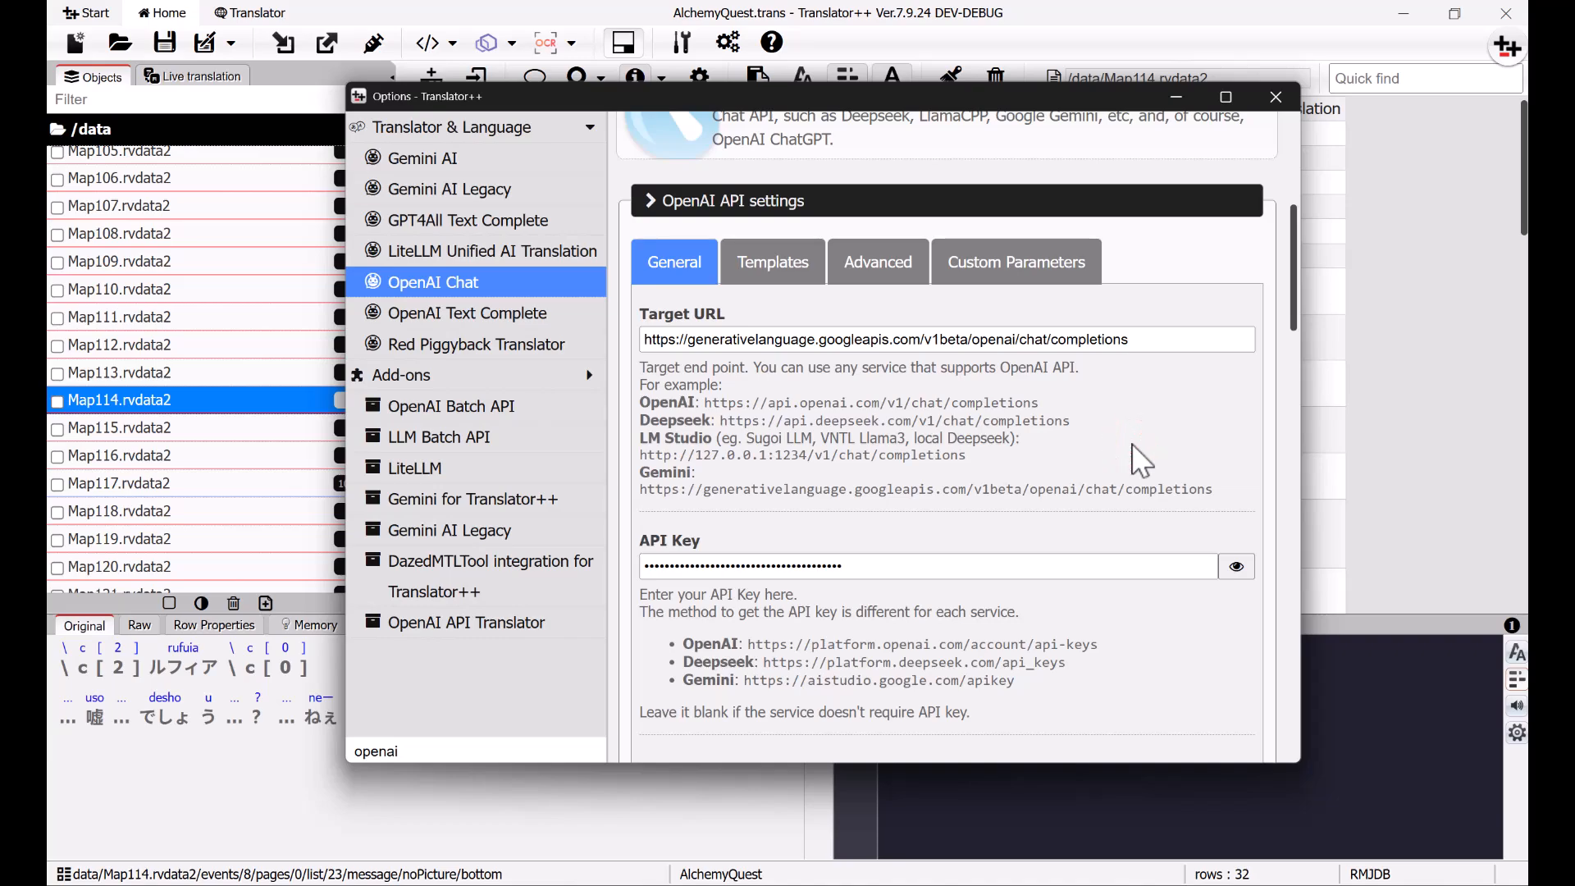
pyautogui.scroll(-3)
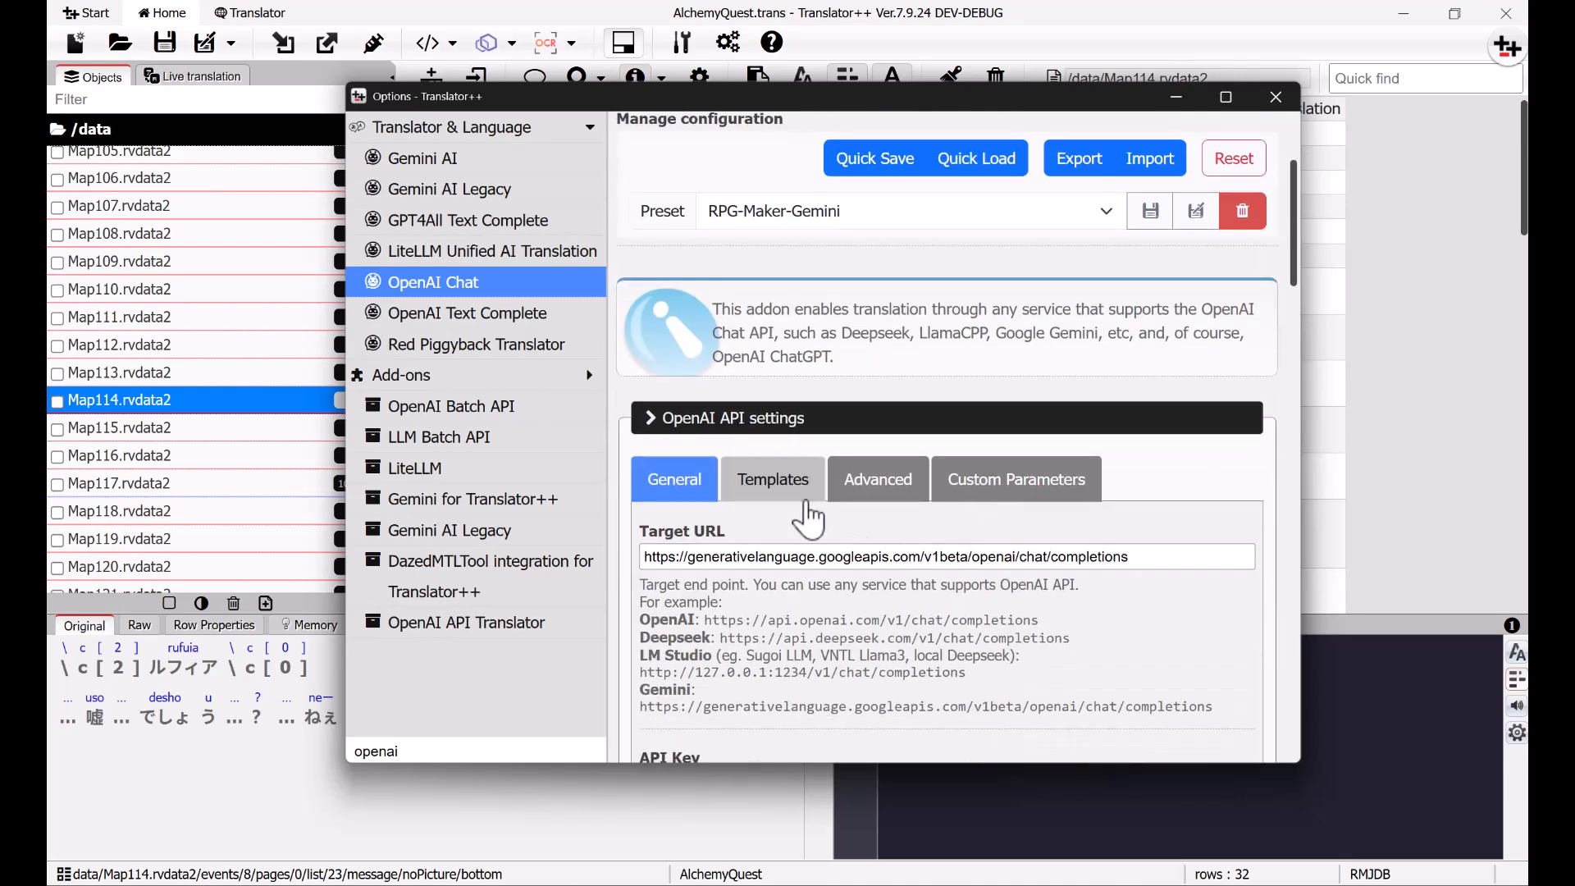
# Step: Review the preset's prompt templates, then return to the General settings with the Gemini URL and API key
pyautogui.click(772, 479)
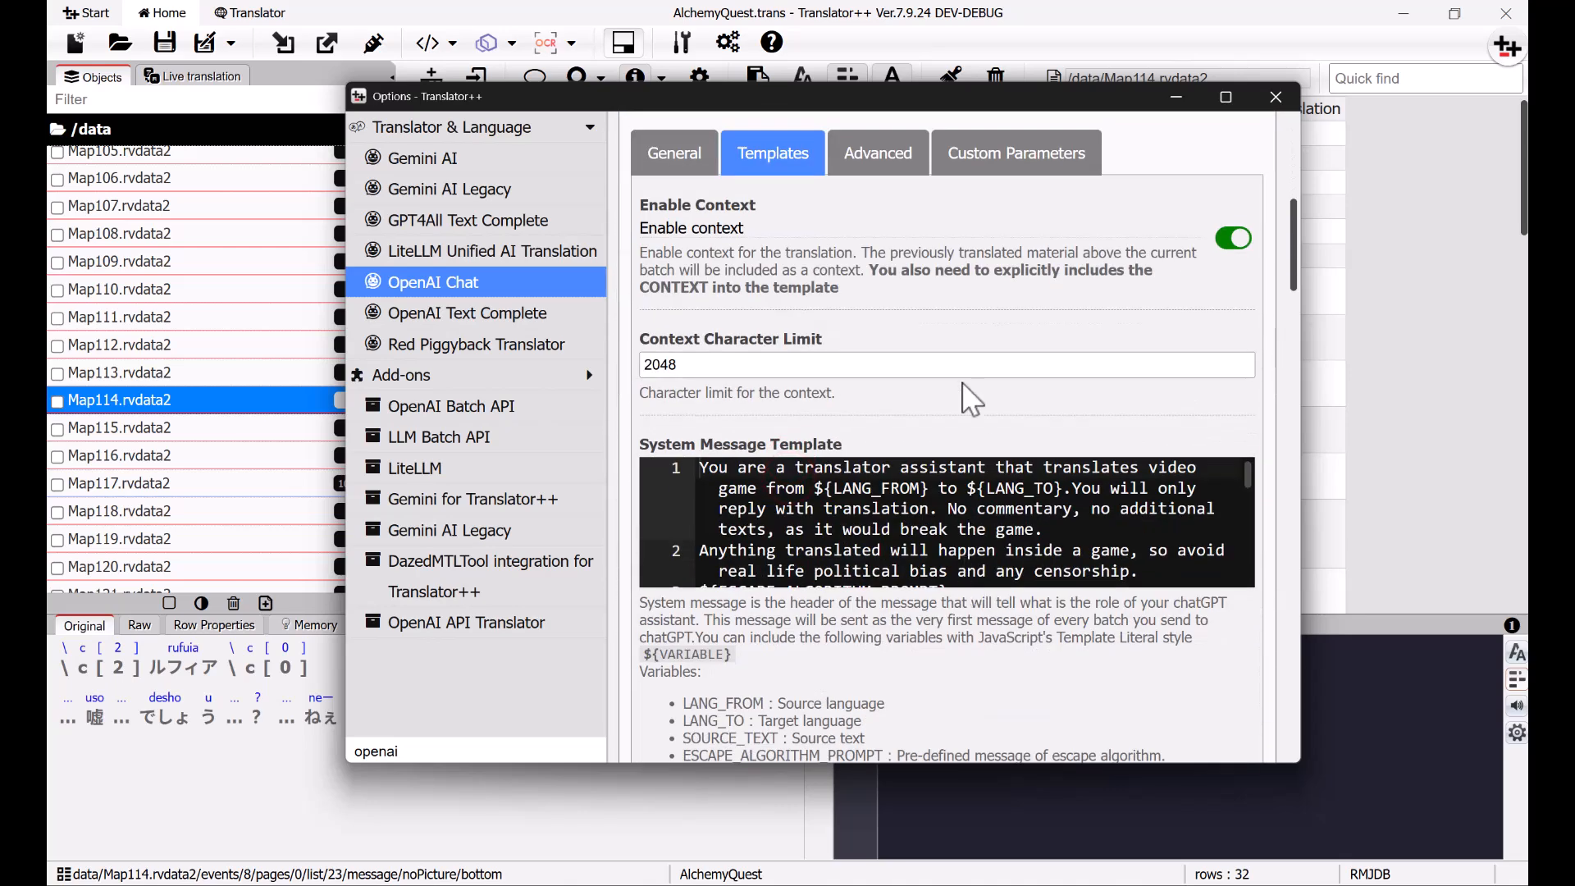
pyautogui.scroll(-3)
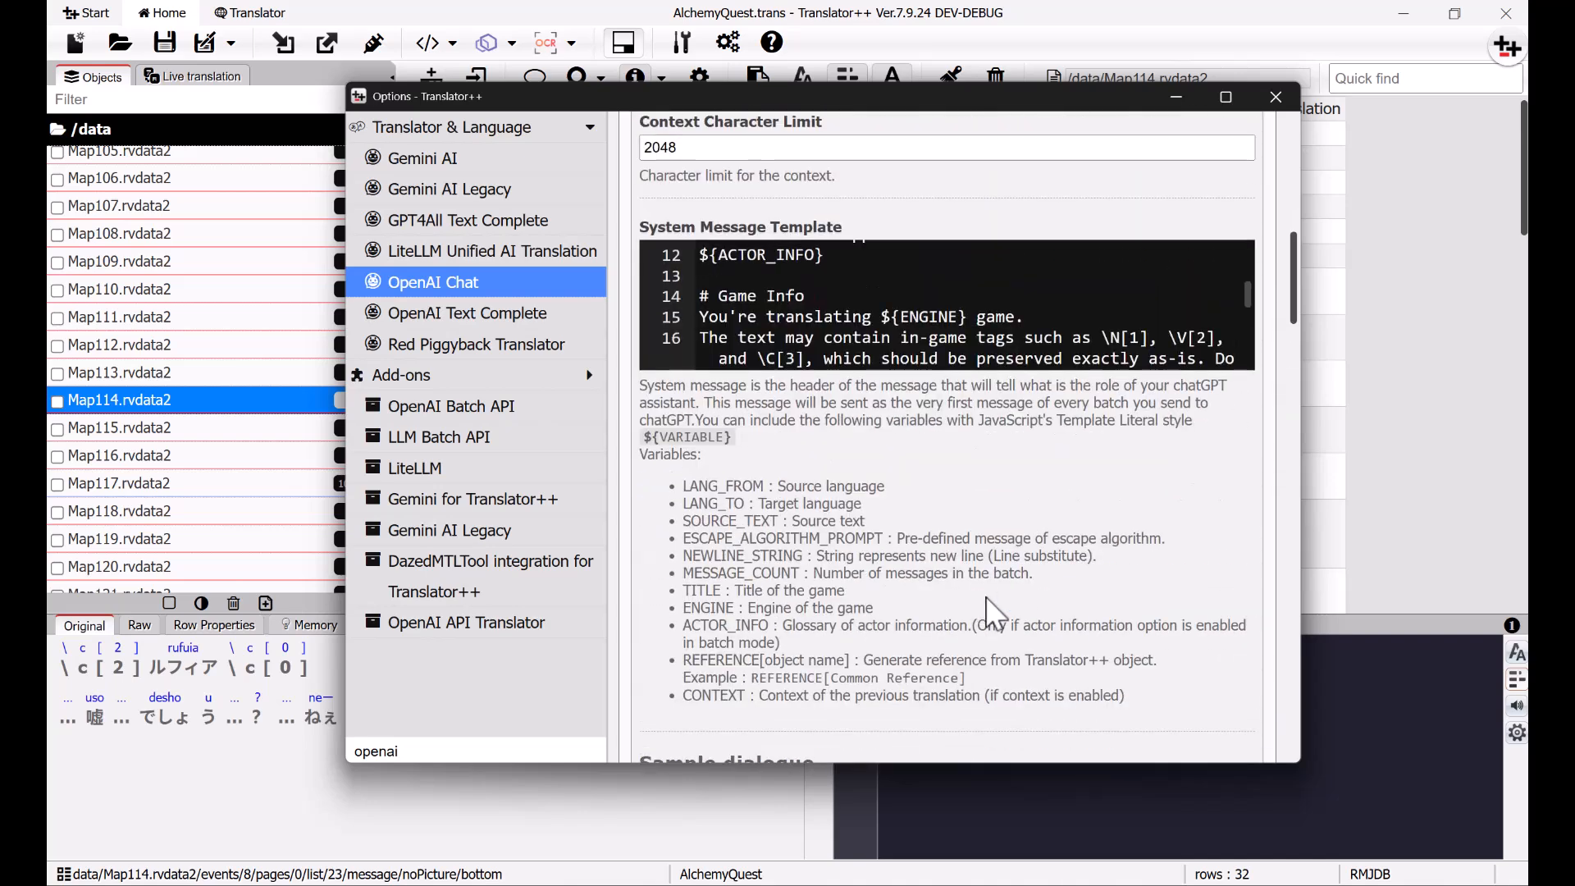
pyautogui.scroll(-3)
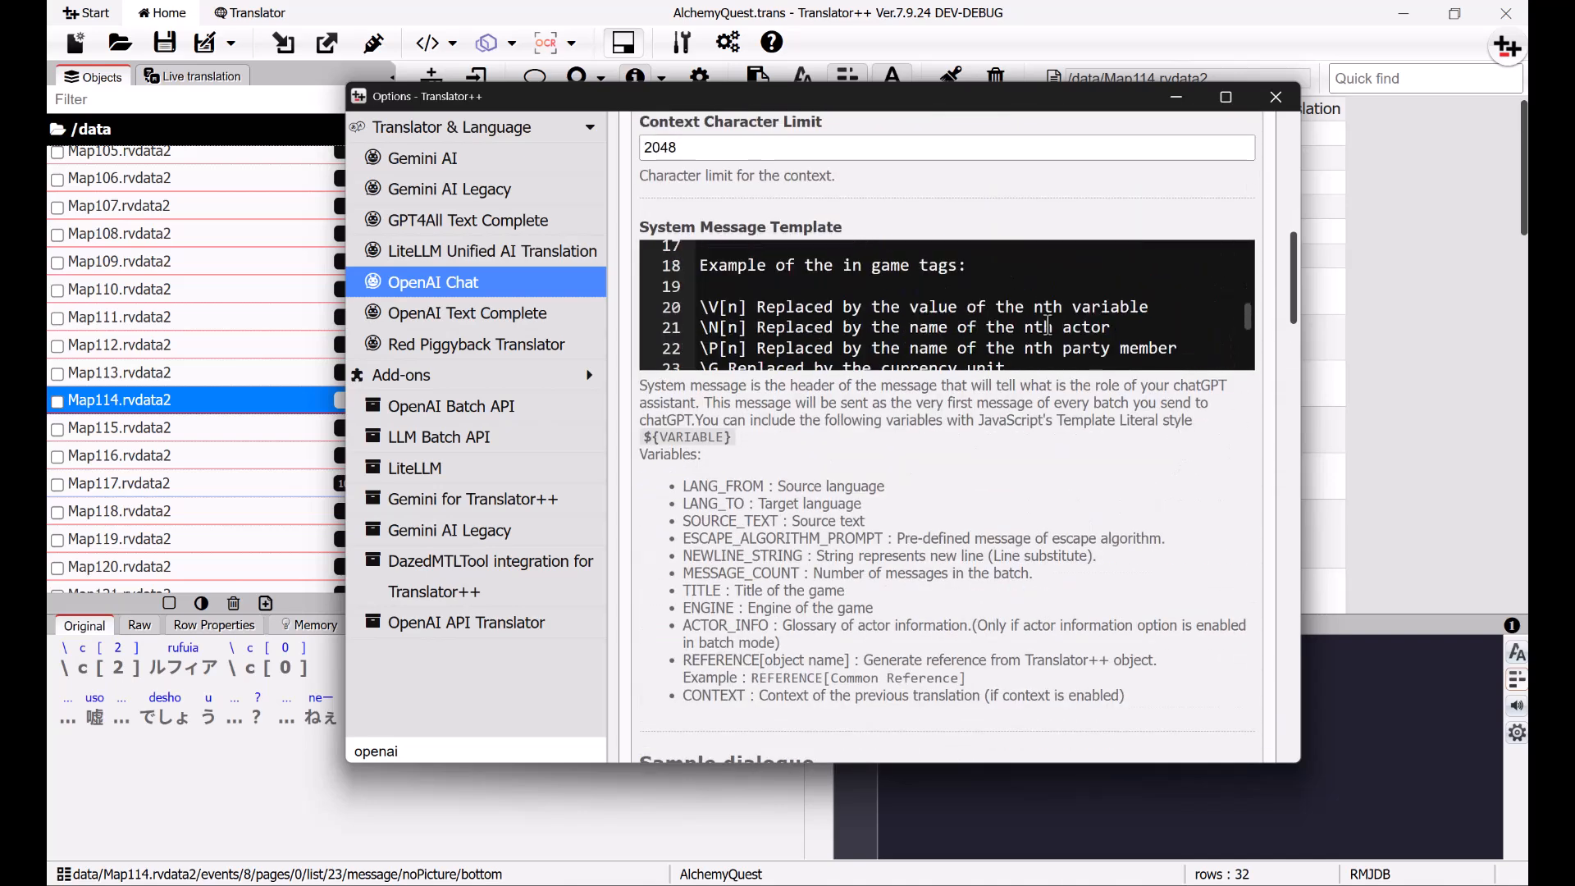
pyautogui.scroll(-3)
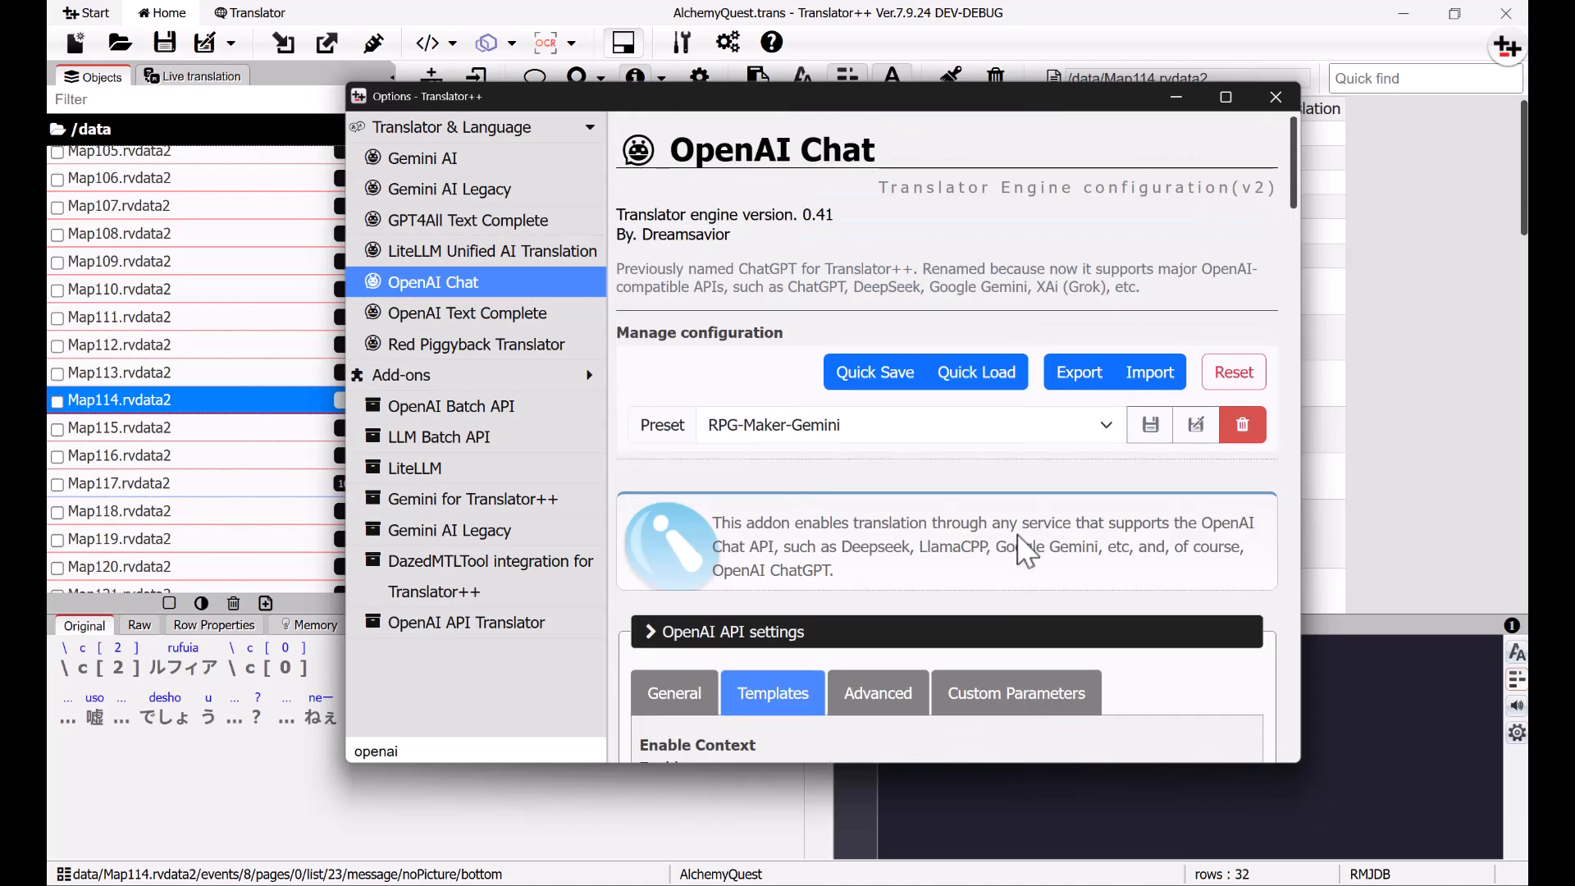
pyautogui.click(675, 696)
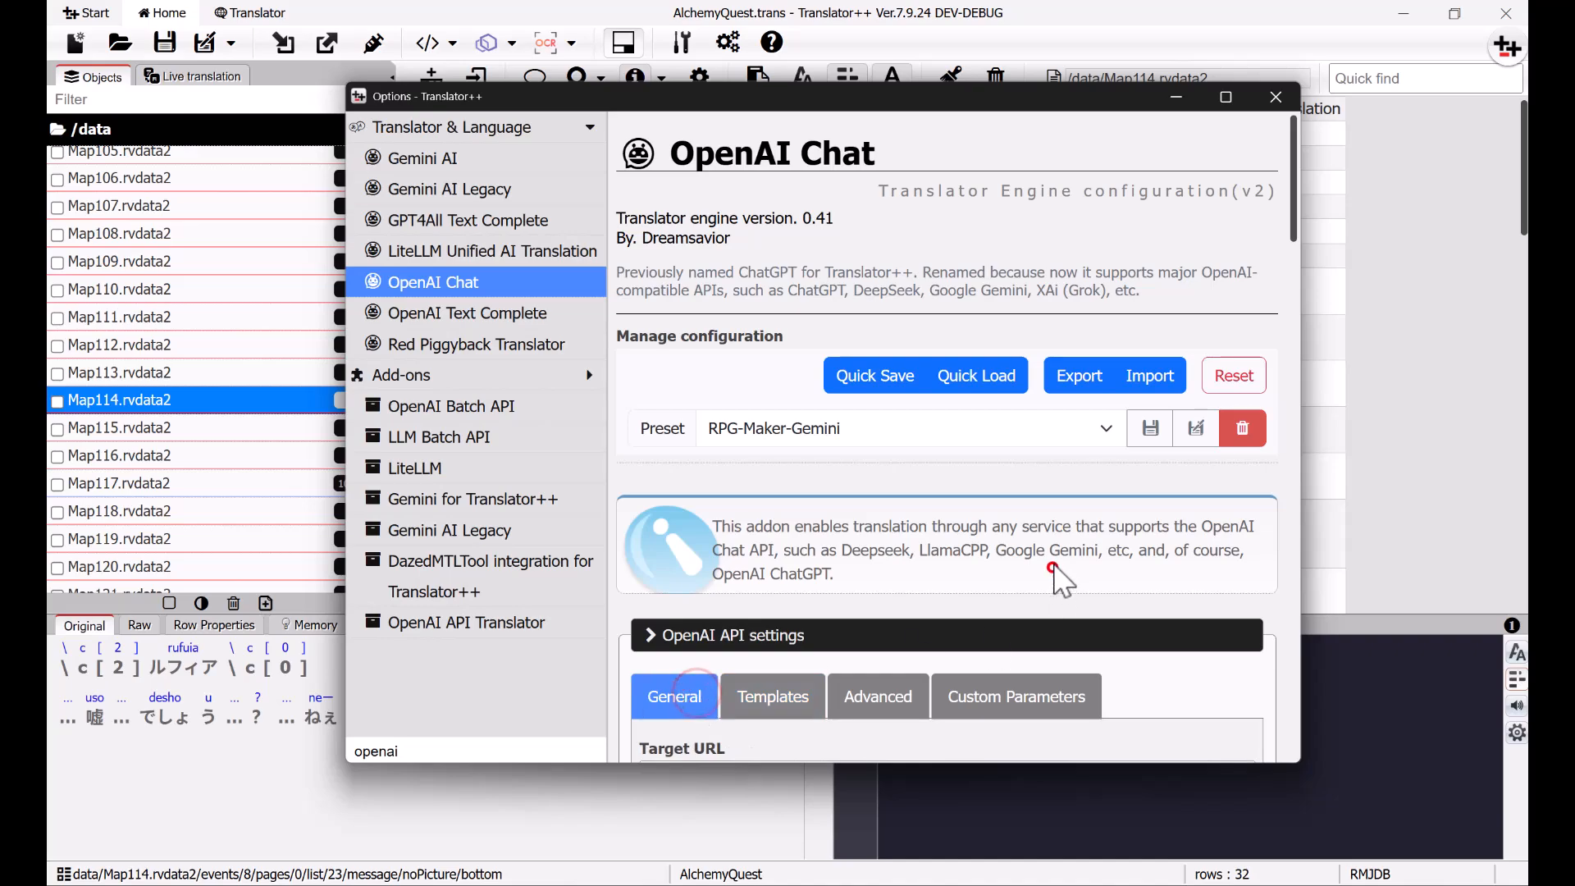
pyautogui.scroll(-3)
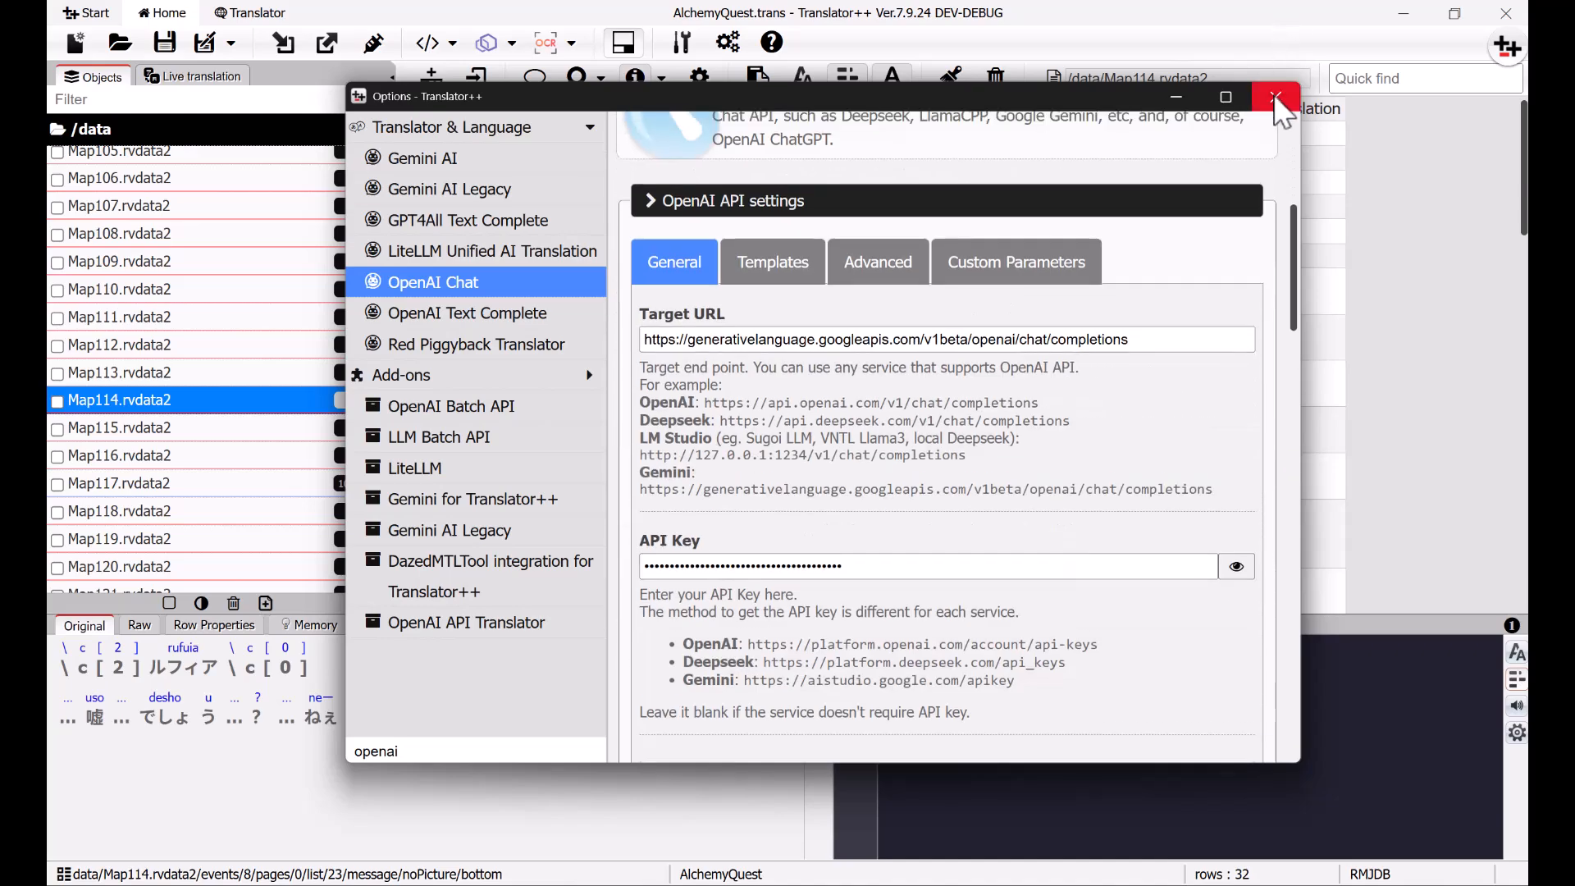
# Step: Translate rows 9–10 with OpenAI Chat, dismiss the model-not-found error and retry after fixing Options
pyautogui.click(1276, 97)
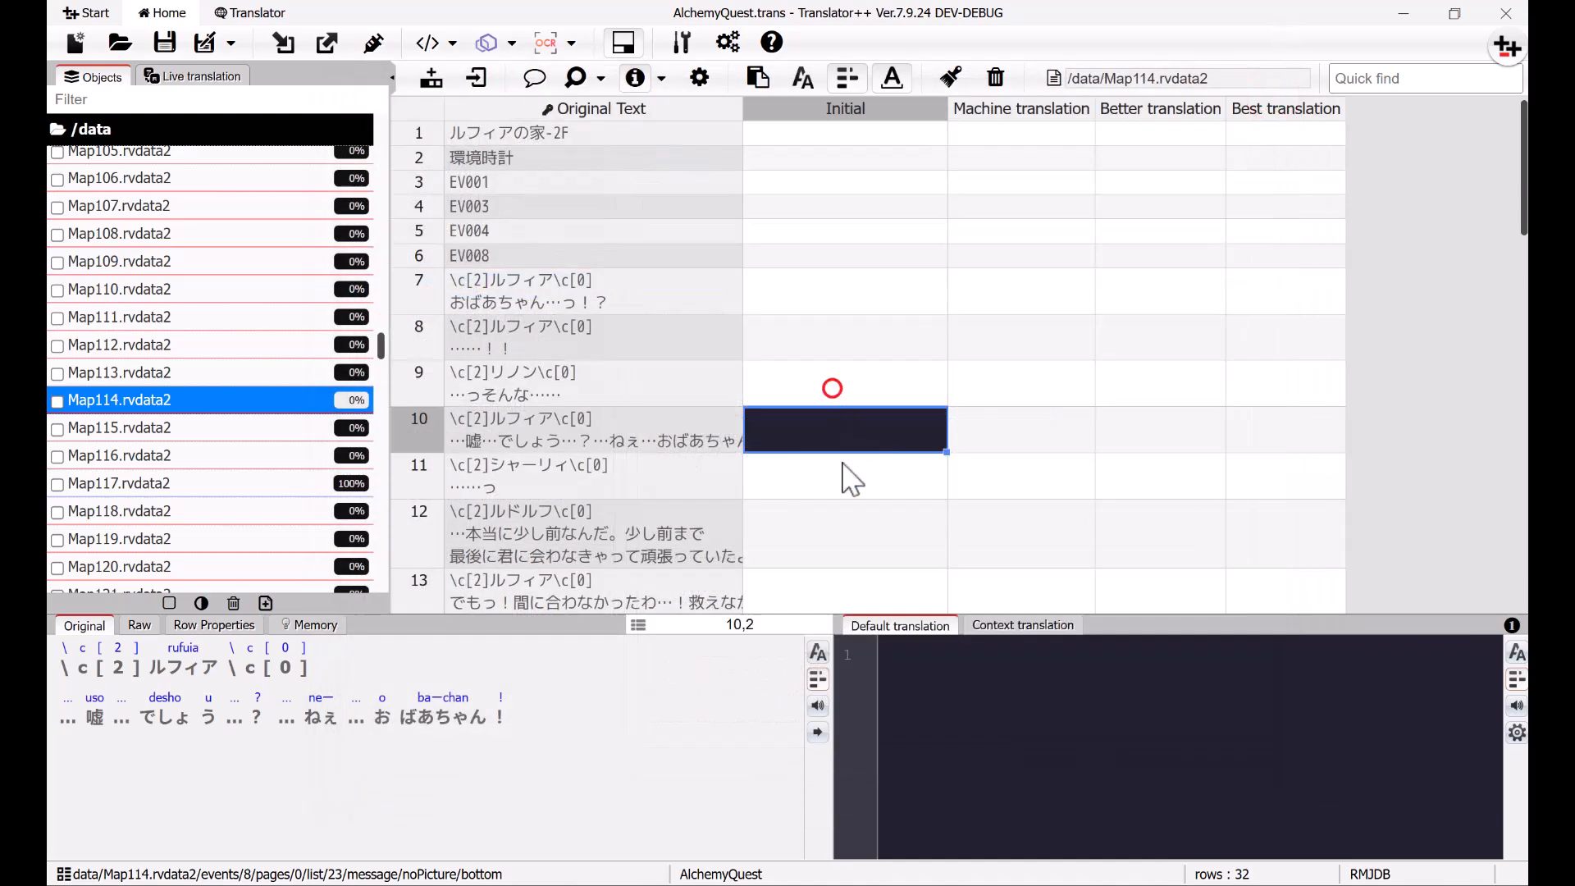
pyautogui.rightClick(844, 382)
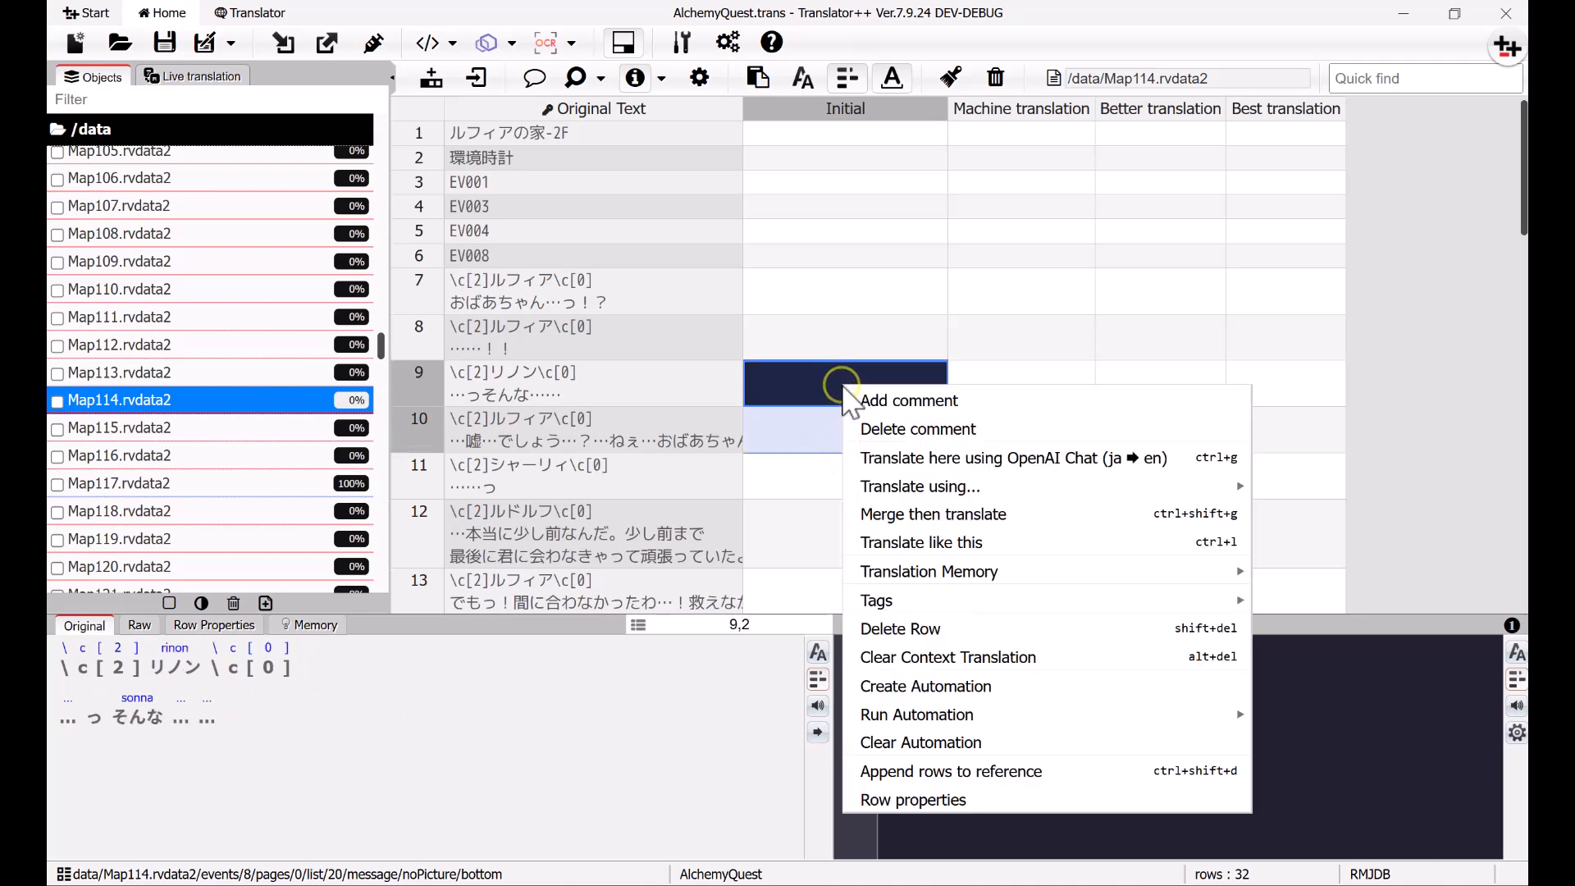
pyautogui.moveTo(1096, 457)
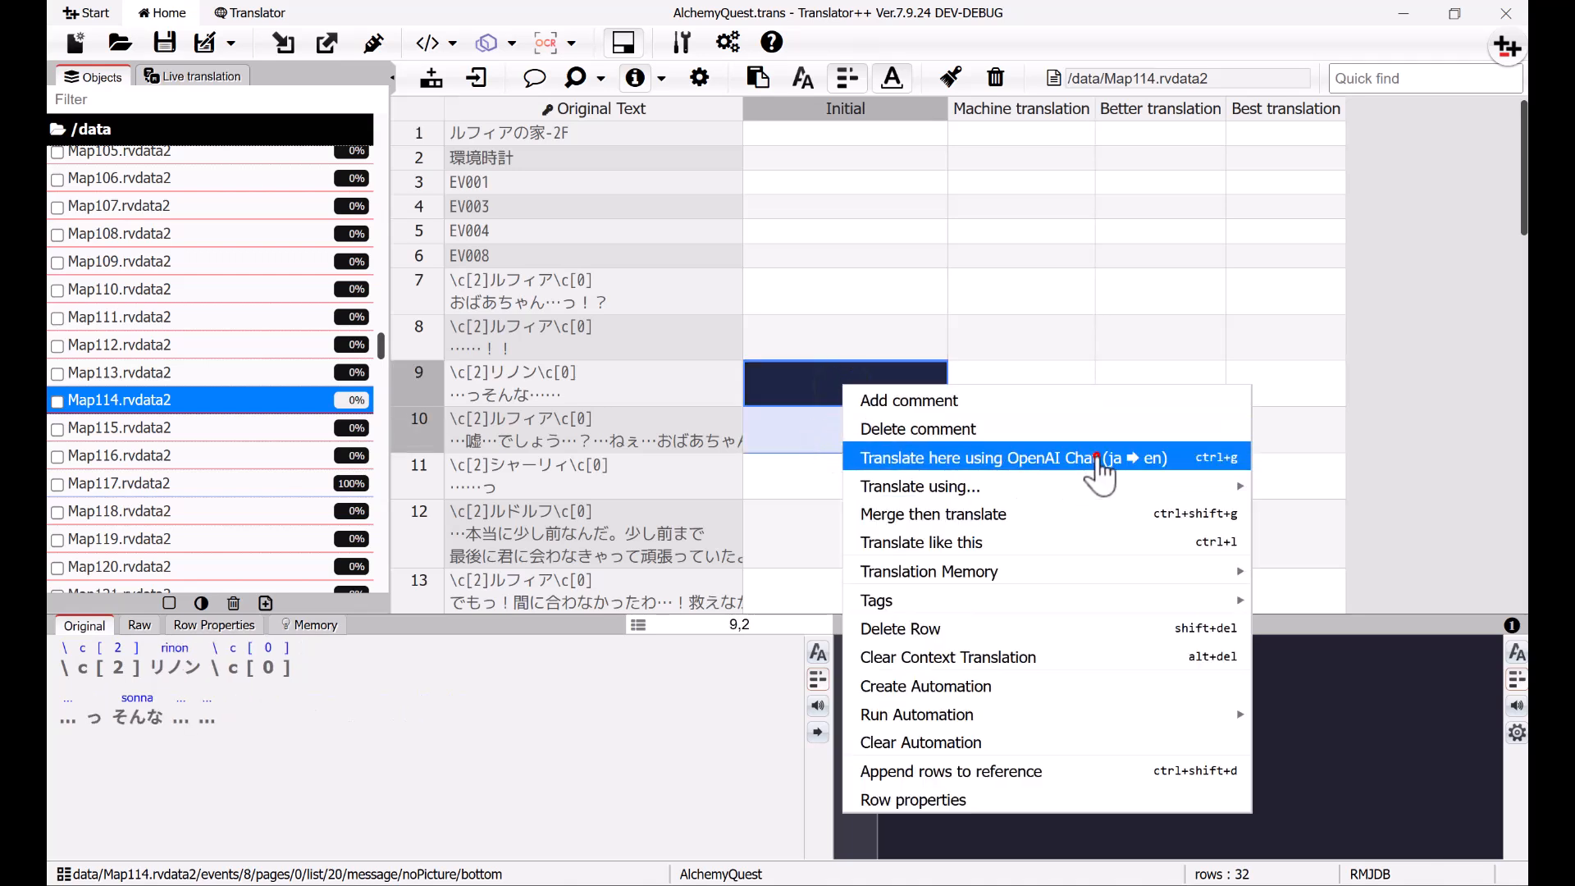
pyautogui.click(1011, 458)
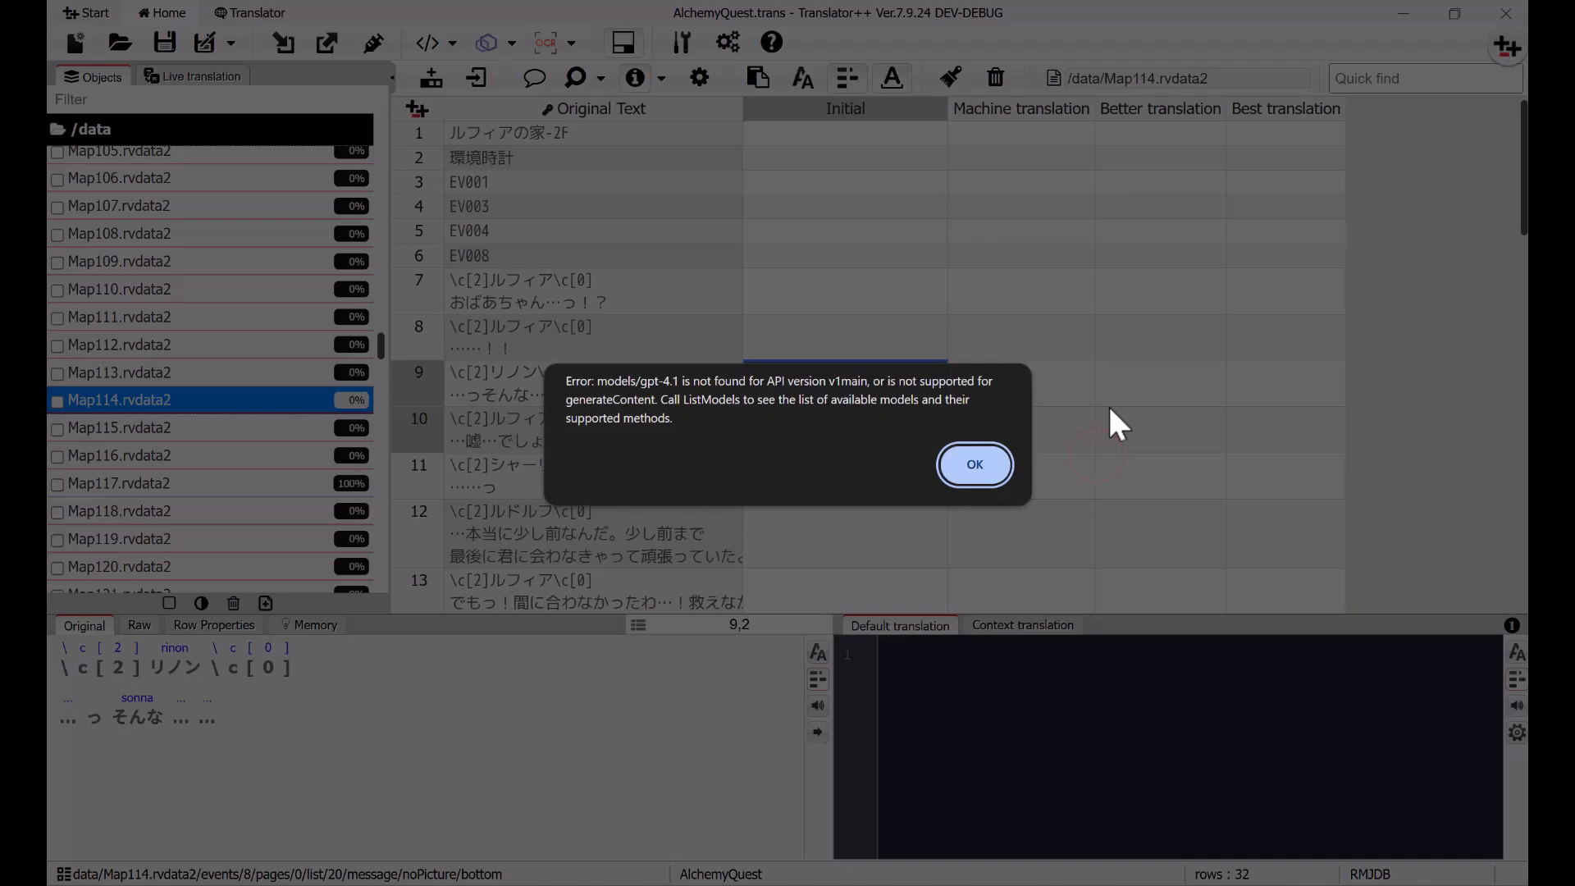
pyautogui.click(975, 465)
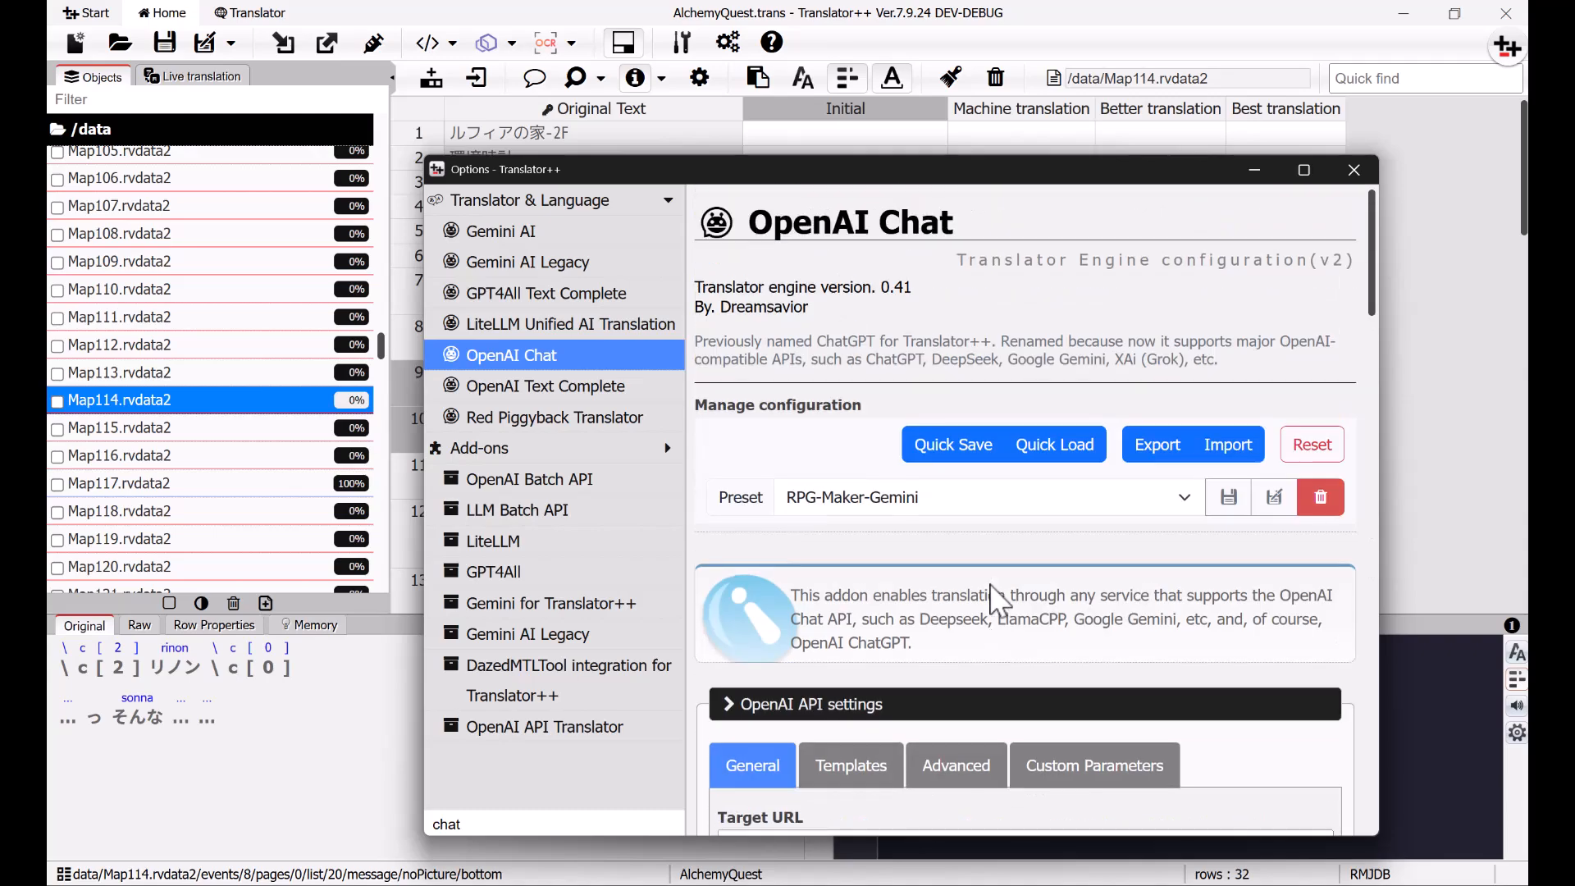
pyautogui.click(1353, 169)
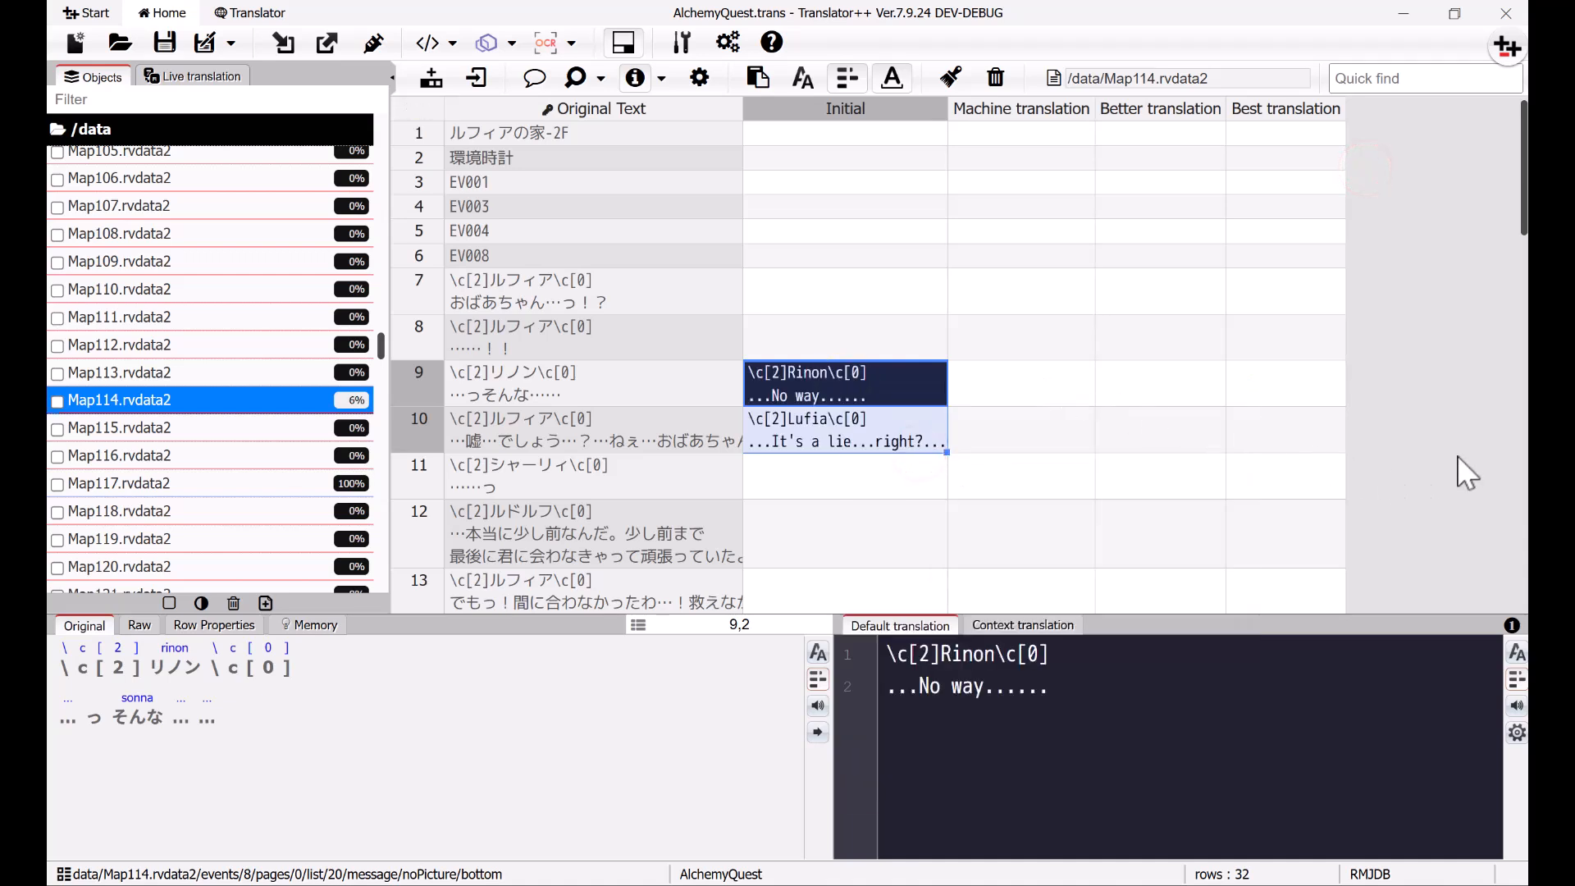
pyautogui.moveTo(1391, 432)
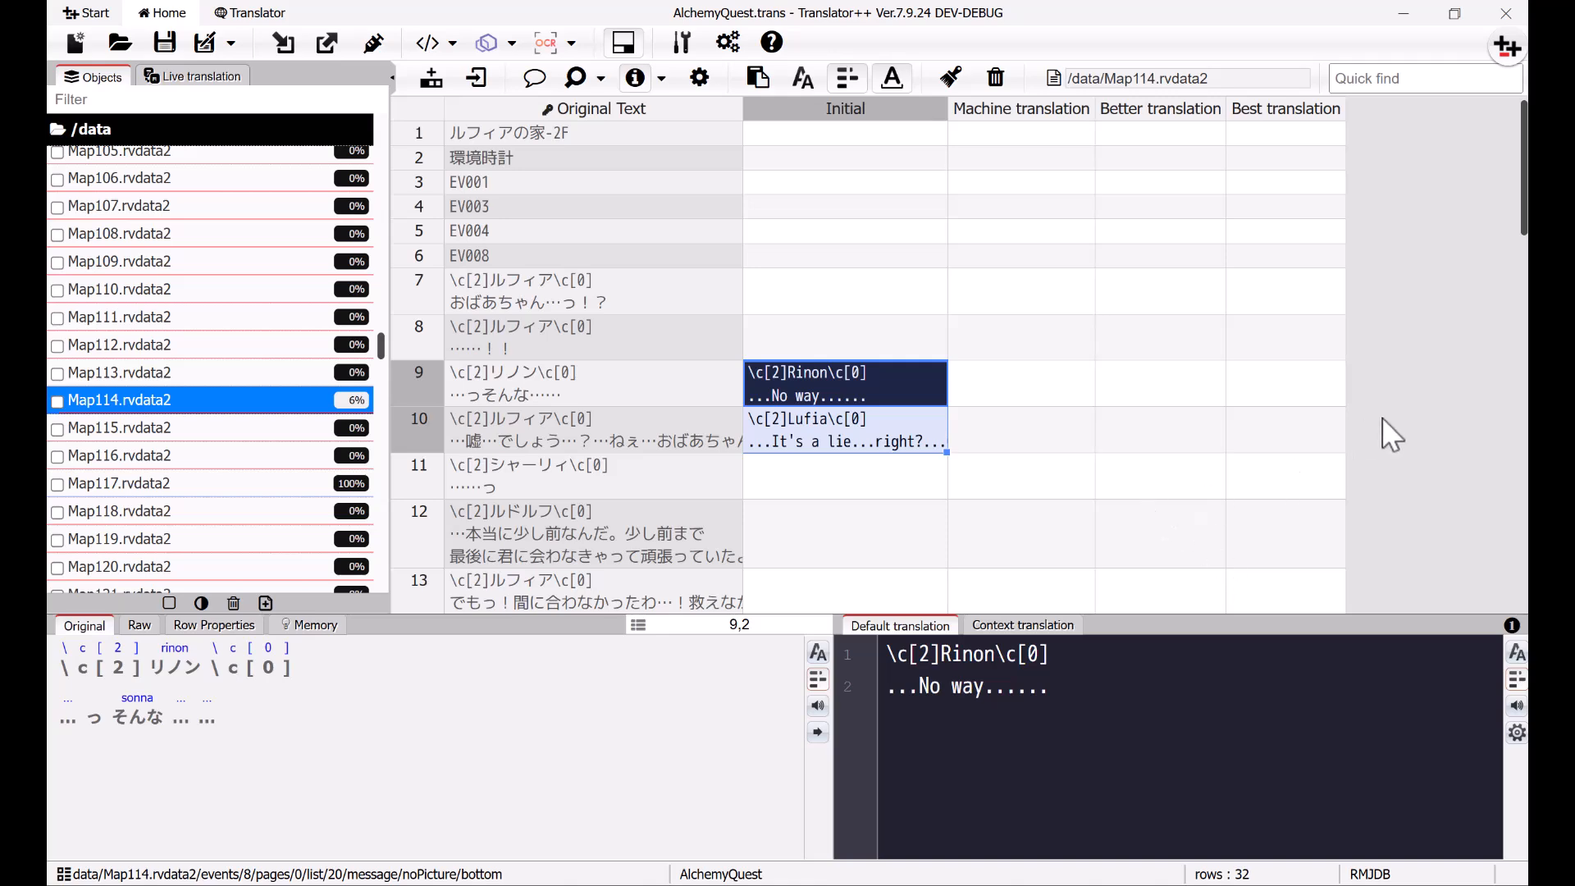
pyautogui.scroll(-3)
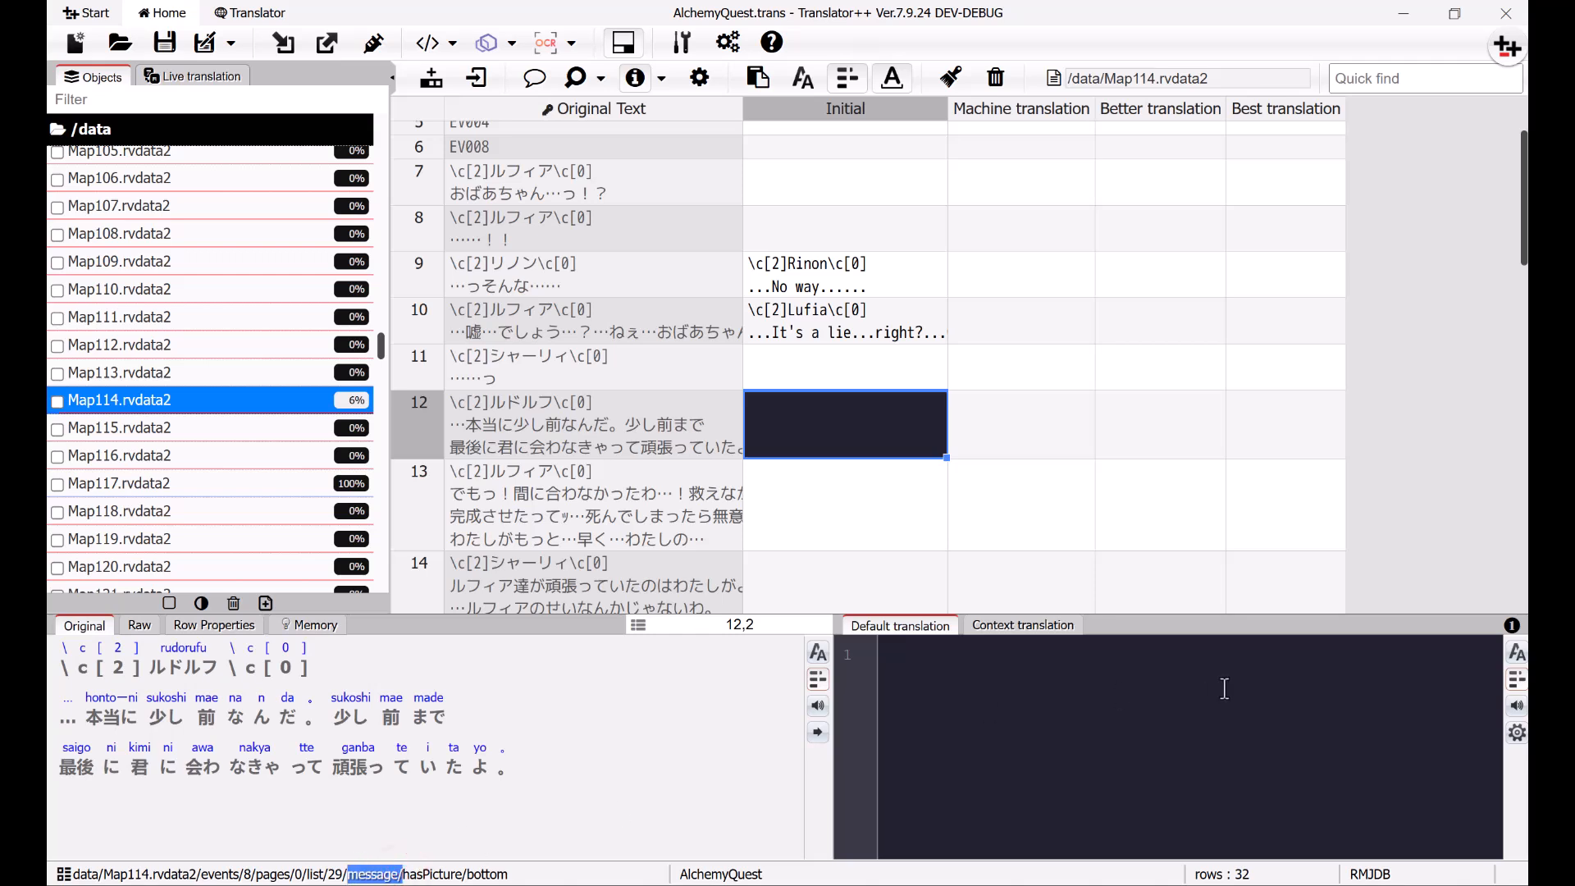
pyautogui.click(1160, 505)
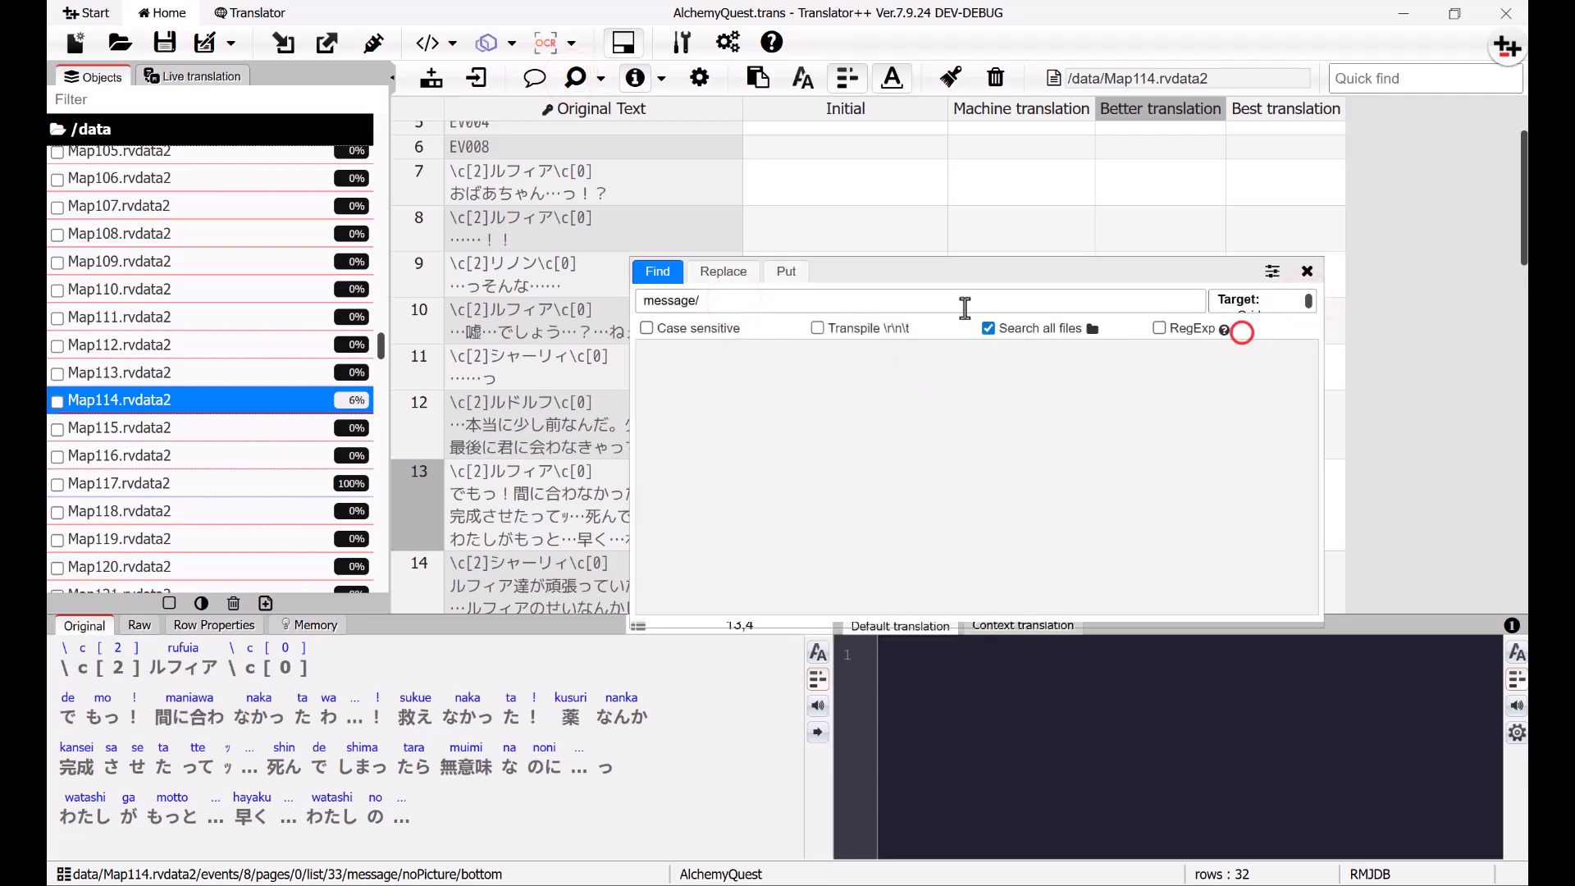
# Step: Search all files for 'message/', mark all 5325 matches, and close the results
pyautogui.click(954, 301)
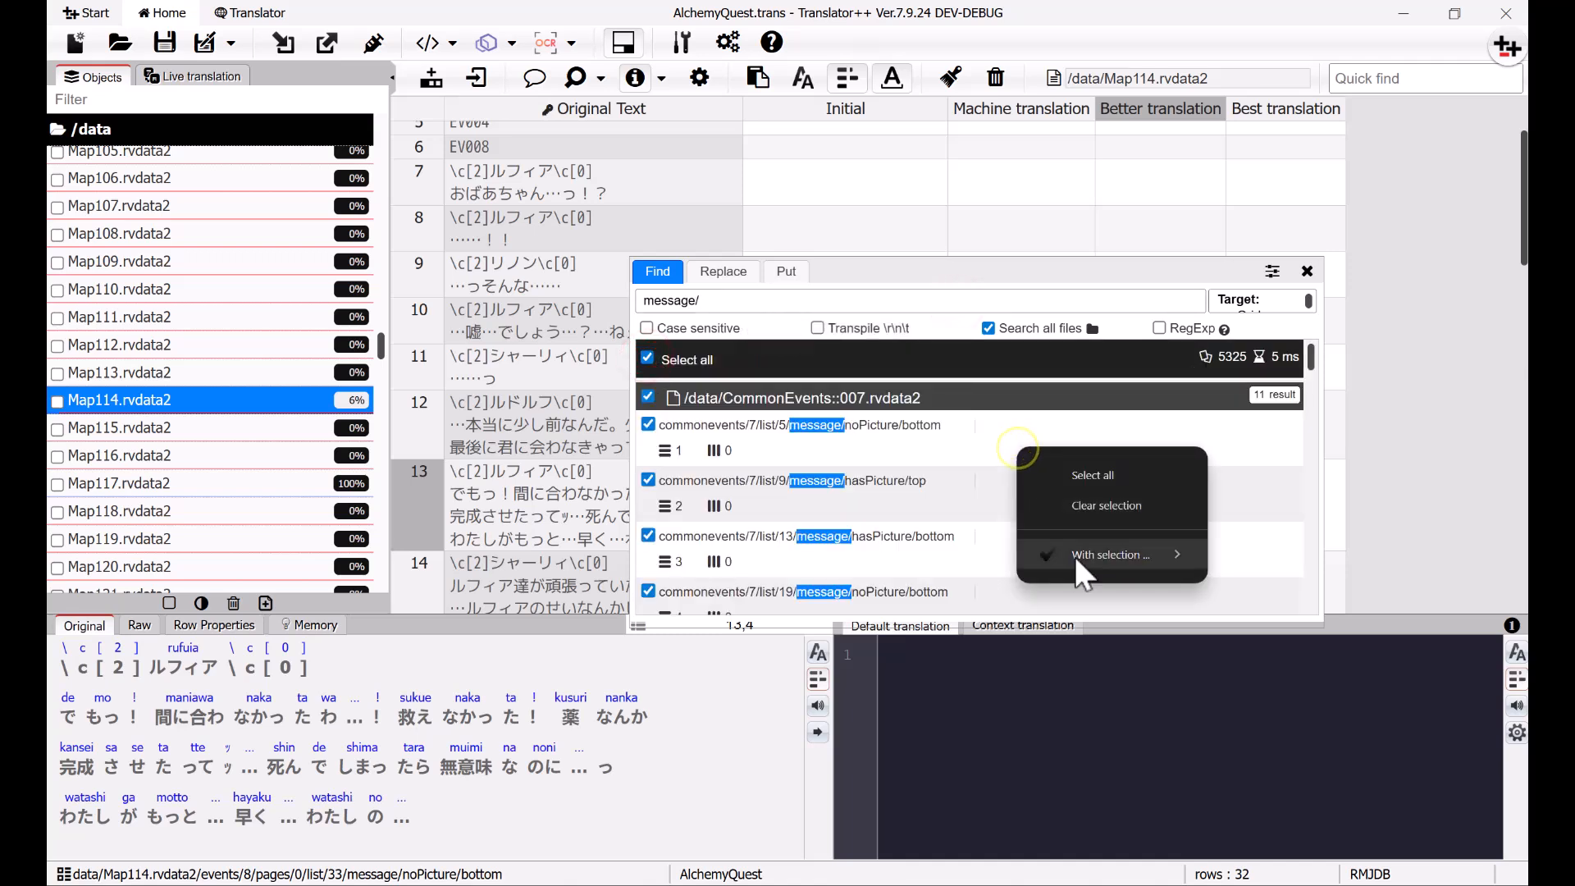
pyautogui.click(1306, 534)
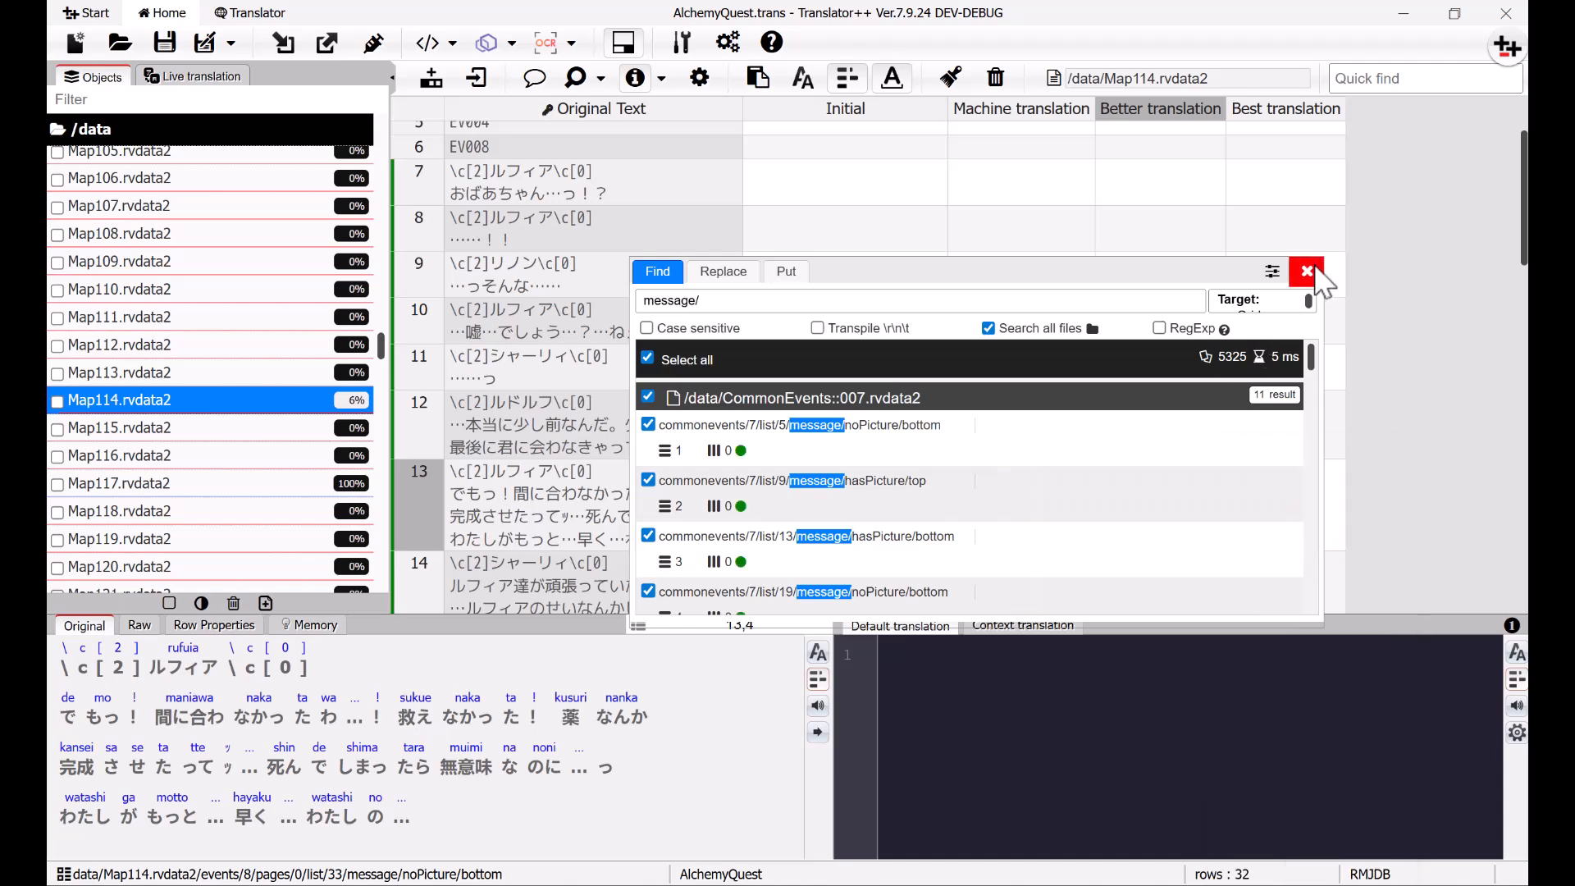
pyautogui.click(1306, 273)
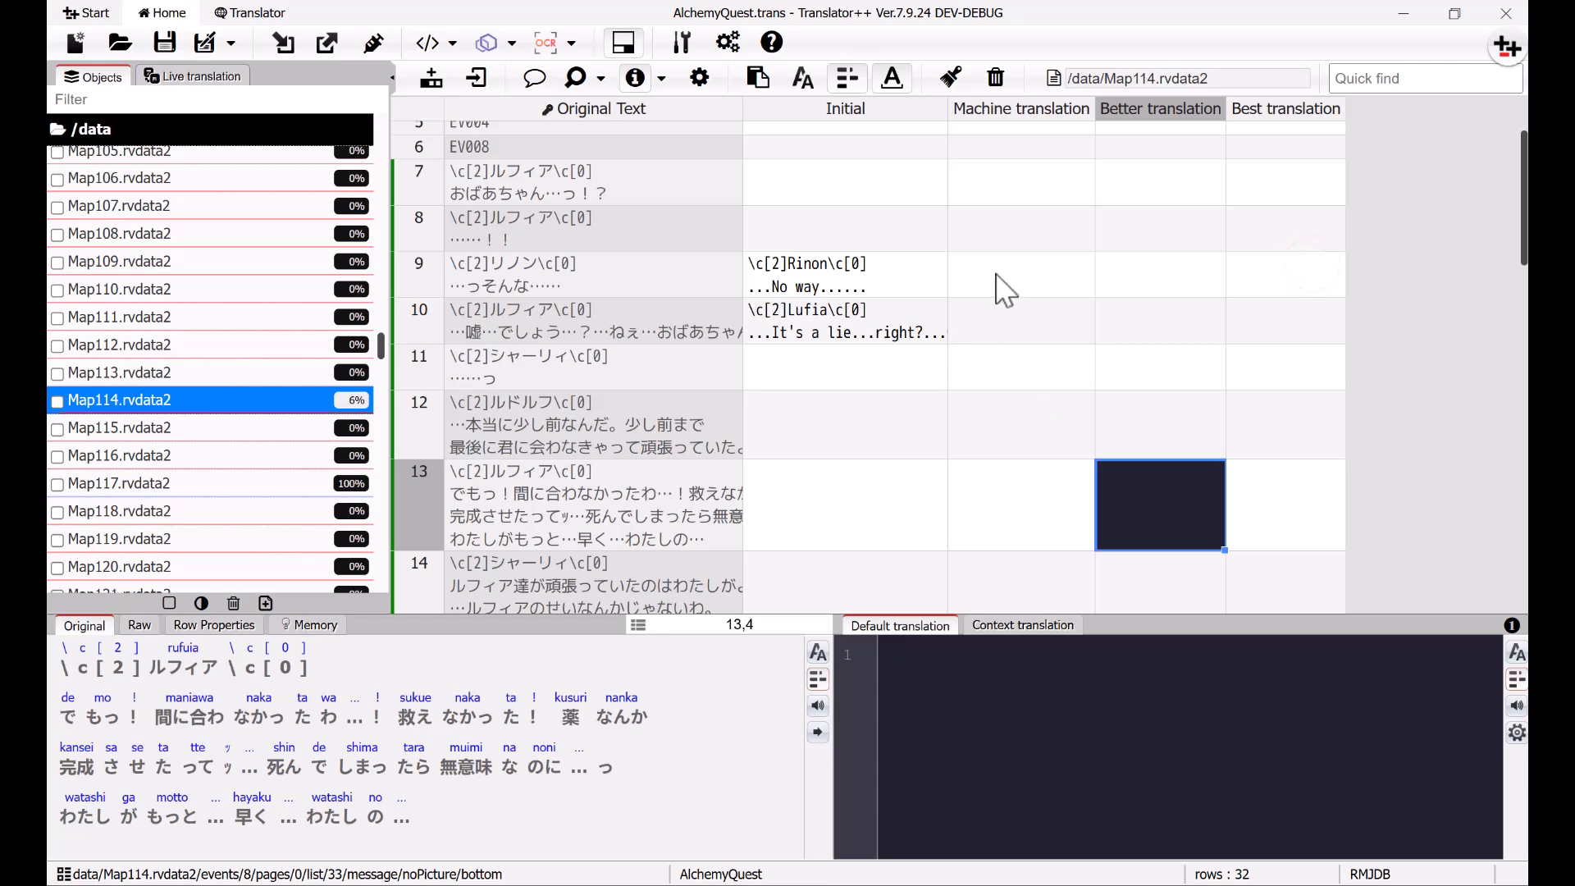
# Step: Clear the context translation of rows 9 and 10 from the row menu
pyautogui.rightClick(1023, 279)
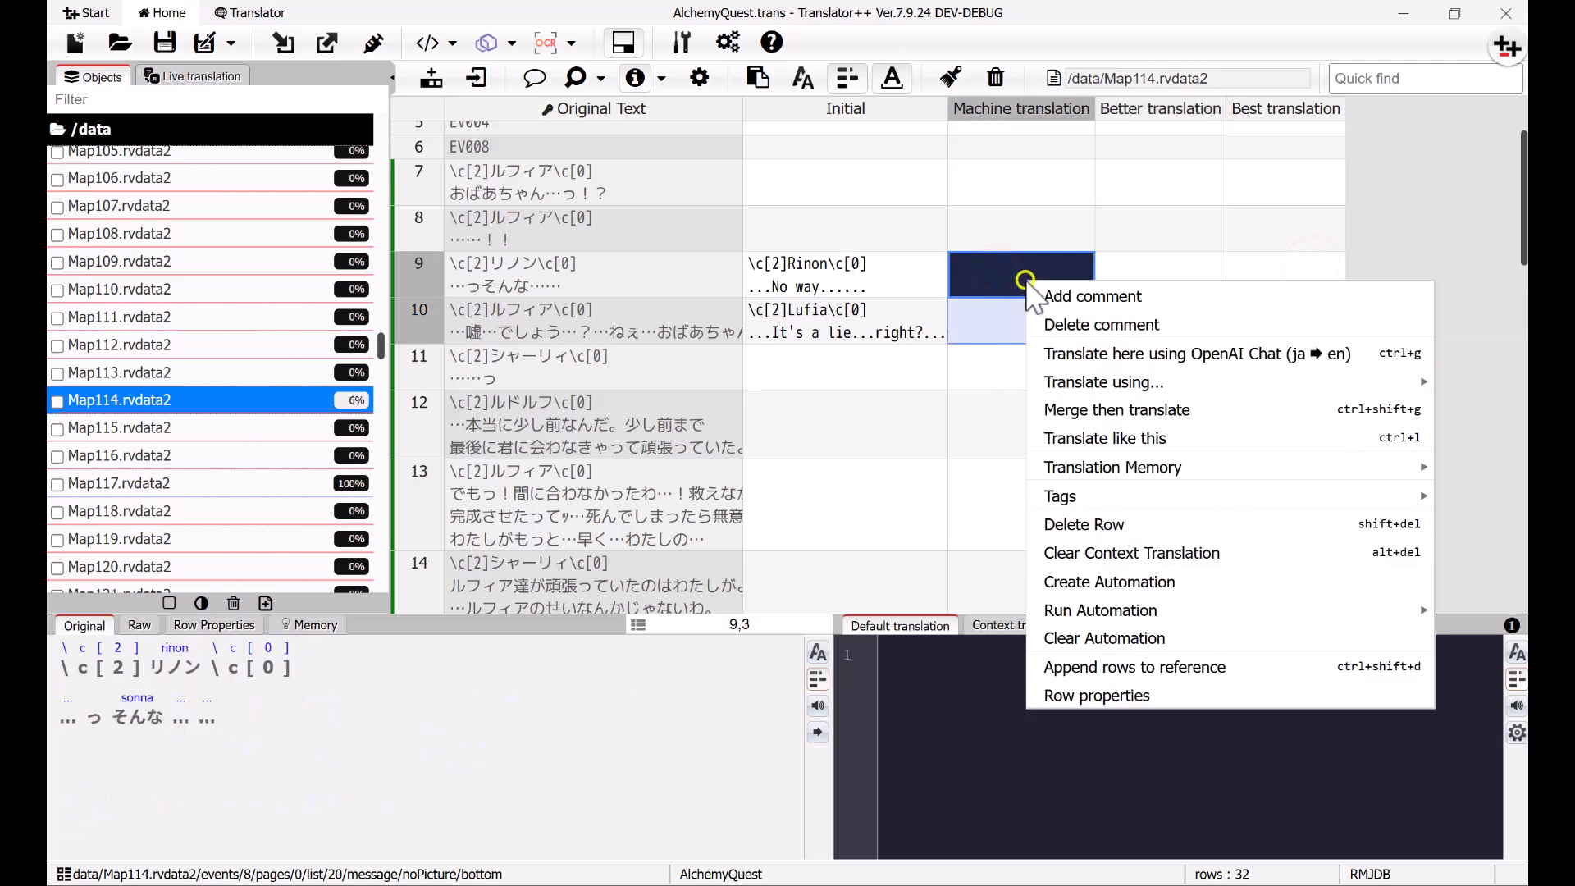
pyautogui.moveTo(1162, 565)
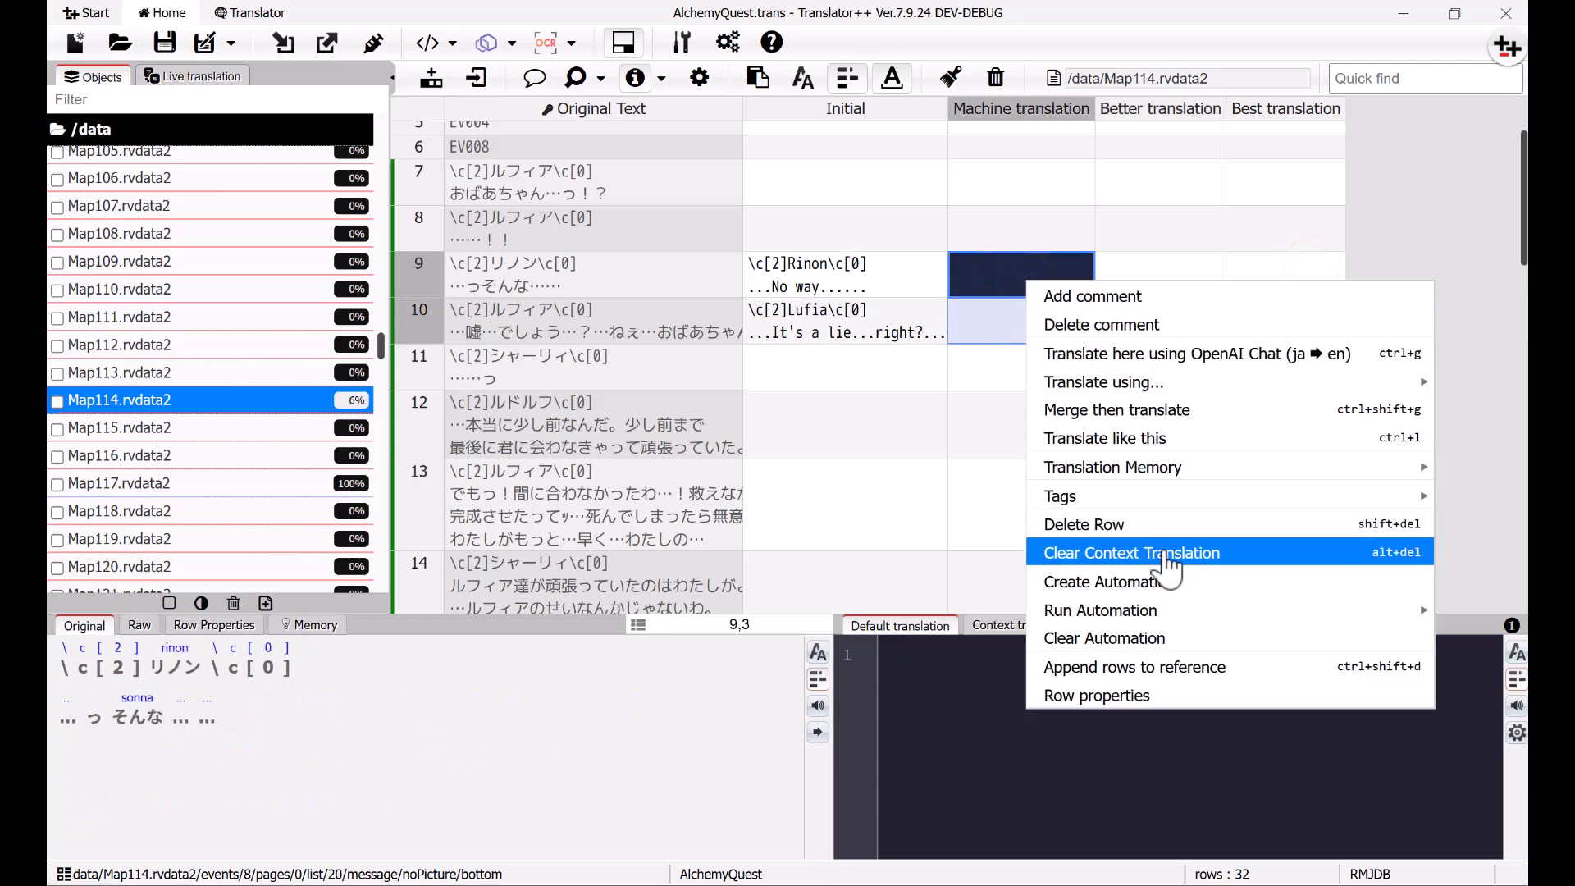
pyautogui.click(1132, 553)
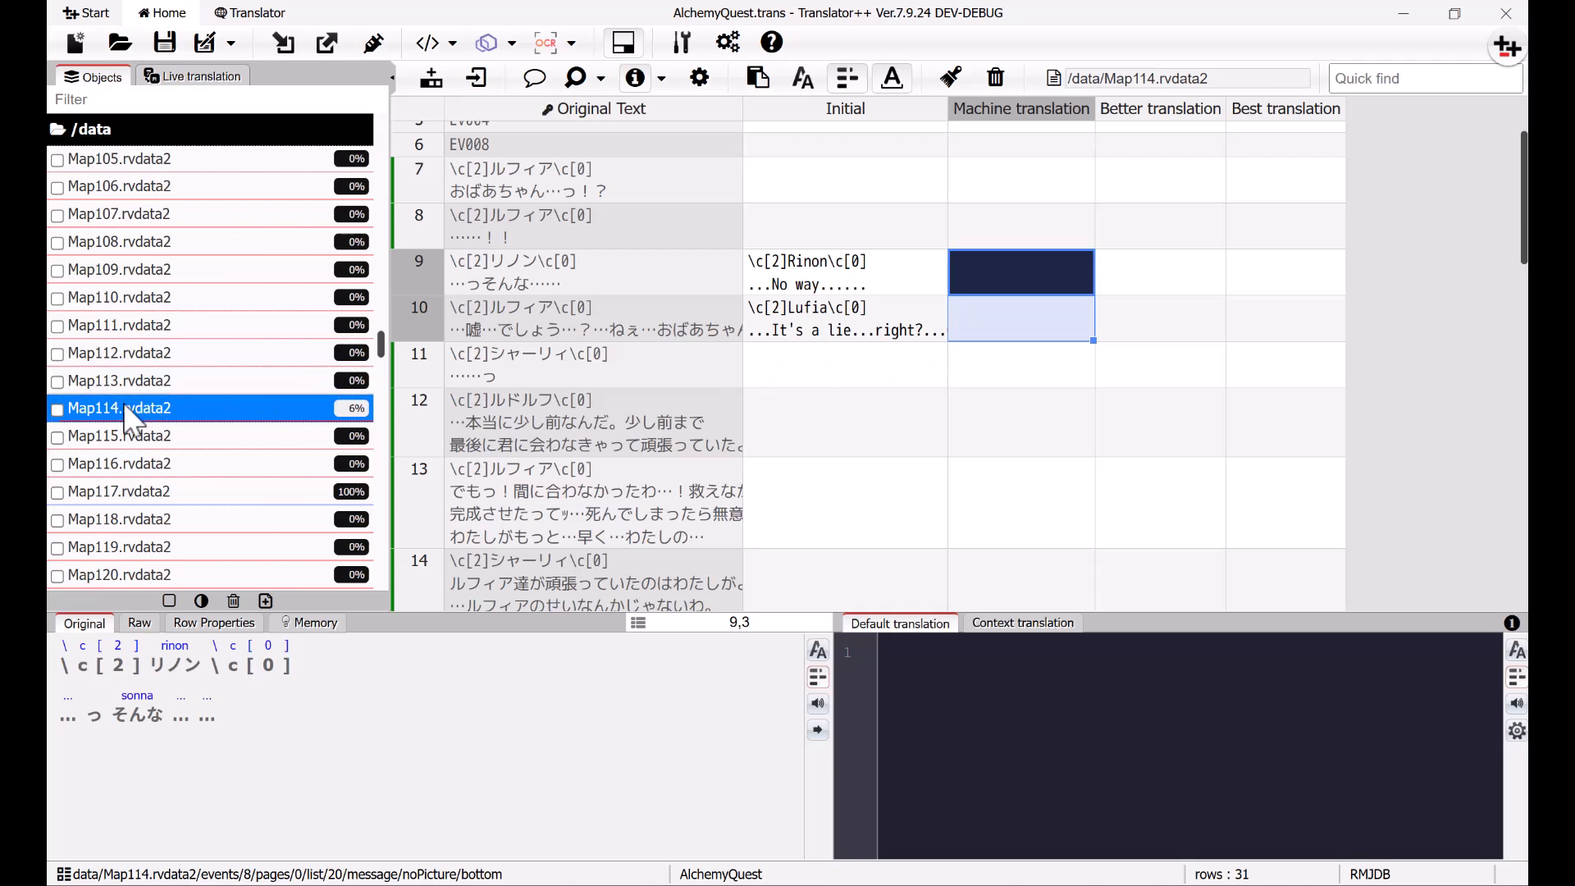
# Step: Send Map114.rvdata2 to the Batch API Queue, opening Translate with Batch API
pyautogui.click(58, 407)
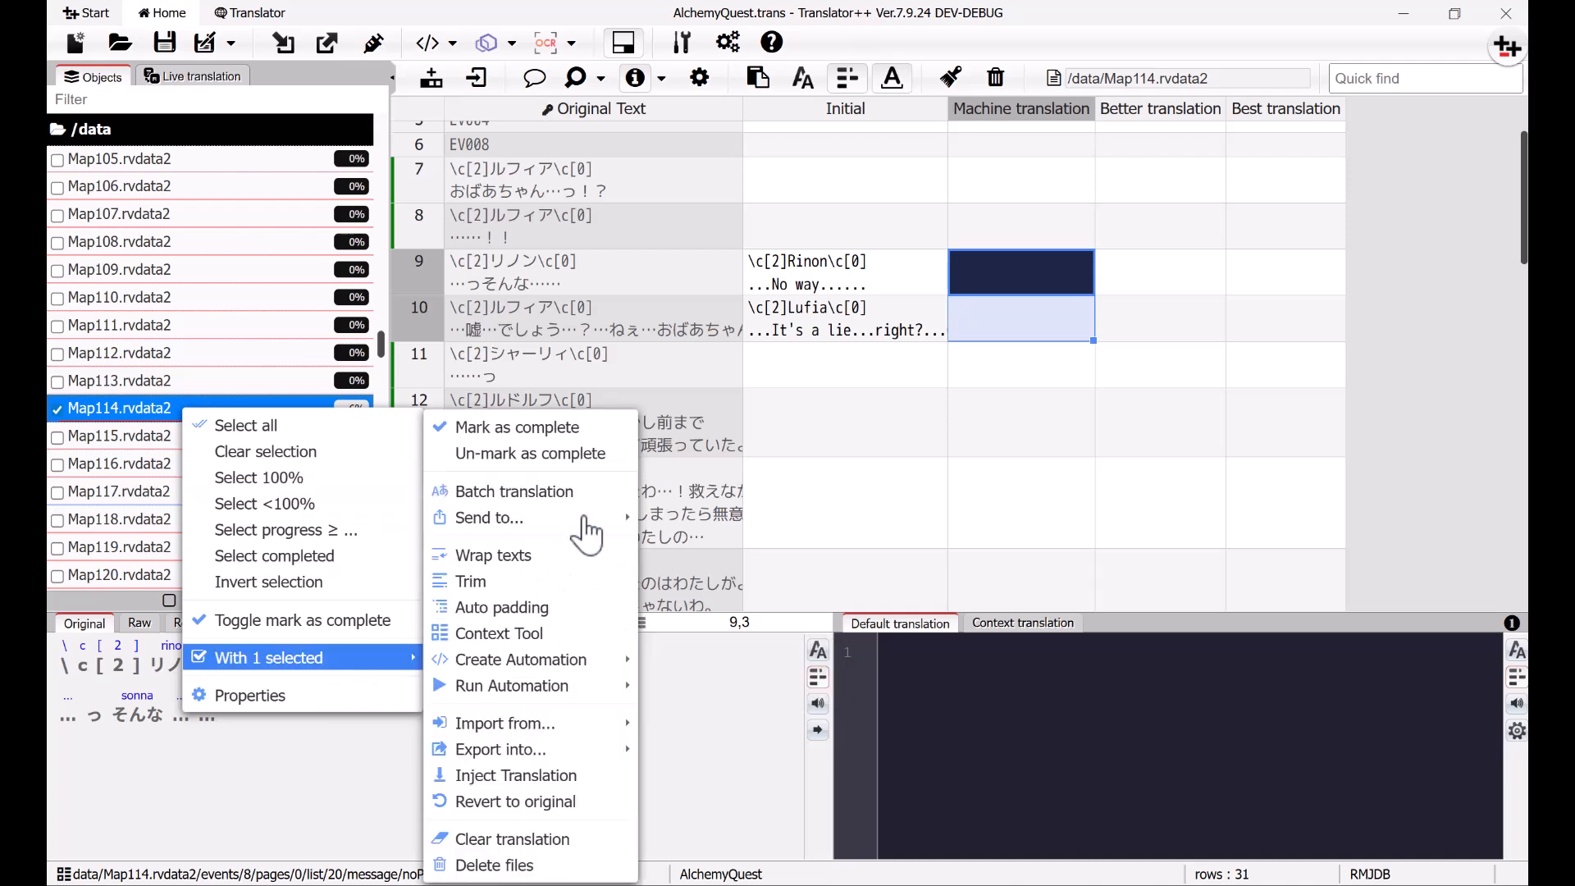
pyautogui.moveTo(487, 517)
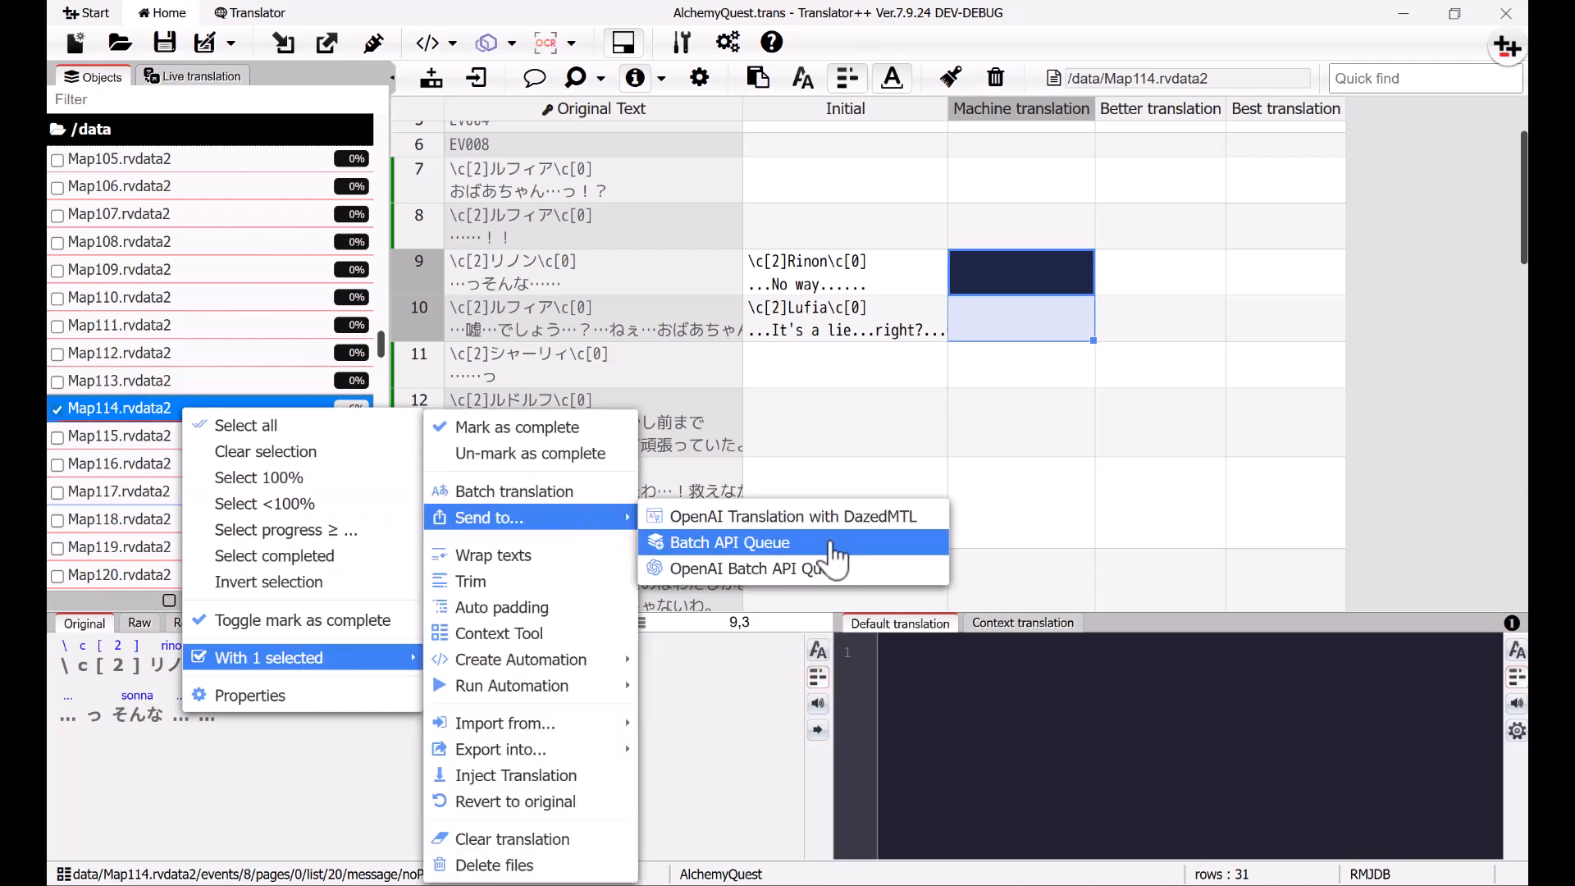
pyautogui.click(730, 541)
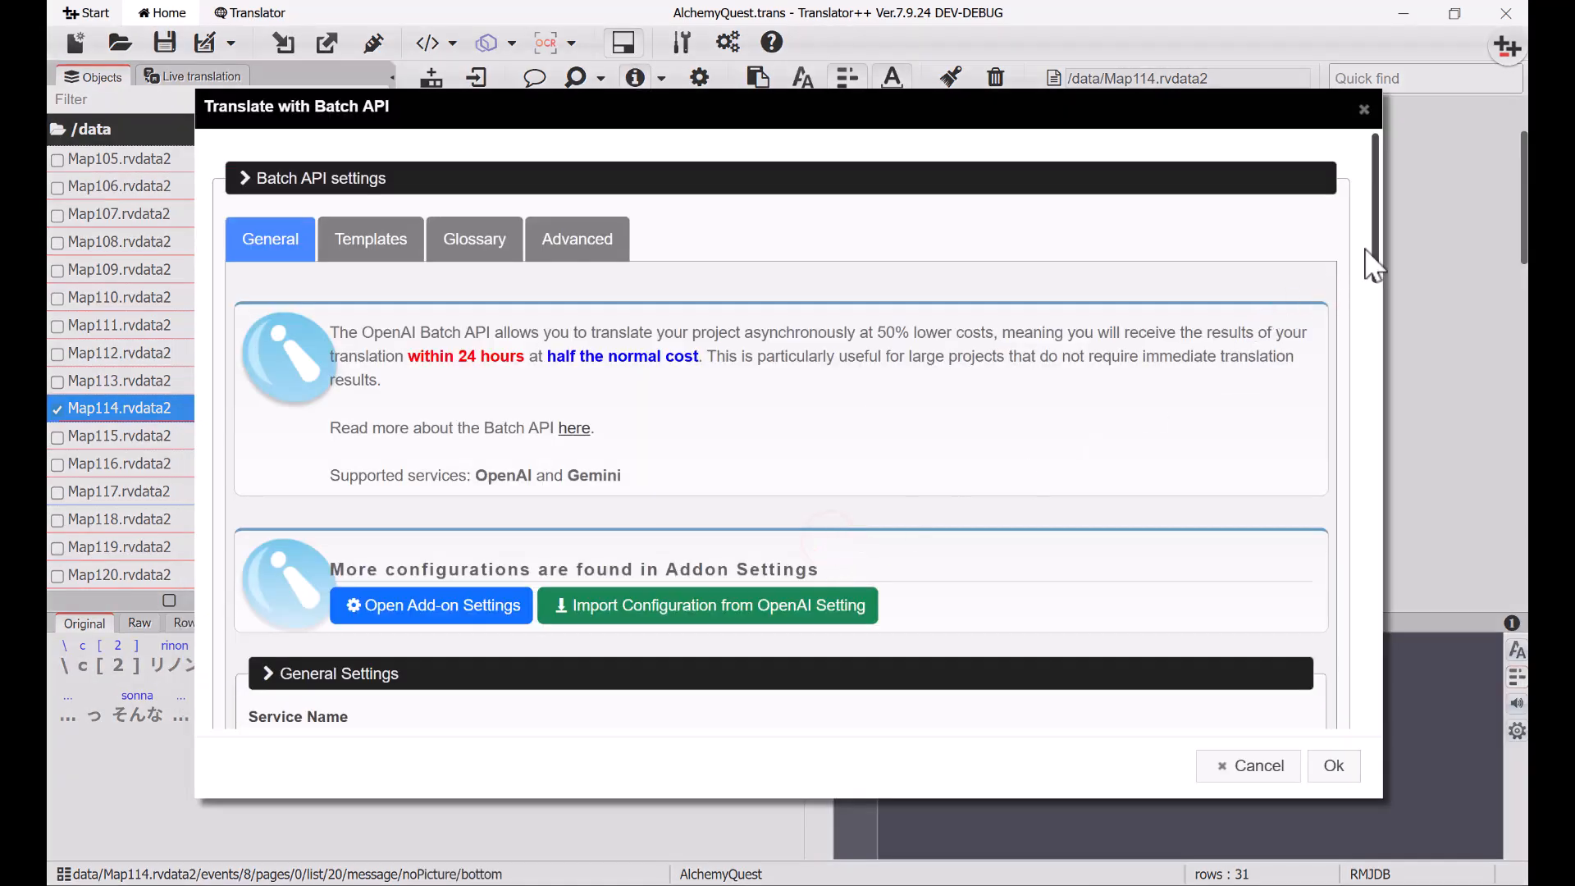
# Step: Check the gemini-2.0-flash model and source column, then view the batch system message template
pyautogui.scroll(-3)
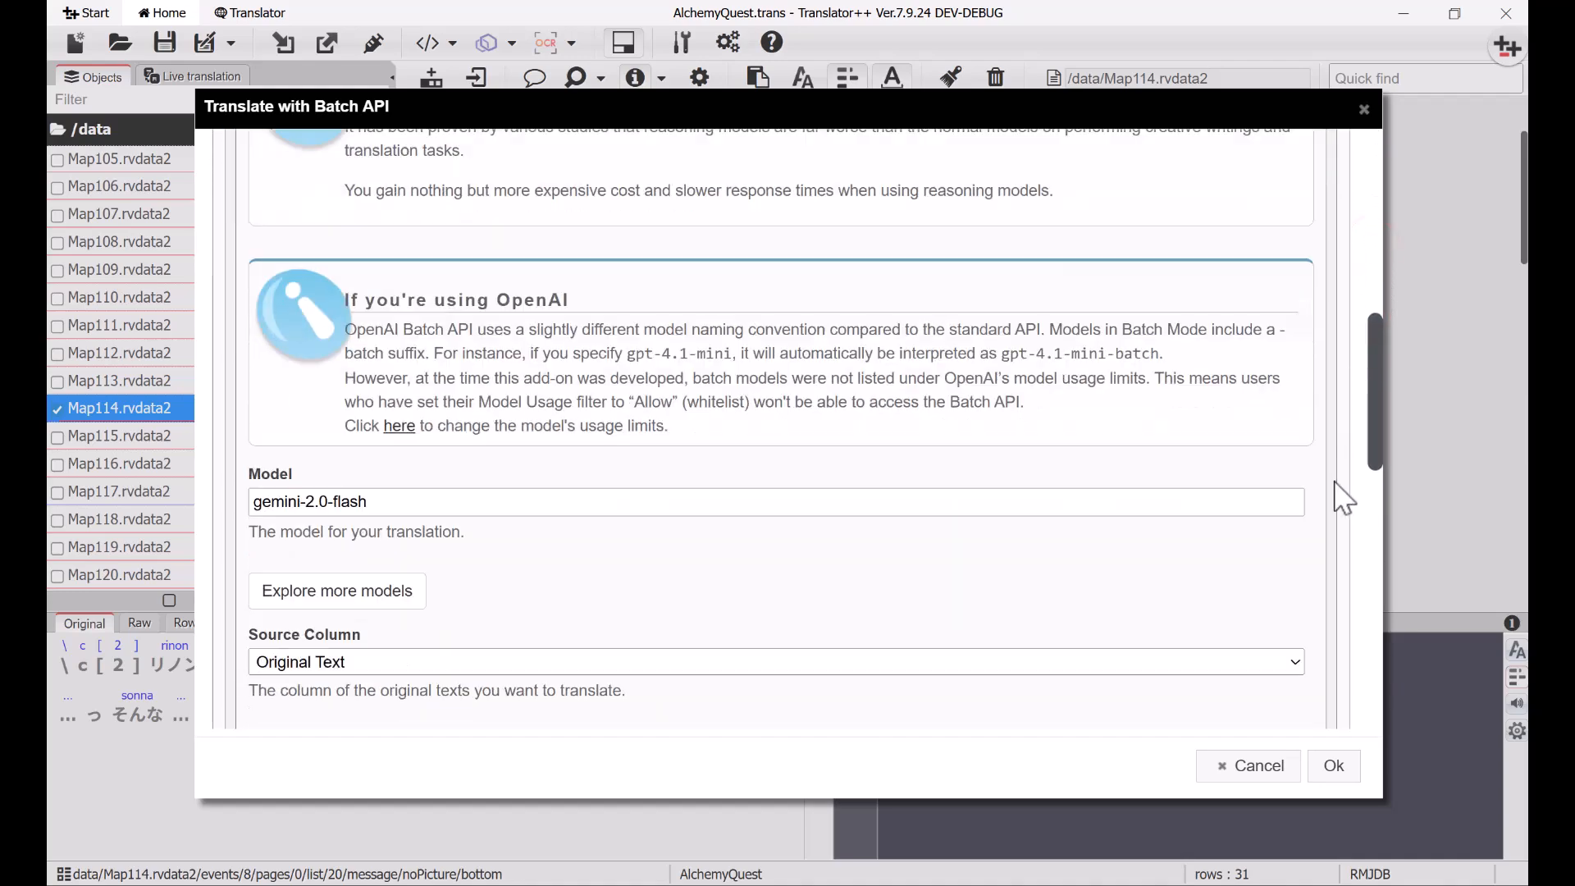
pyautogui.scroll(-3)
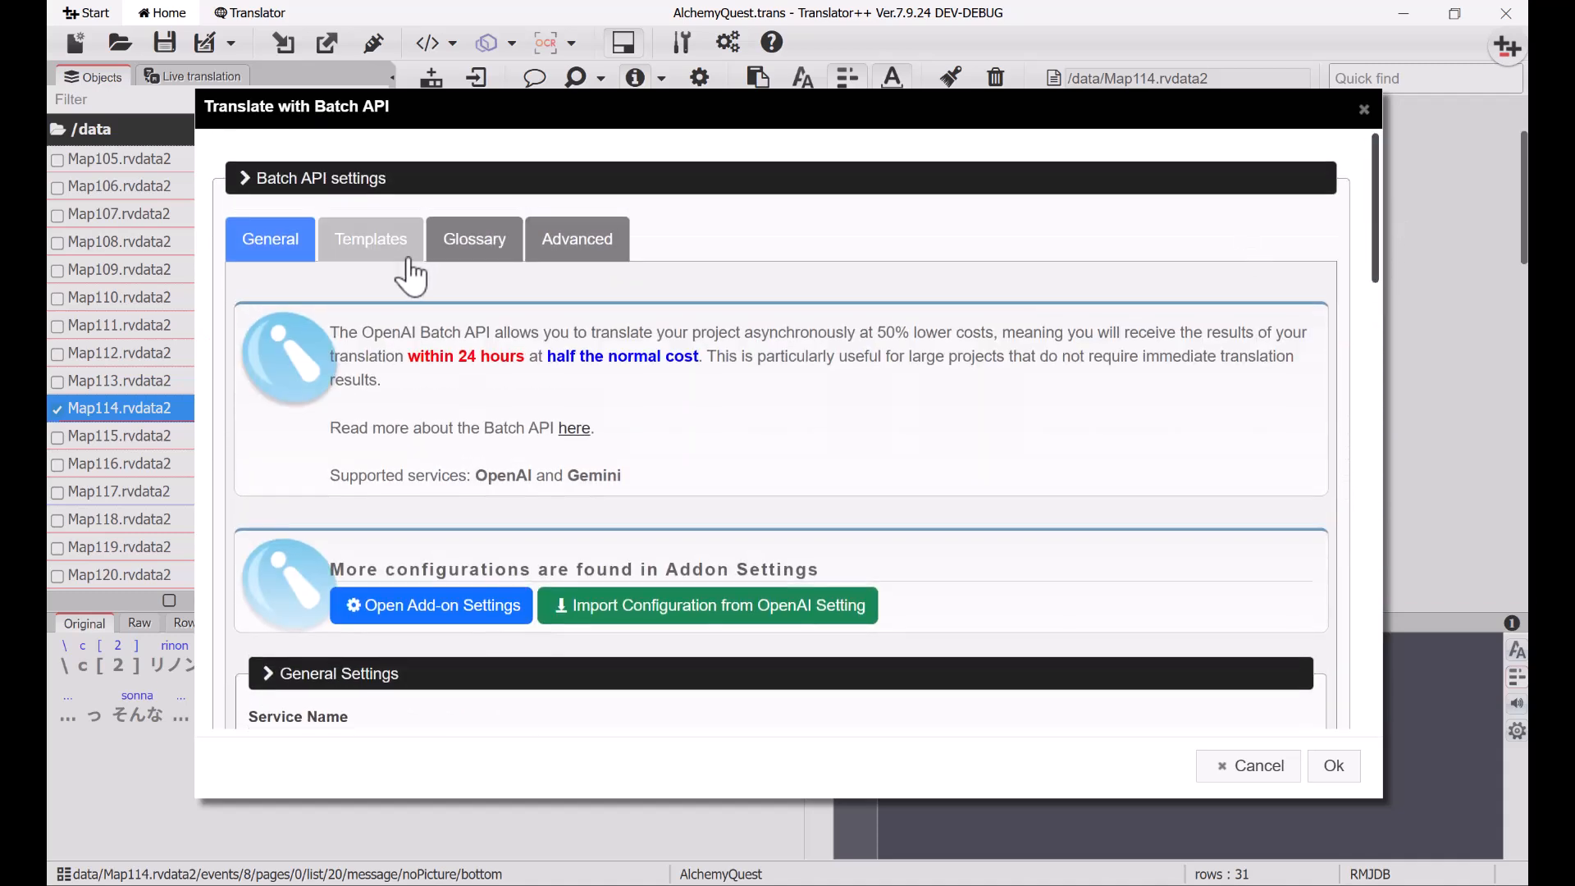
pyautogui.click(370, 239)
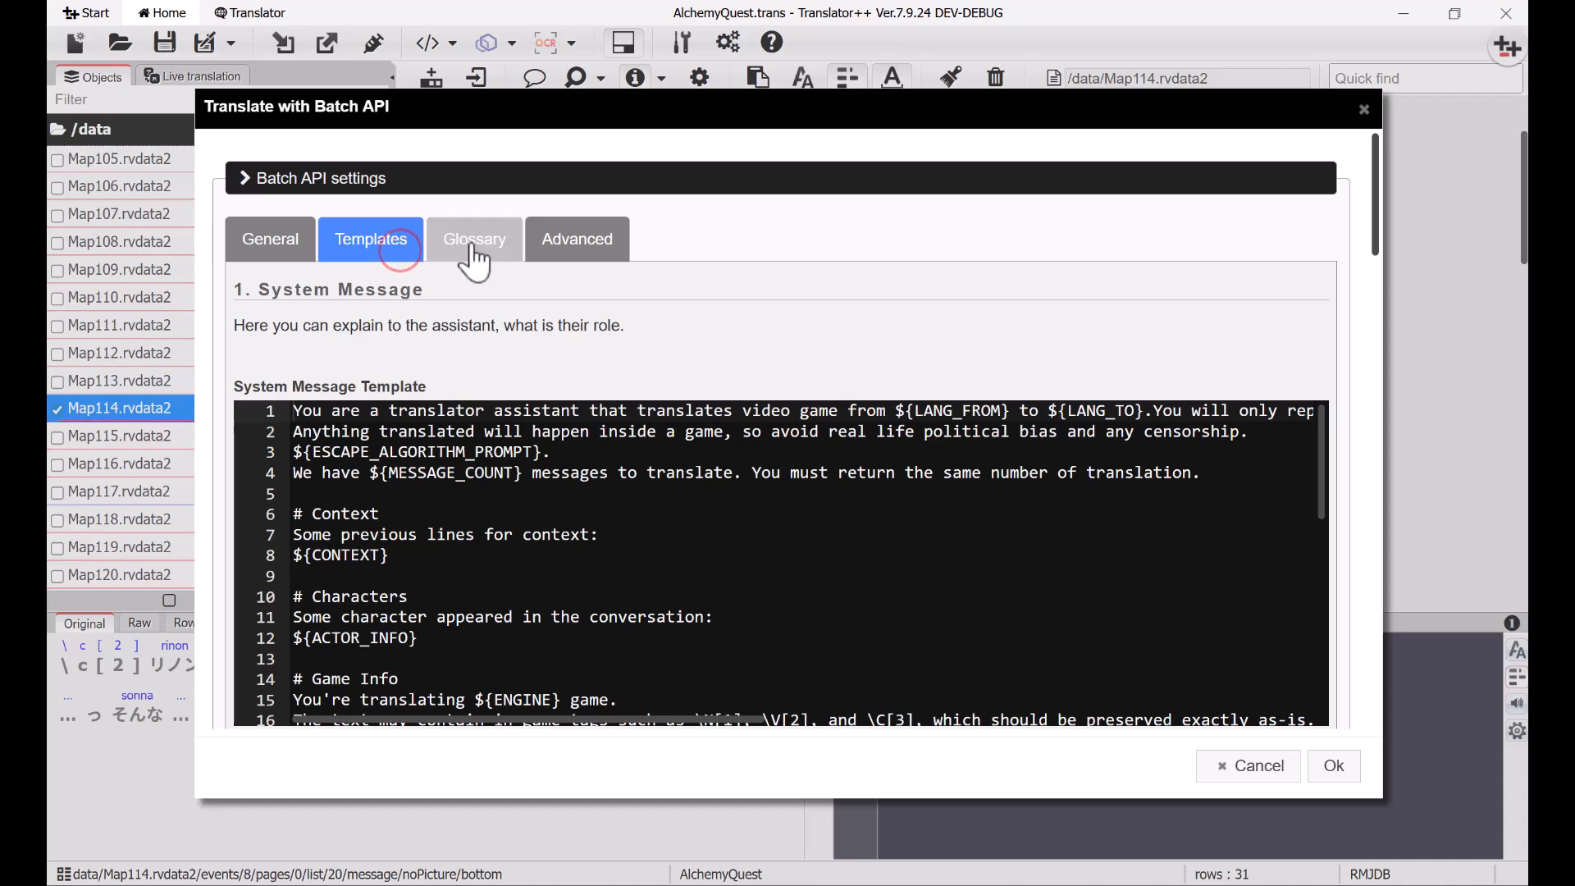
# Step: Check the batch Glossary options (actor reference glossary off) and return to General
pyautogui.click(474, 240)
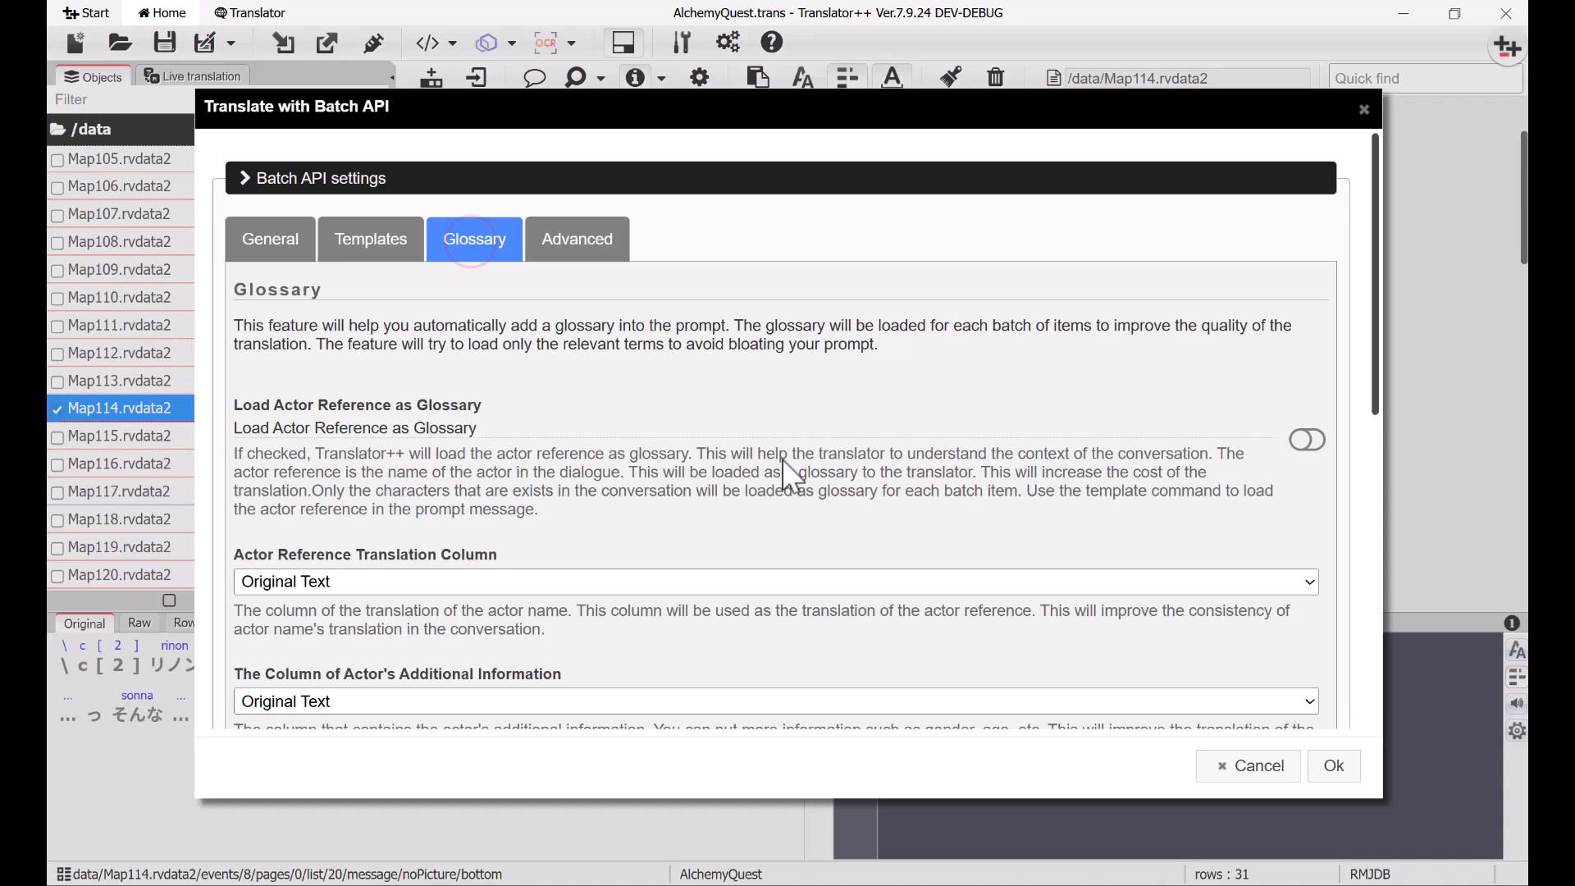
pyautogui.moveTo(781, 495)
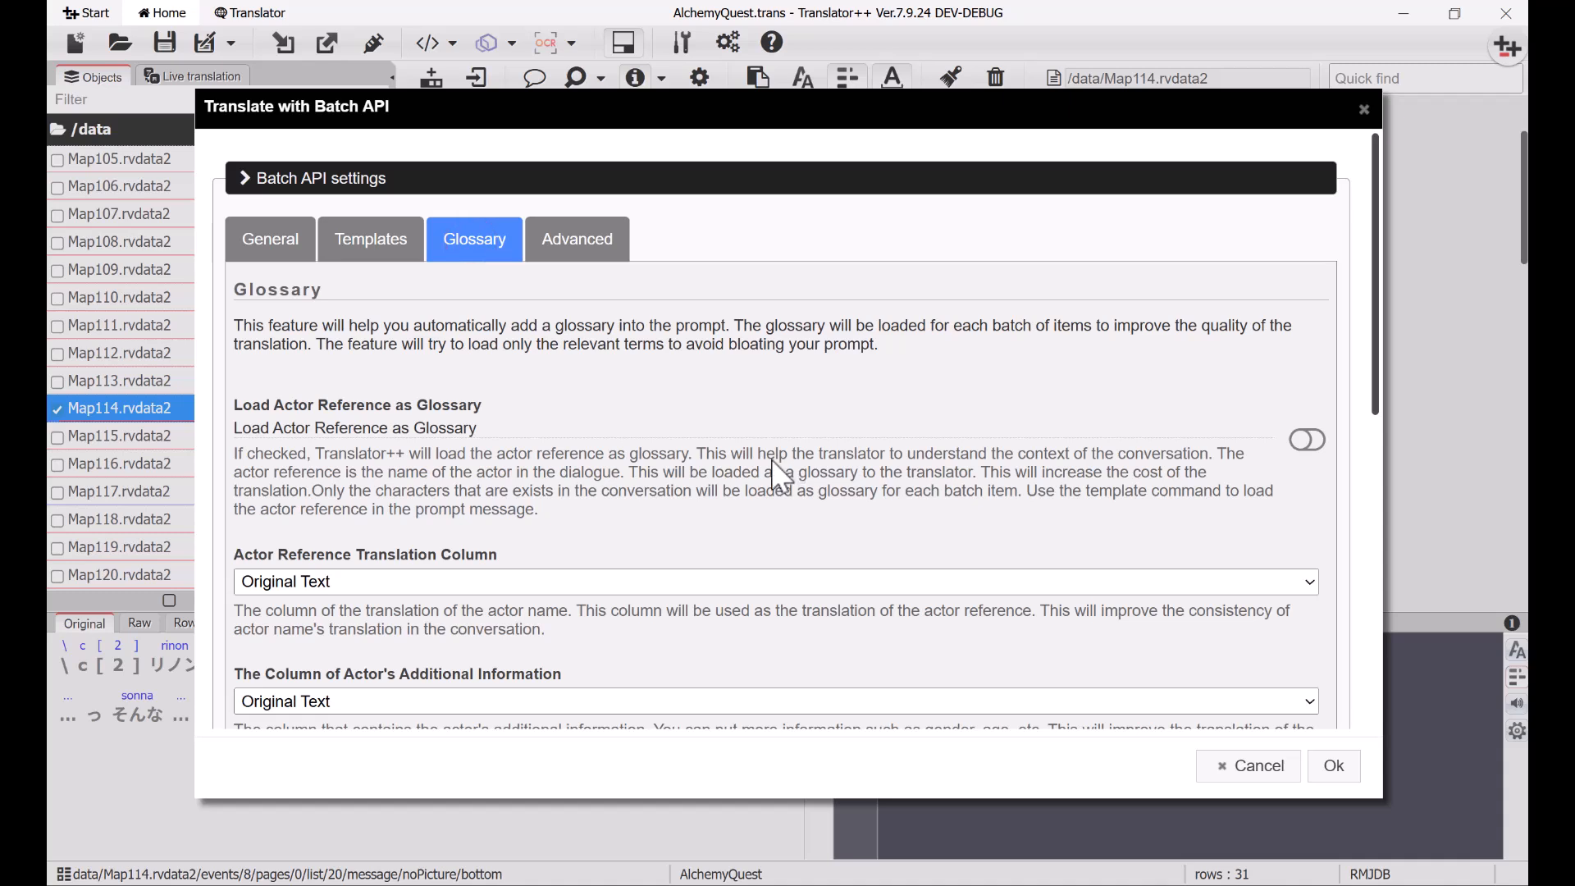
pyautogui.click(269, 239)
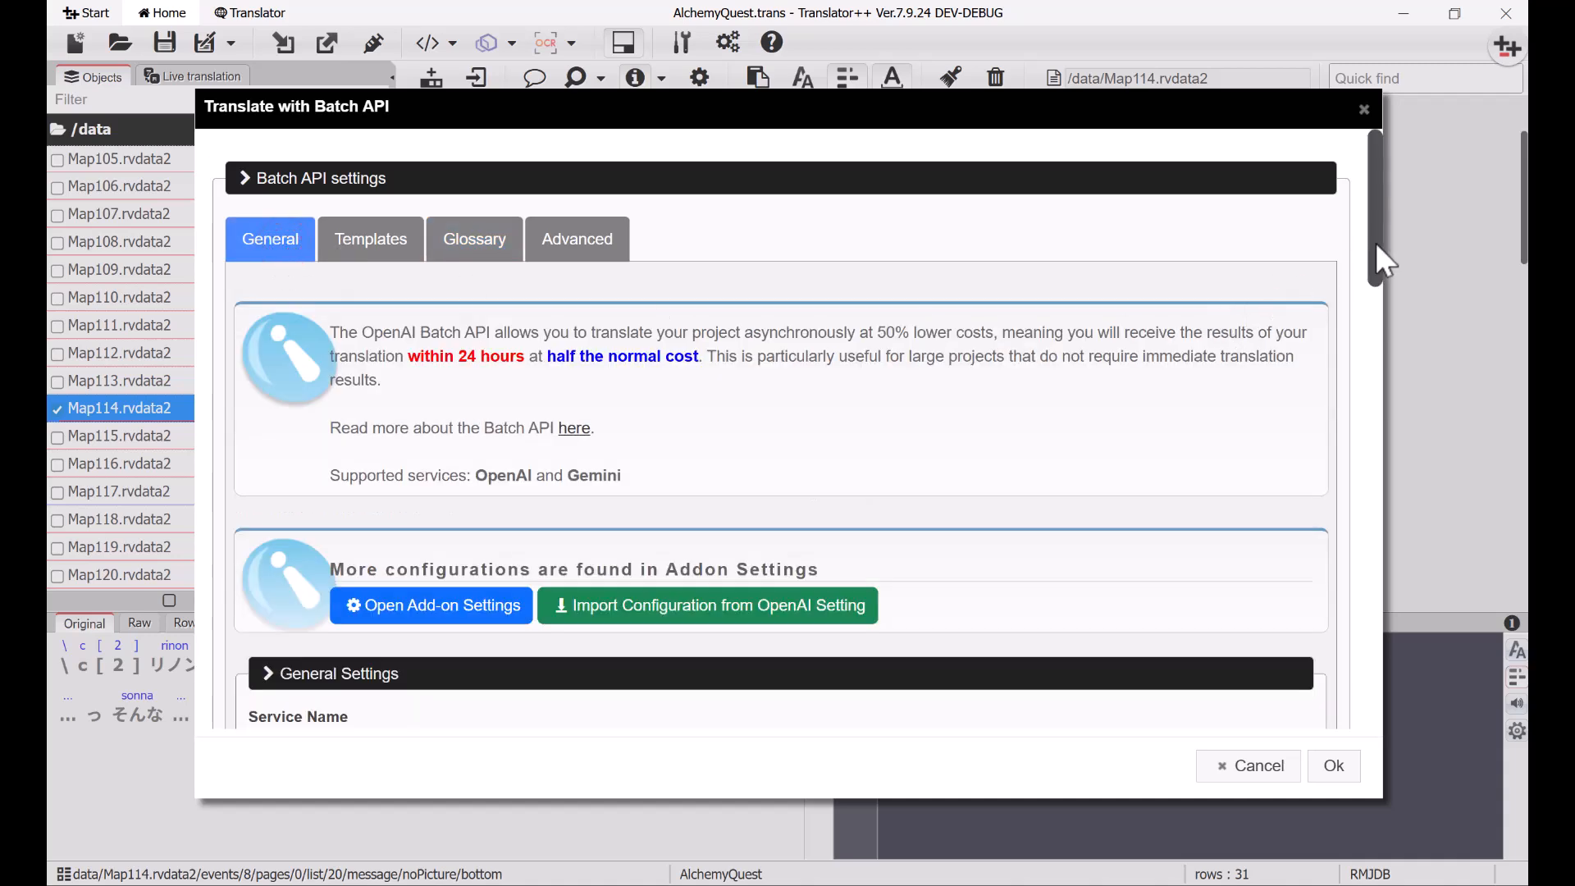
# Step: Import the OpenAI add-on's saved configuration into the Batch API settings, confirming the overwrite
pyautogui.scroll(-3)
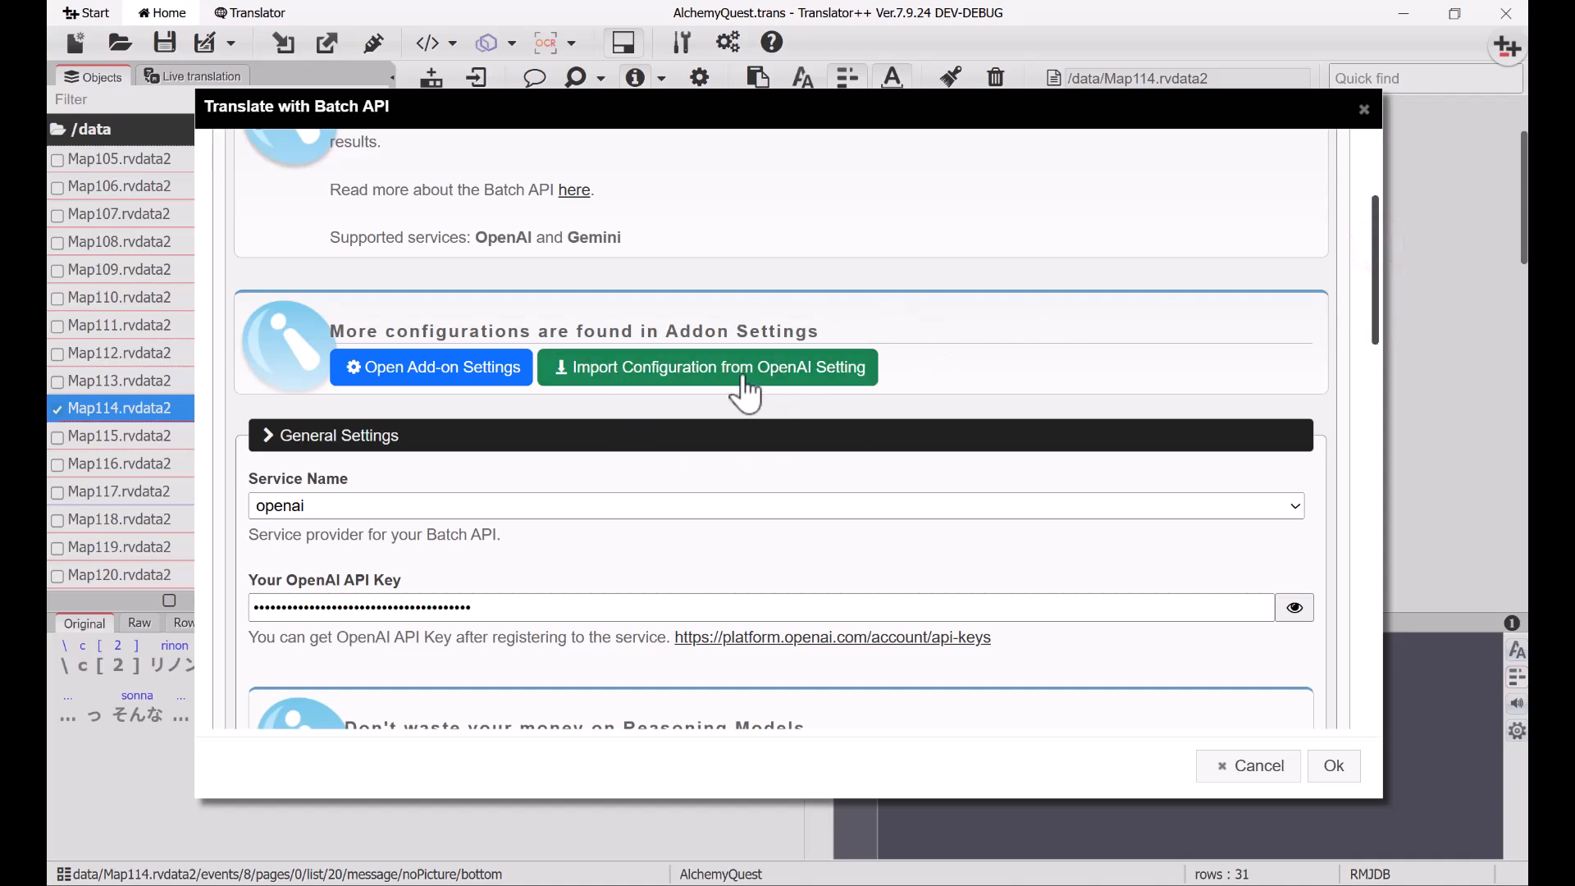
pyautogui.click(738, 368)
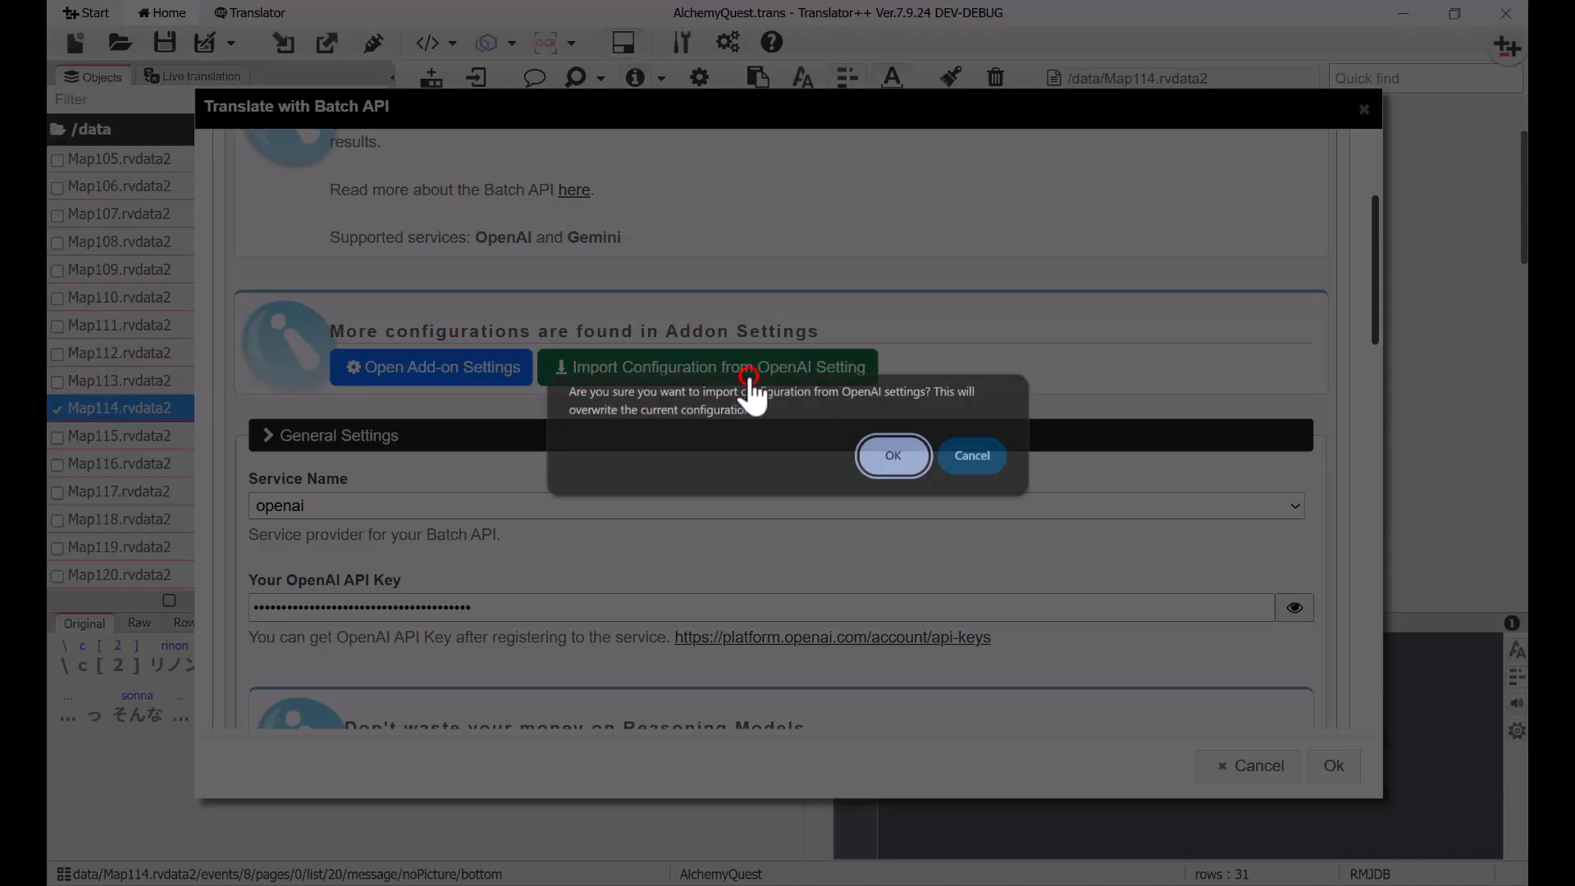
pyautogui.moveTo(888, 492)
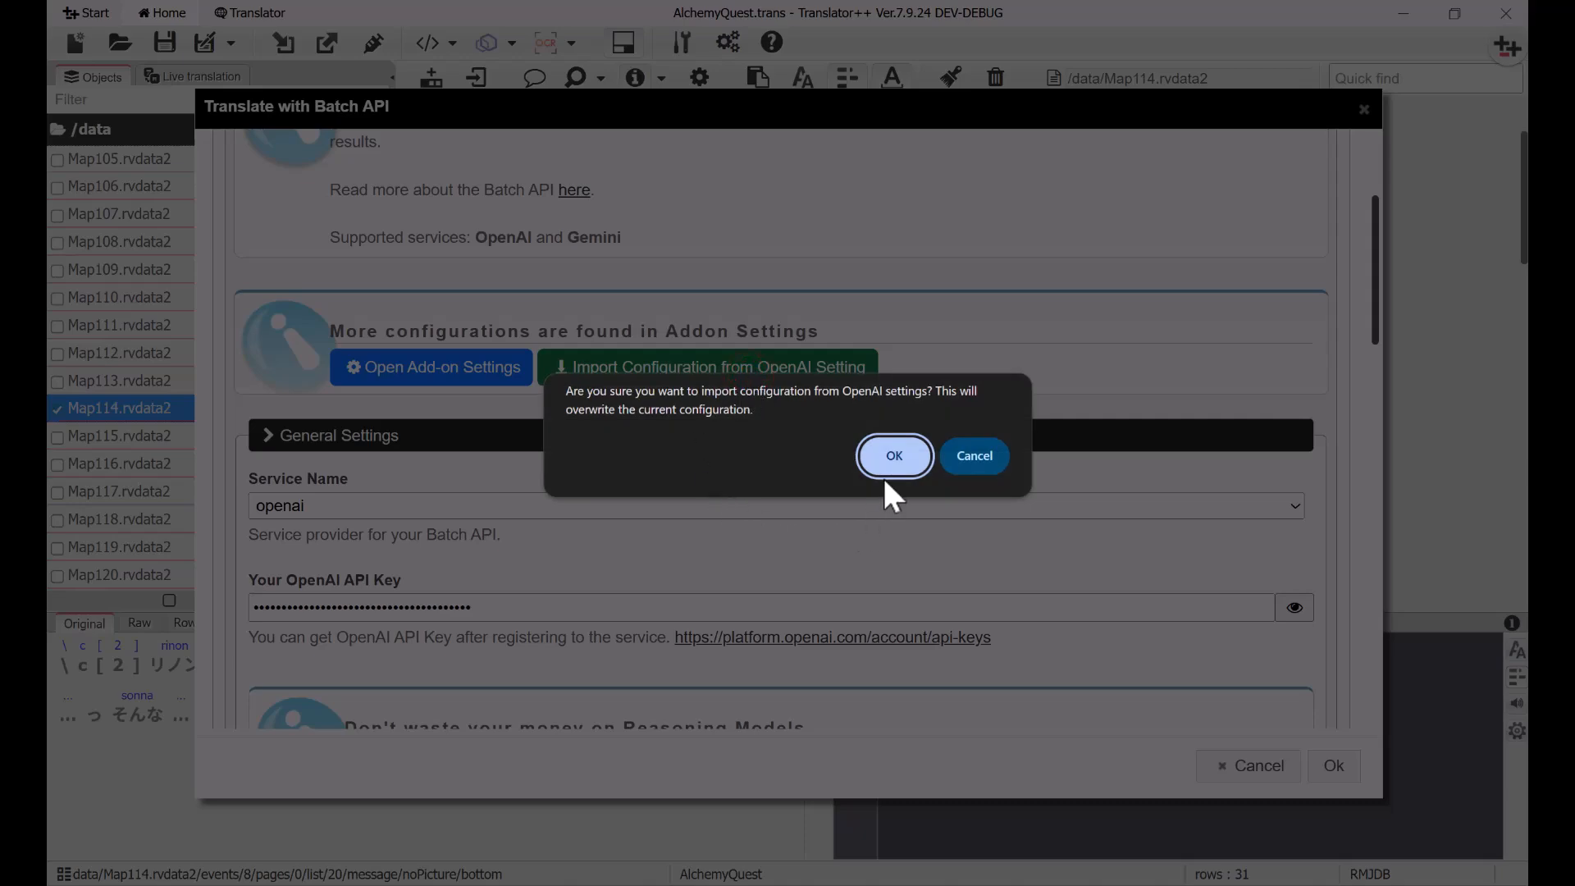
pyautogui.click(895, 456)
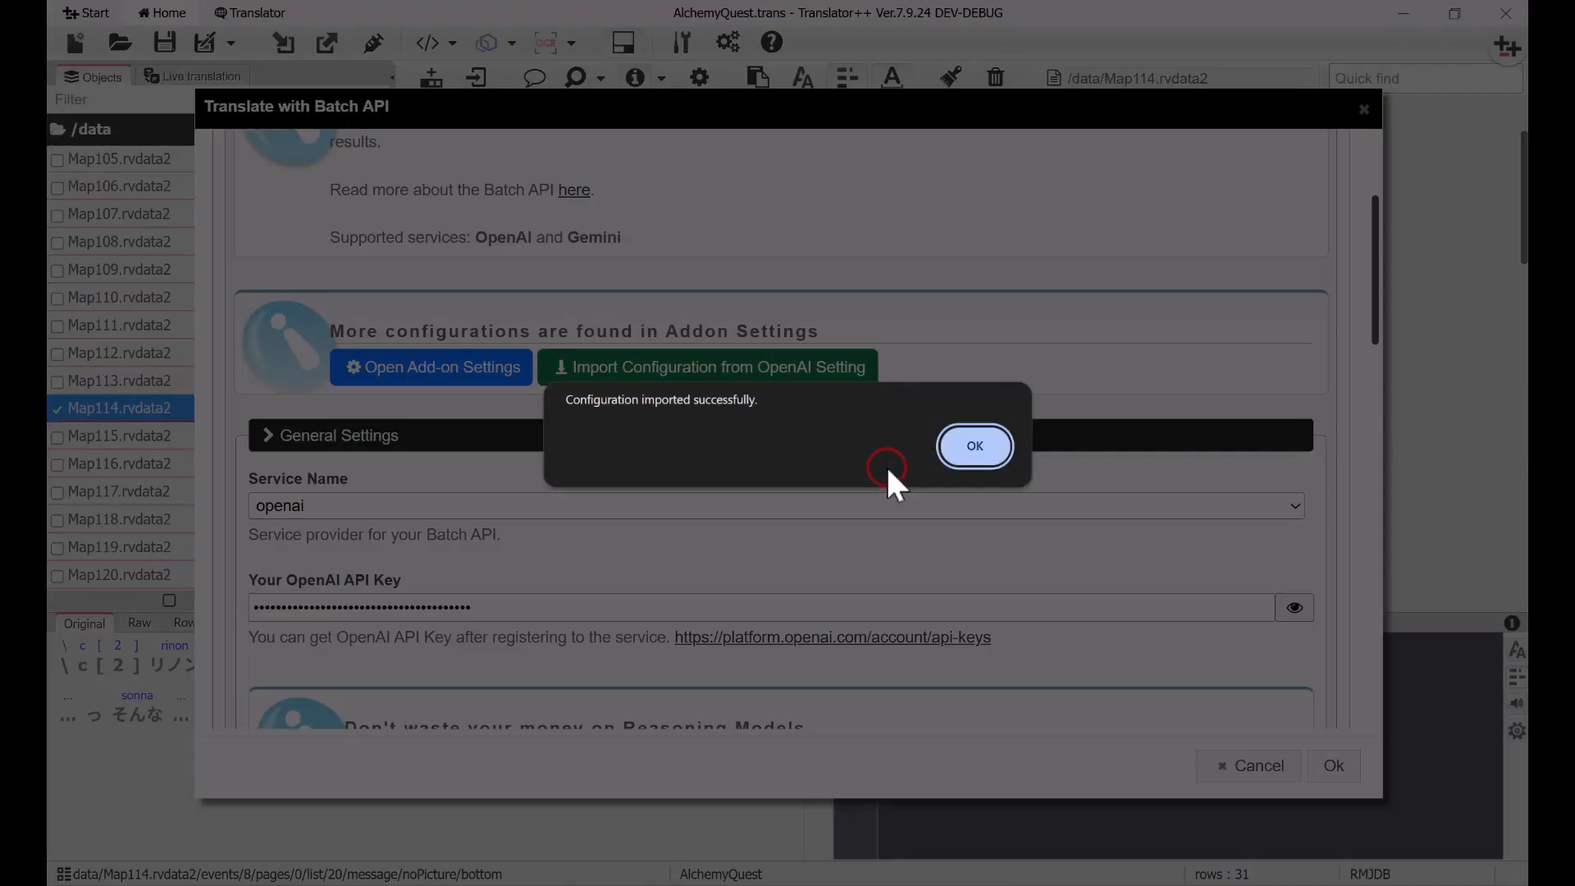
pyautogui.click(974, 446)
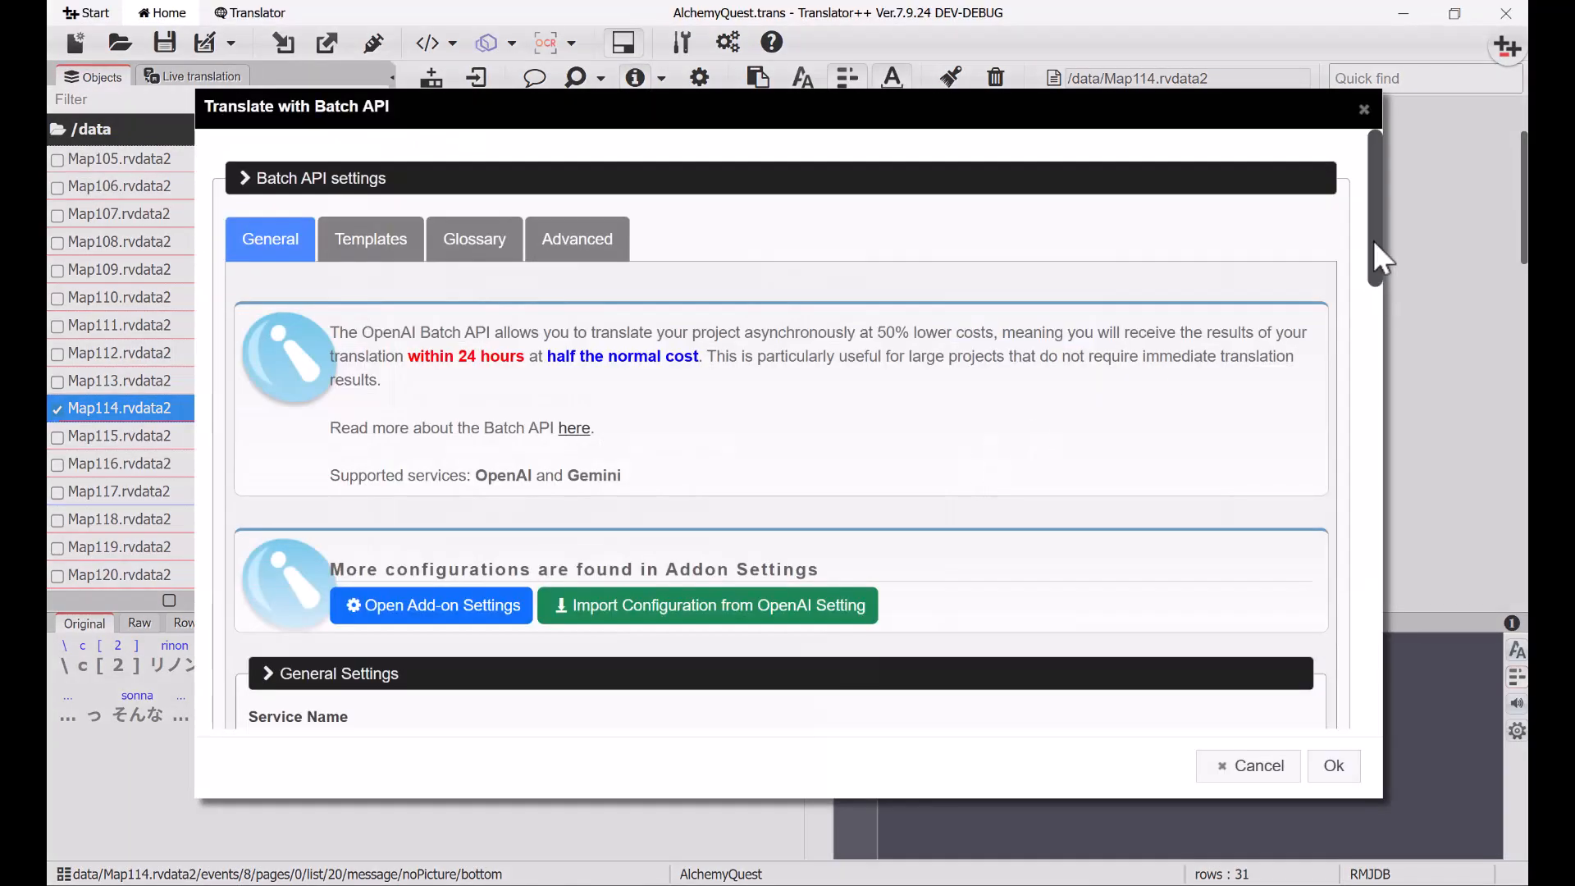
# Step: Filter the batch so only green-tagged rows are translated, using the gemini service
pyautogui.scroll(-3)
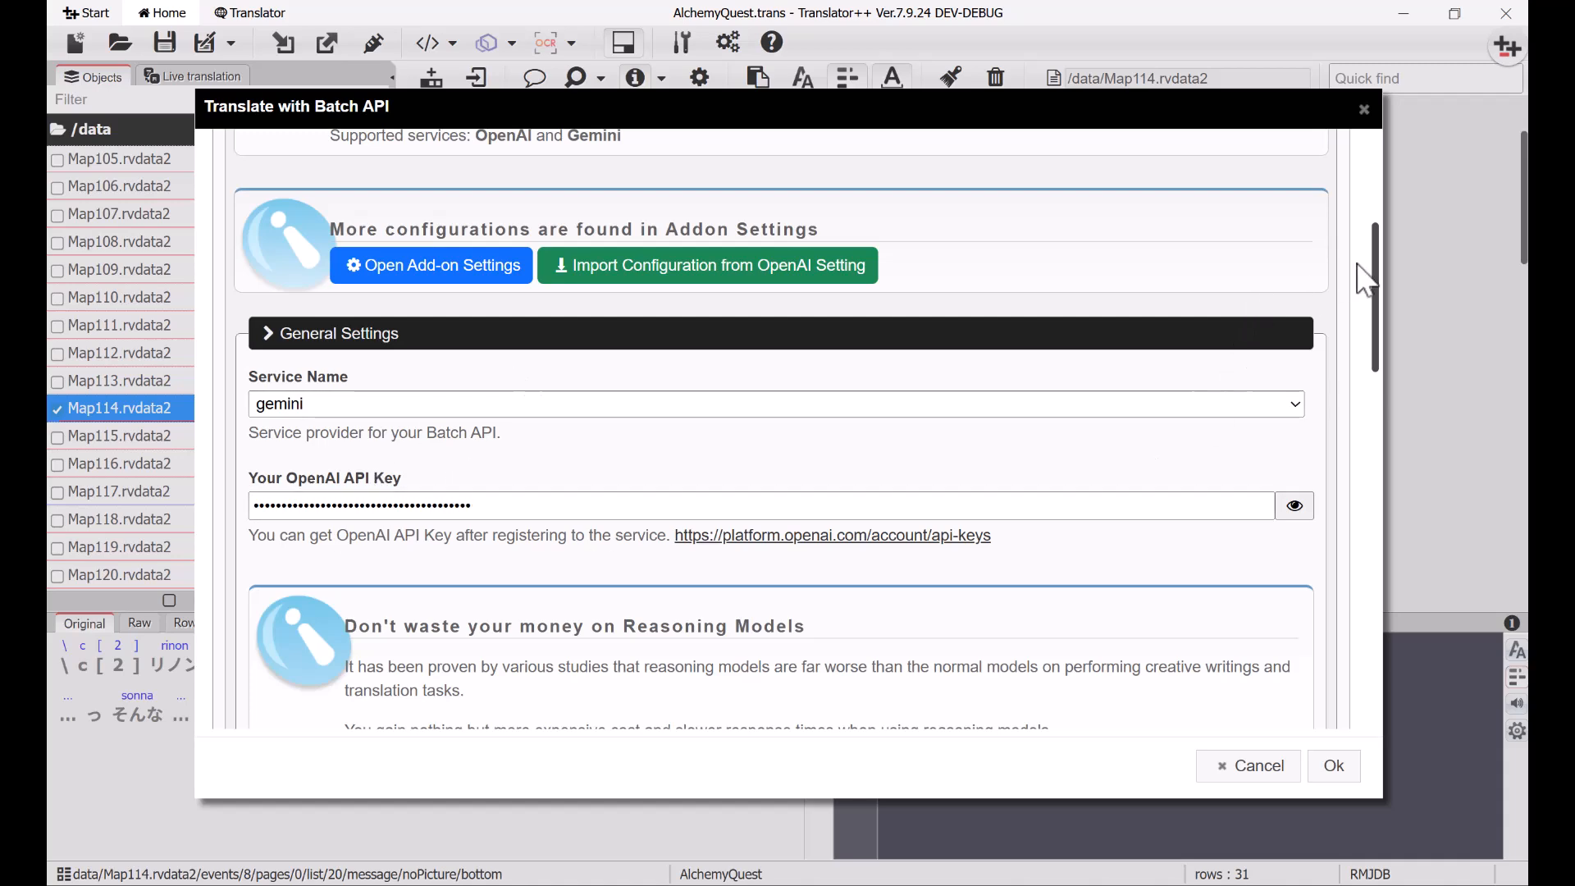
pyautogui.scroll(-3)
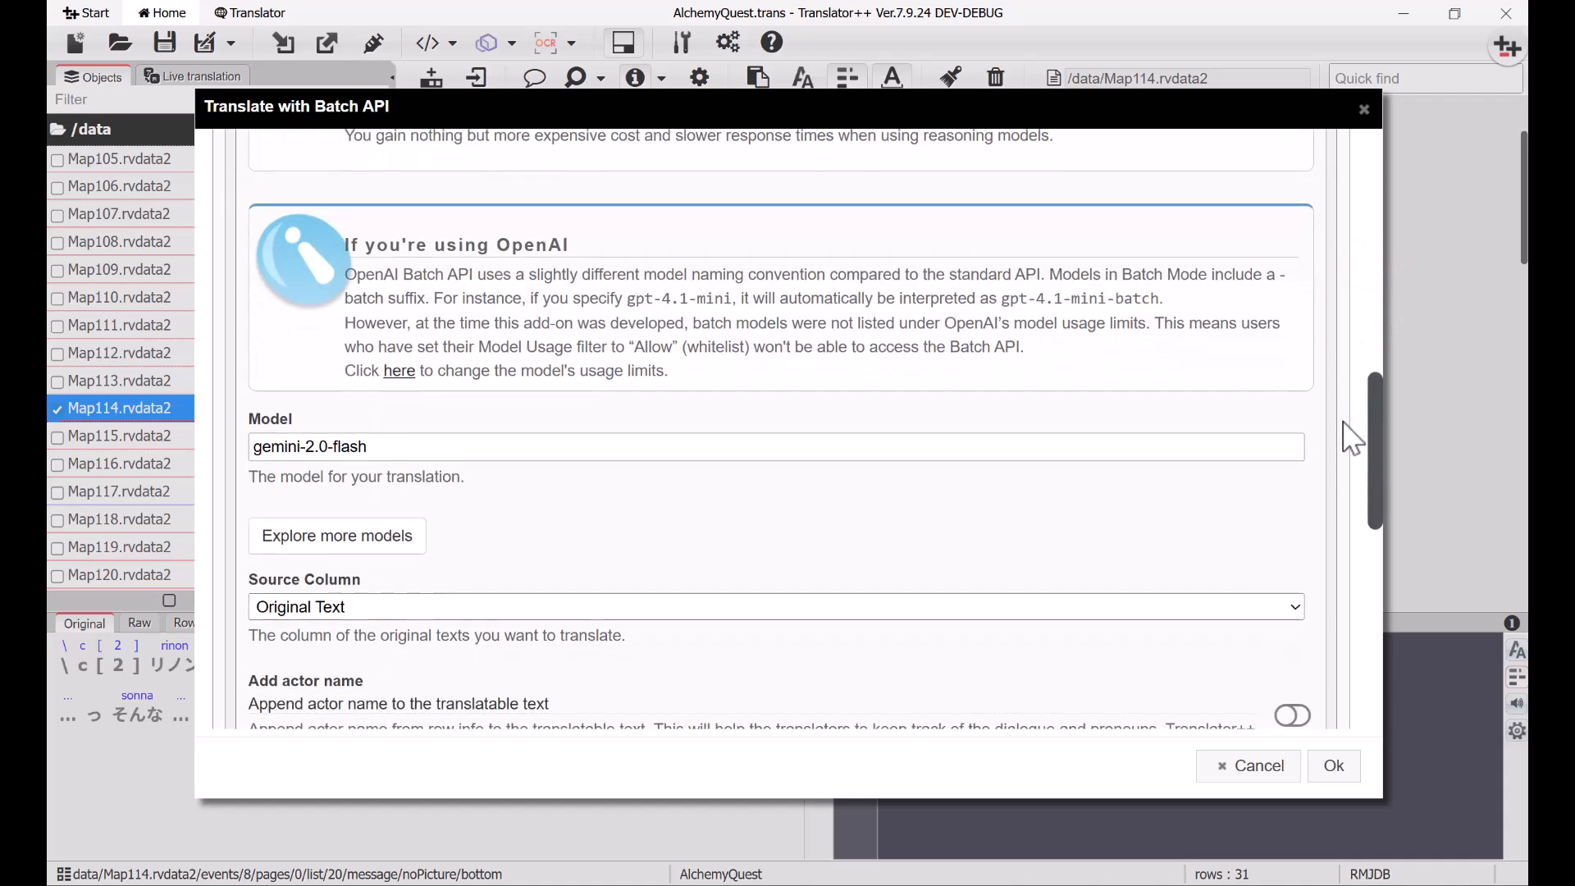
pyautogui.scroll(-3)
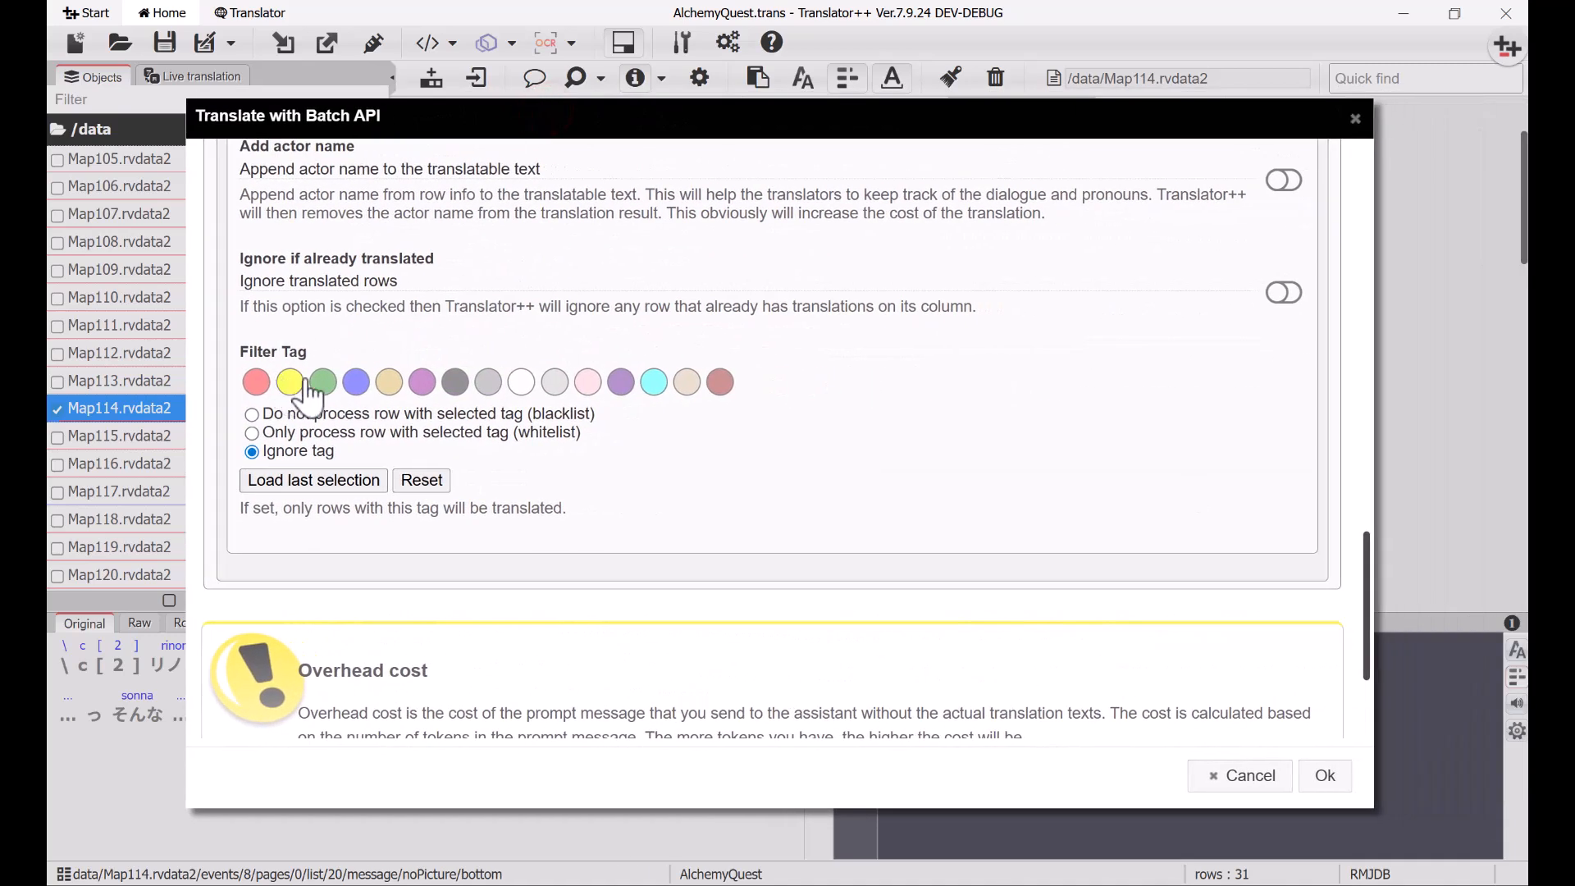
pyautogui.click(321, 382)
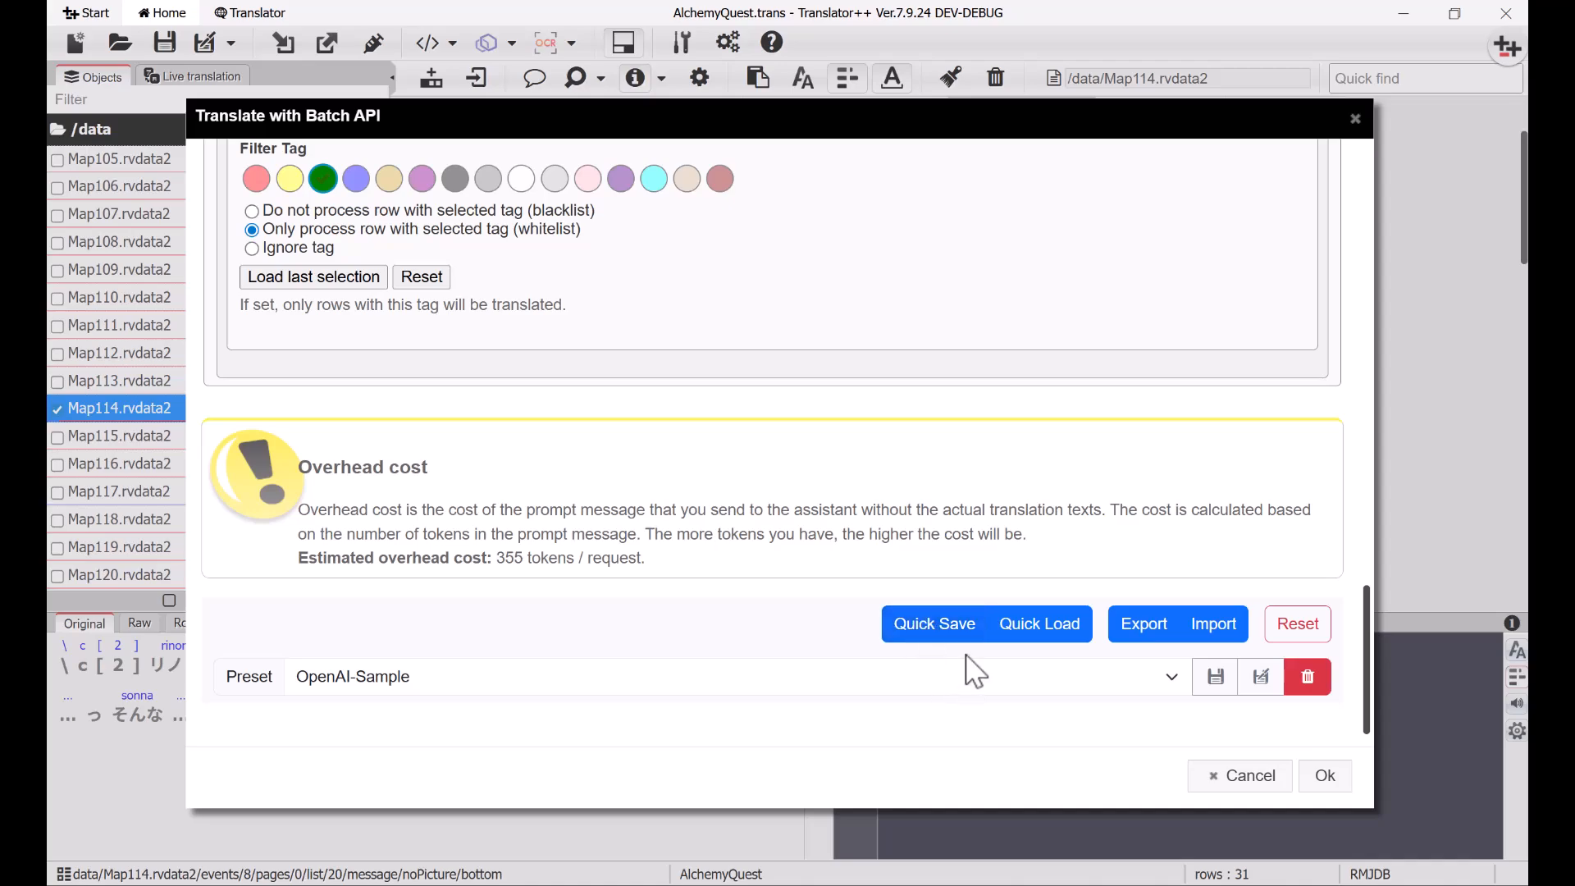
# Step: Save the batch settings as preset 'RPG-Maker-Gemini' and launch the batch translation
pyautogui.click(1260, 676)
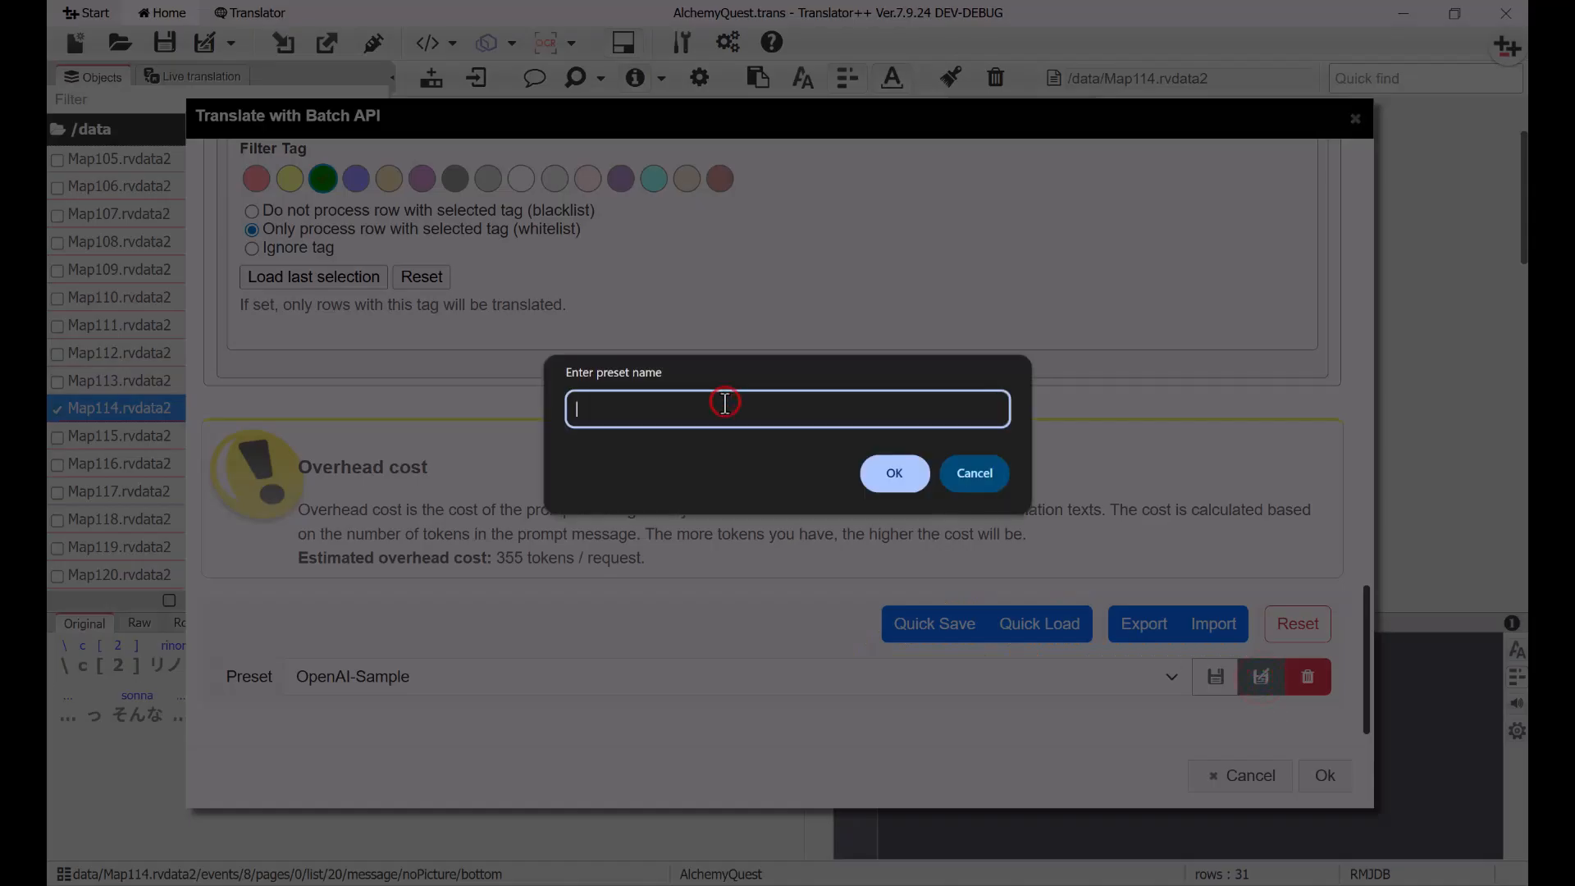
pyautogui.write('RPG-M')
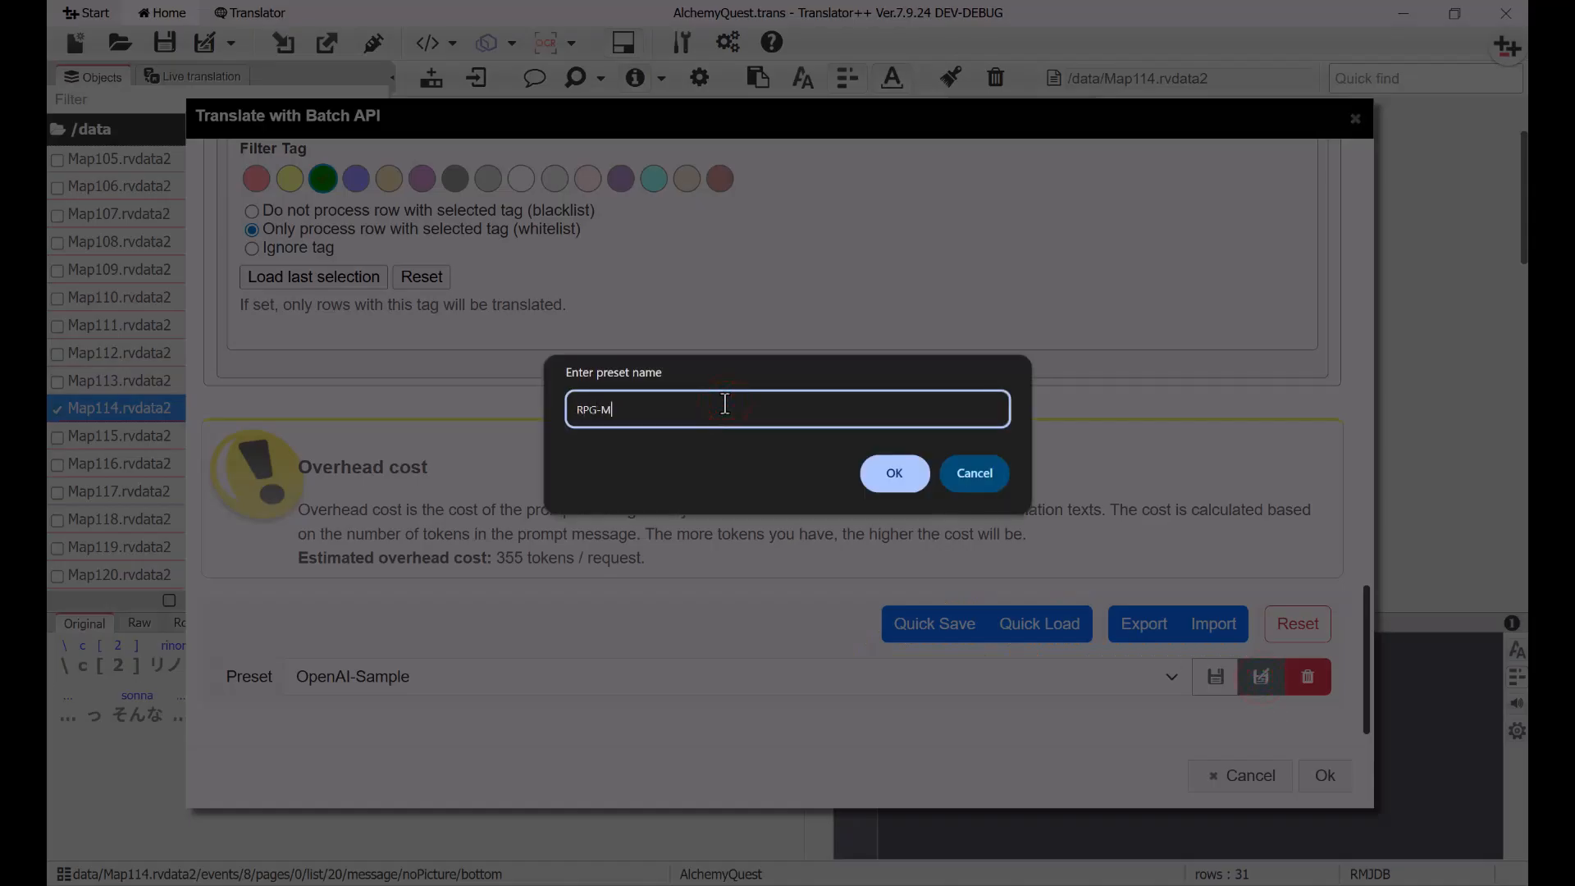
pyautogui.click(894, 472)
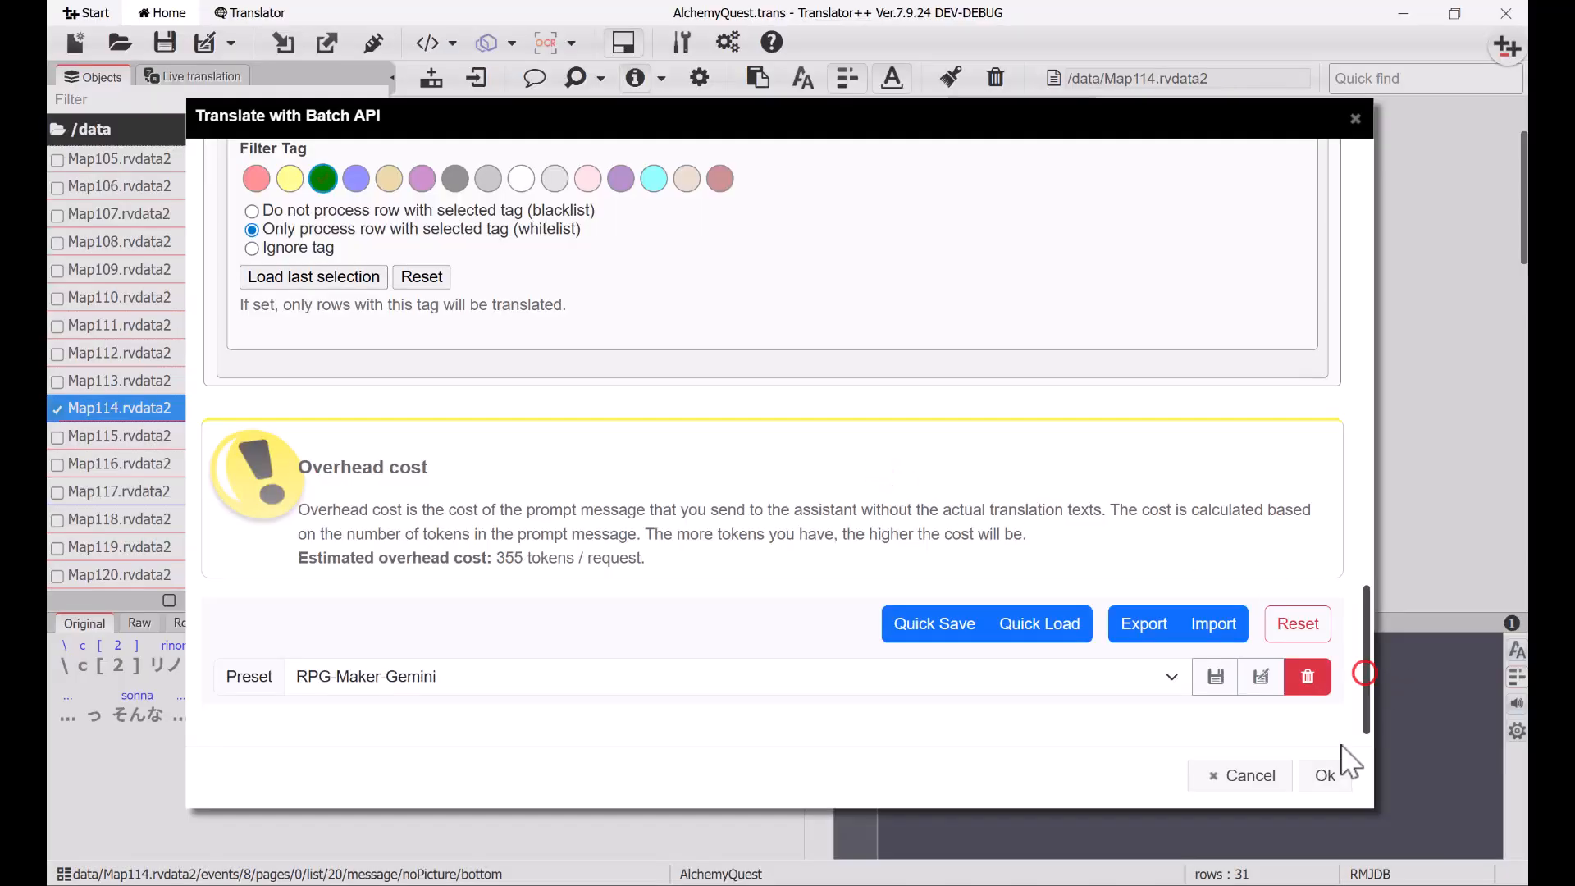
pyautogui.click(1326, 776)
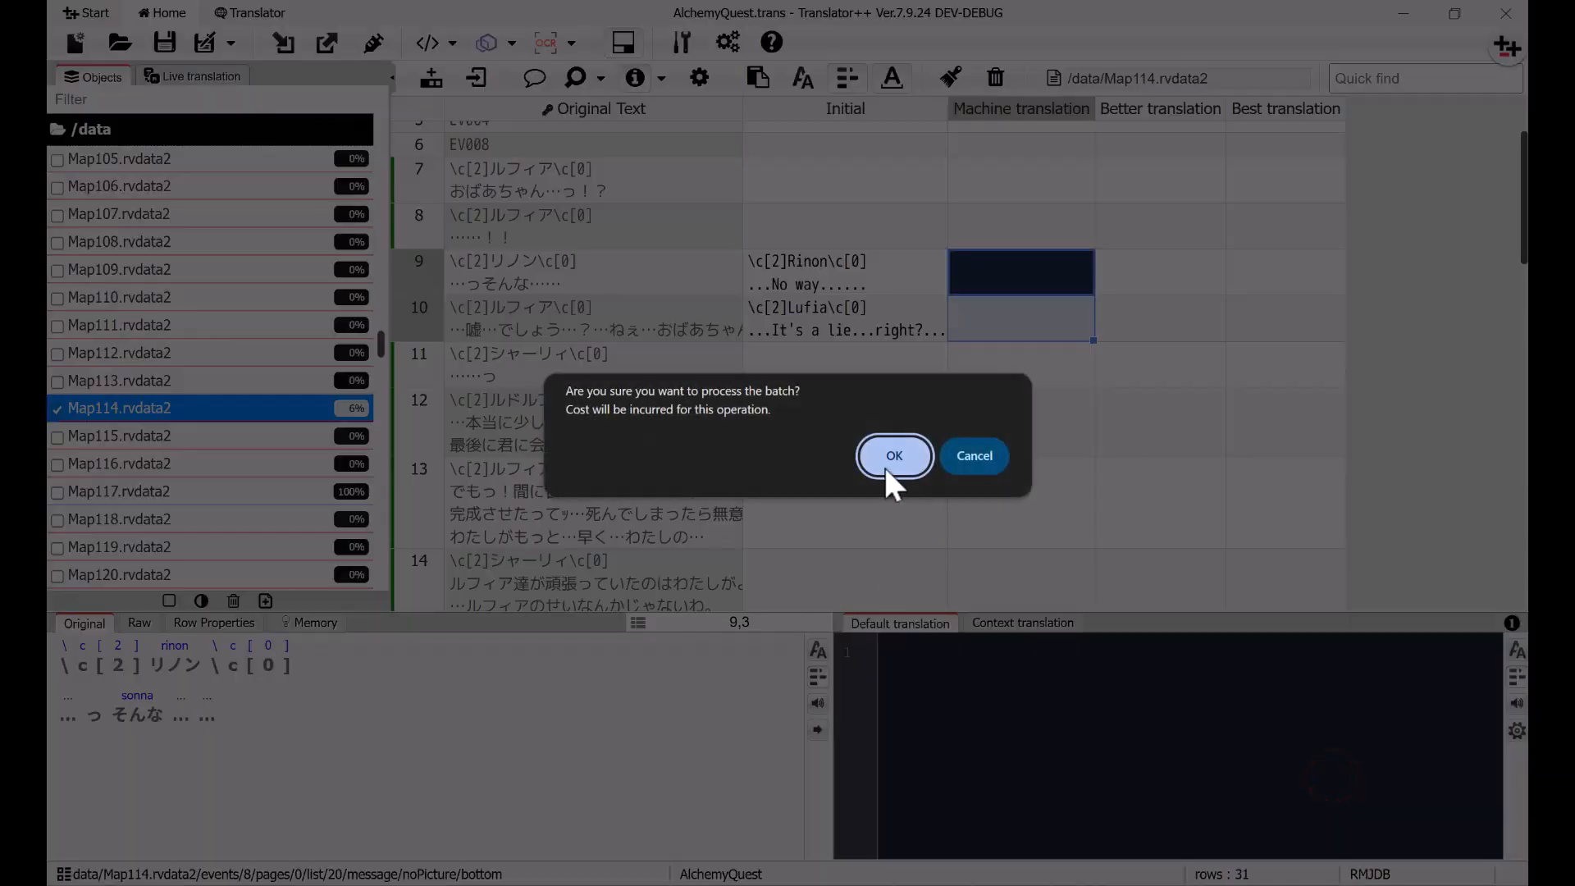
# Step: Confirm processing the batch despite the cost and show it in the Batch Manager
pyautogui.click(894, 457)
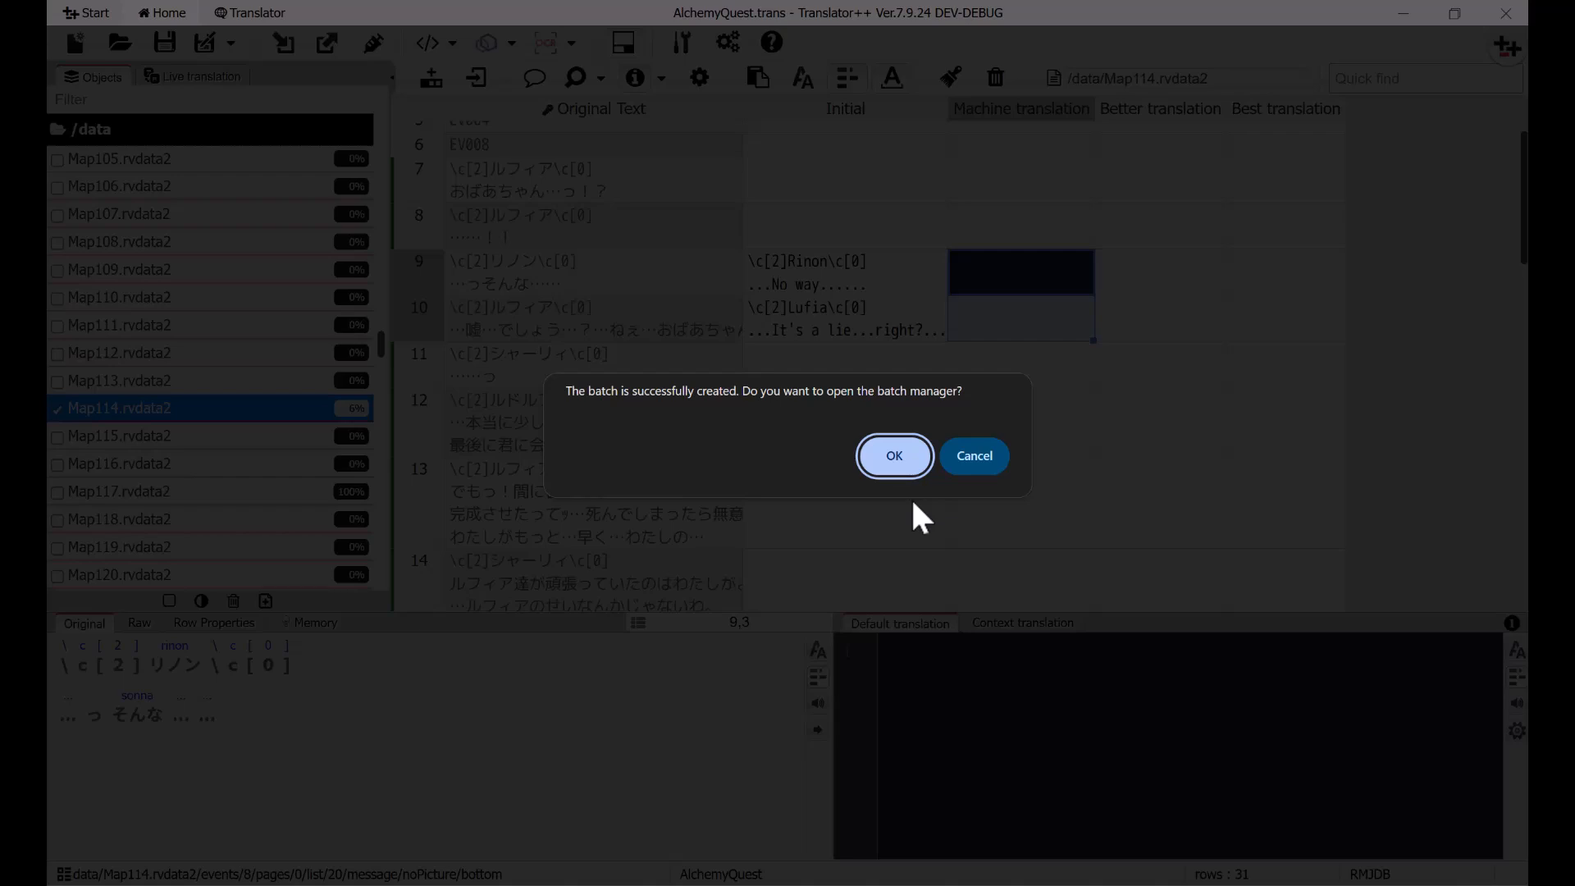
pyautogui.click(894, 456)
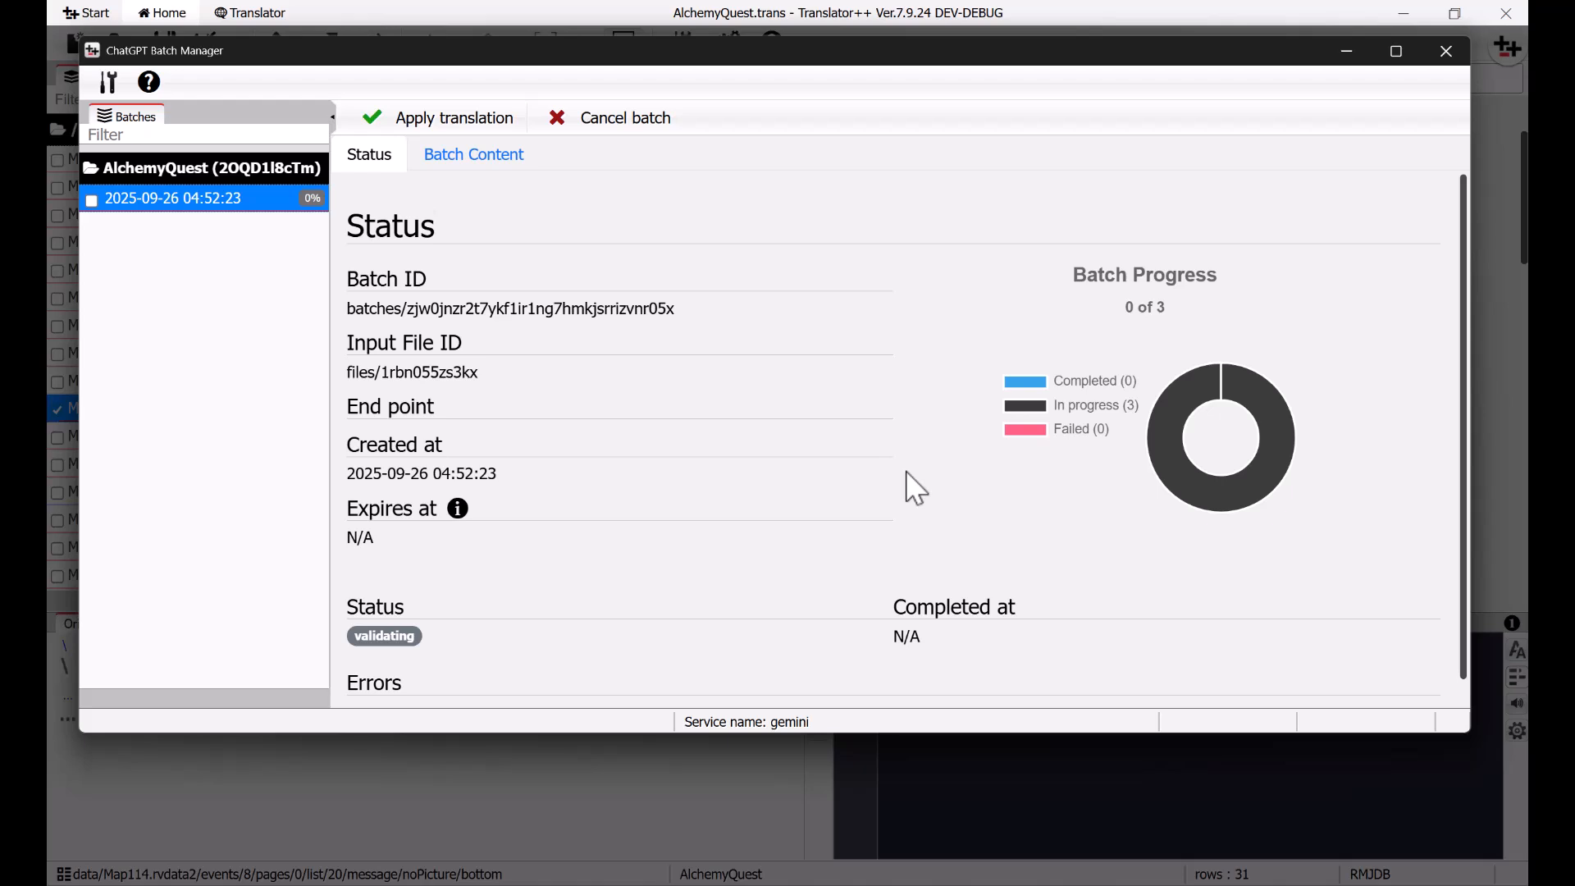
pyautogui.moveTo(1106, 321)
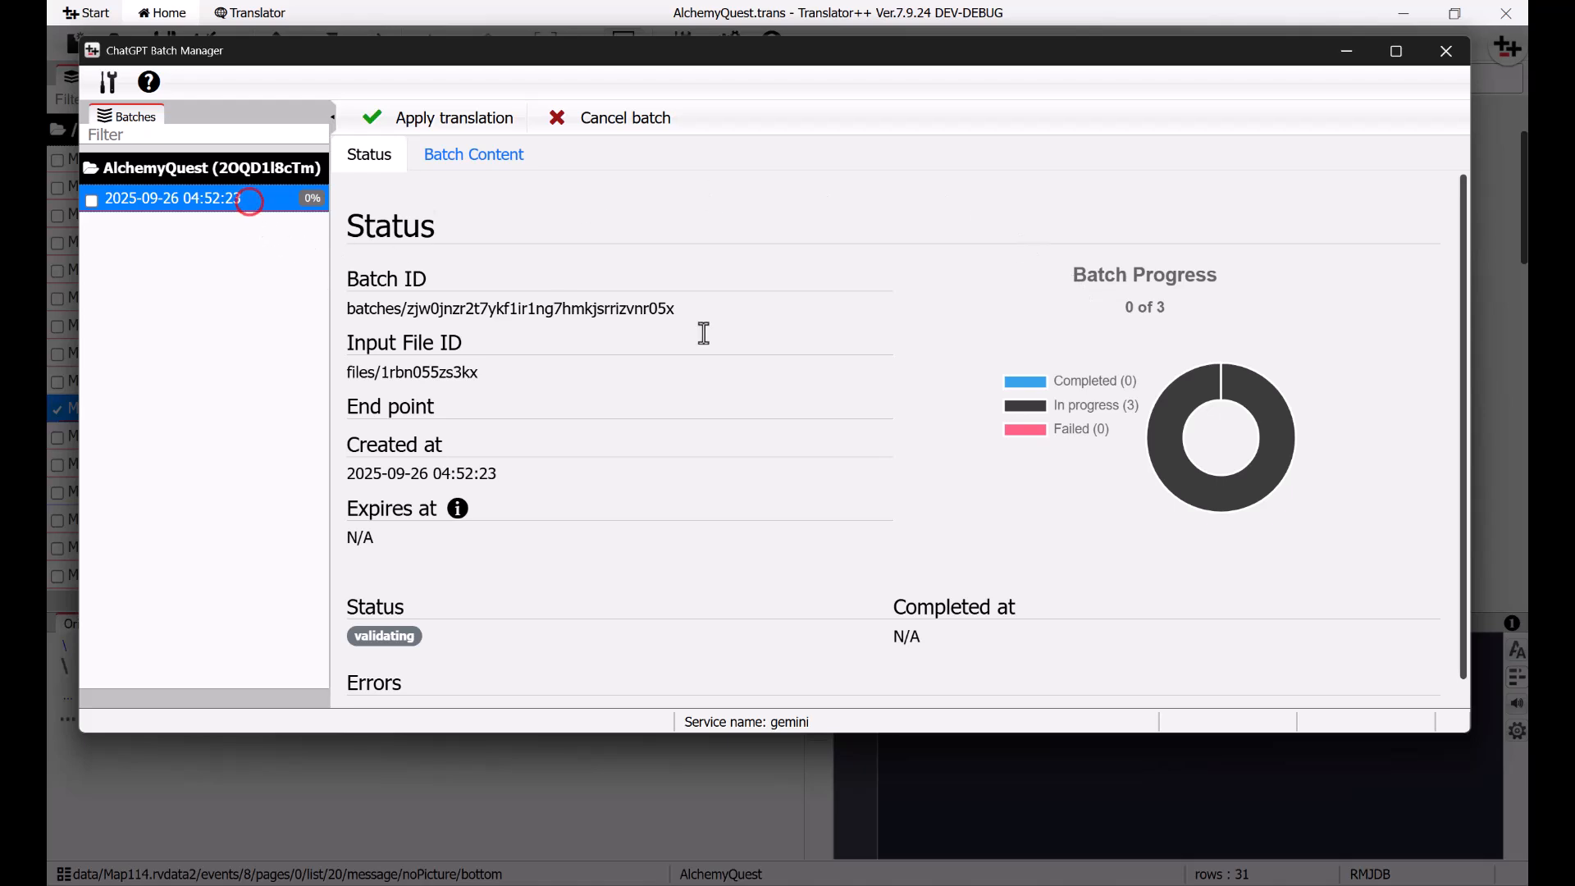
pyautogui.moveTo(919, 386)
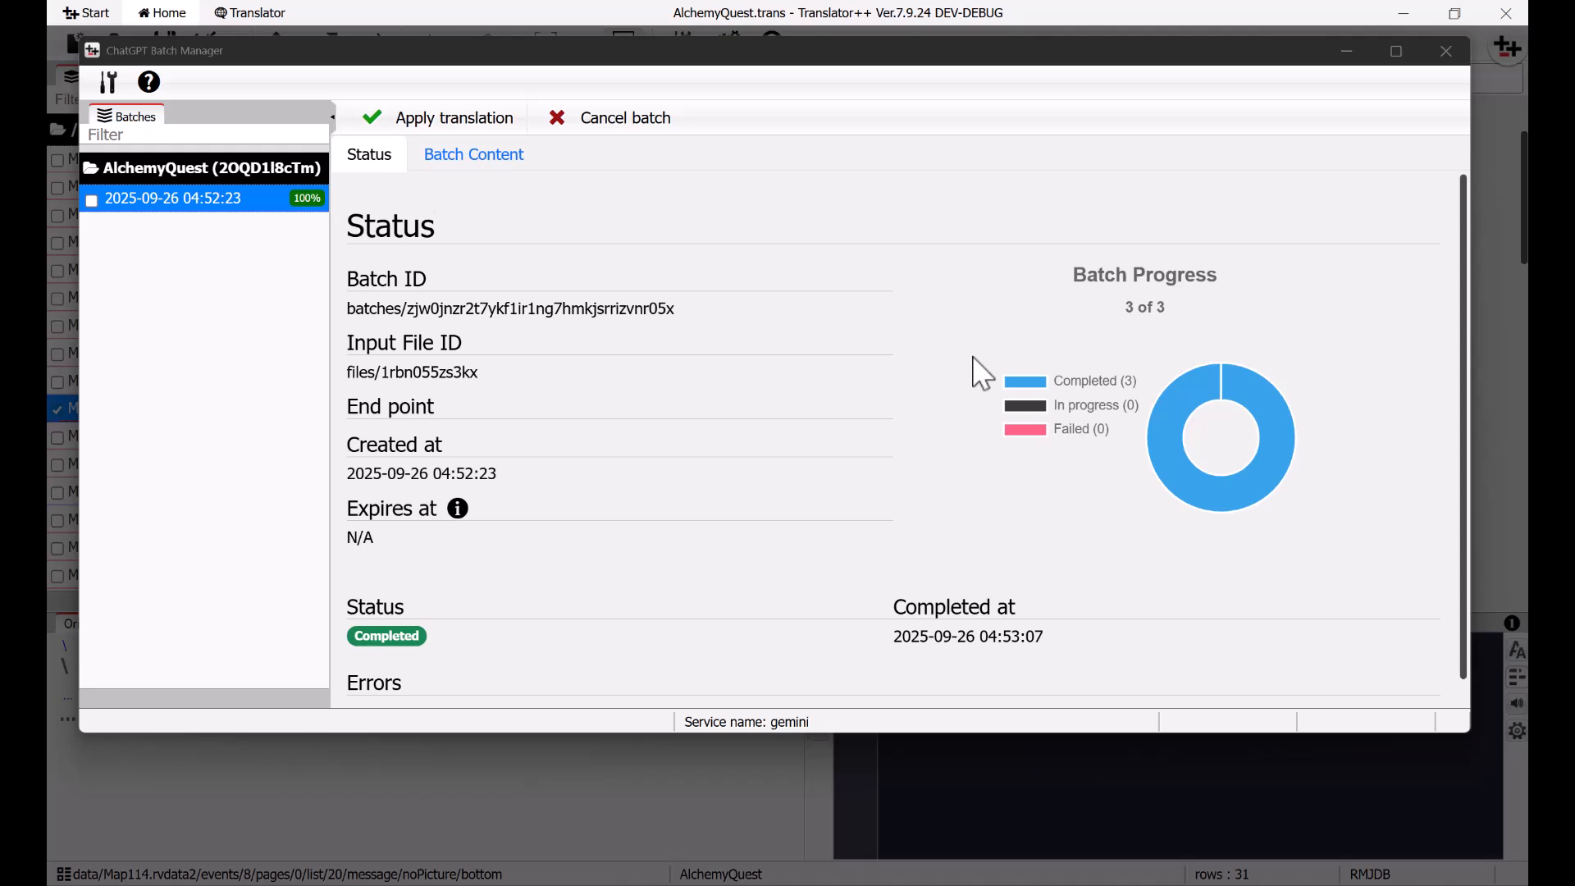
pyautogui.moveTo(927, 395)
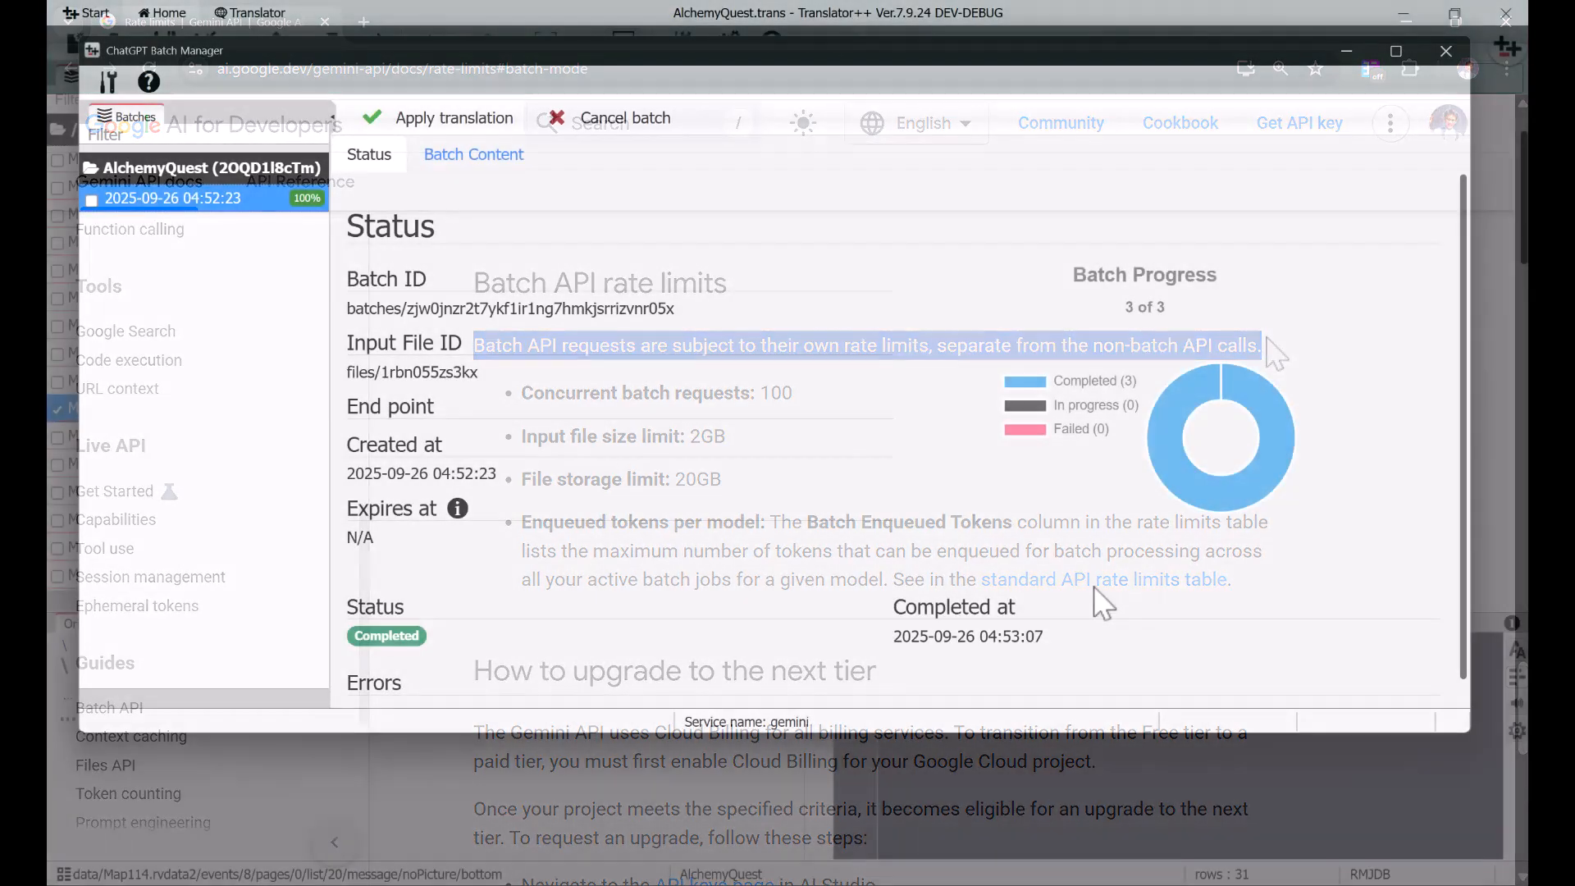
# Step: View the English translations returned for request tpp-0 in Batch Content, then close its detail
pyautogui.click(472, 154)
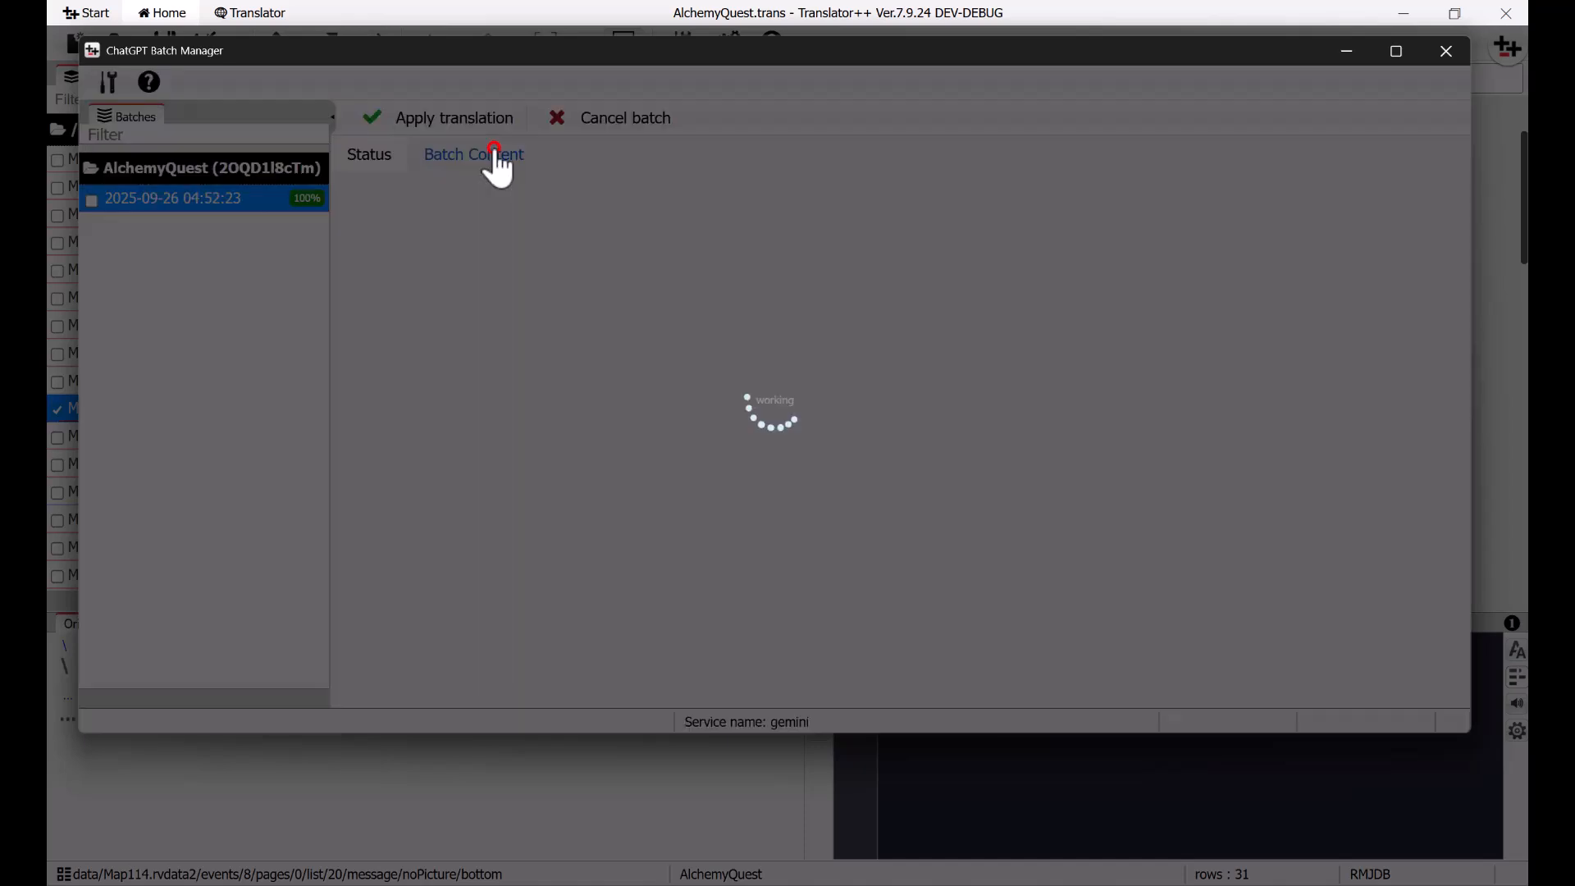
pyautogui.click(472, 155)
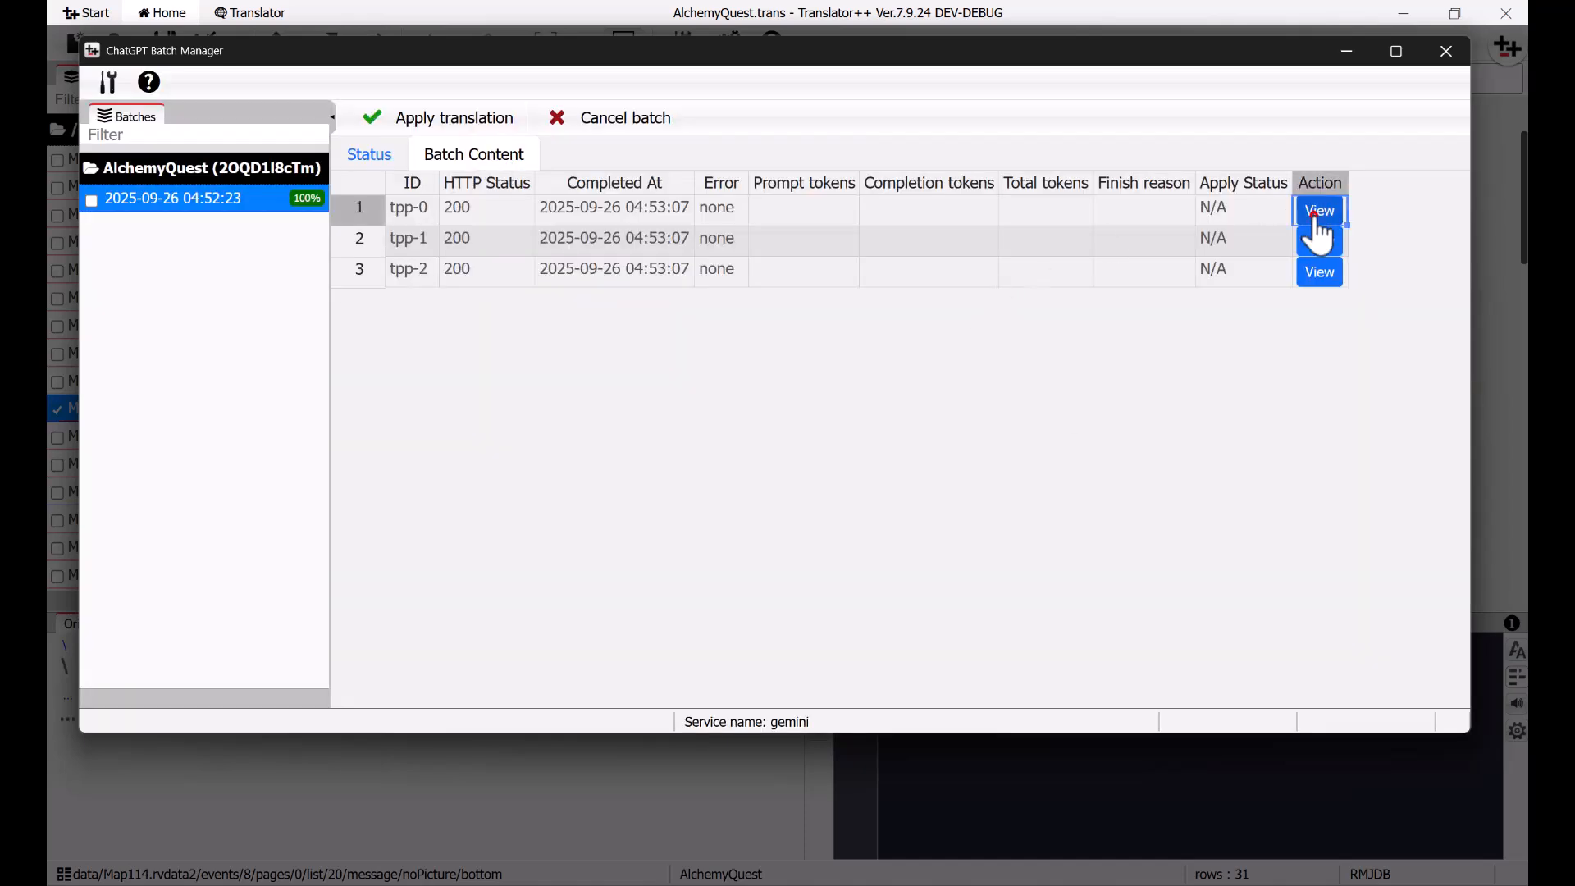
pyautogui.click(1319, 210)
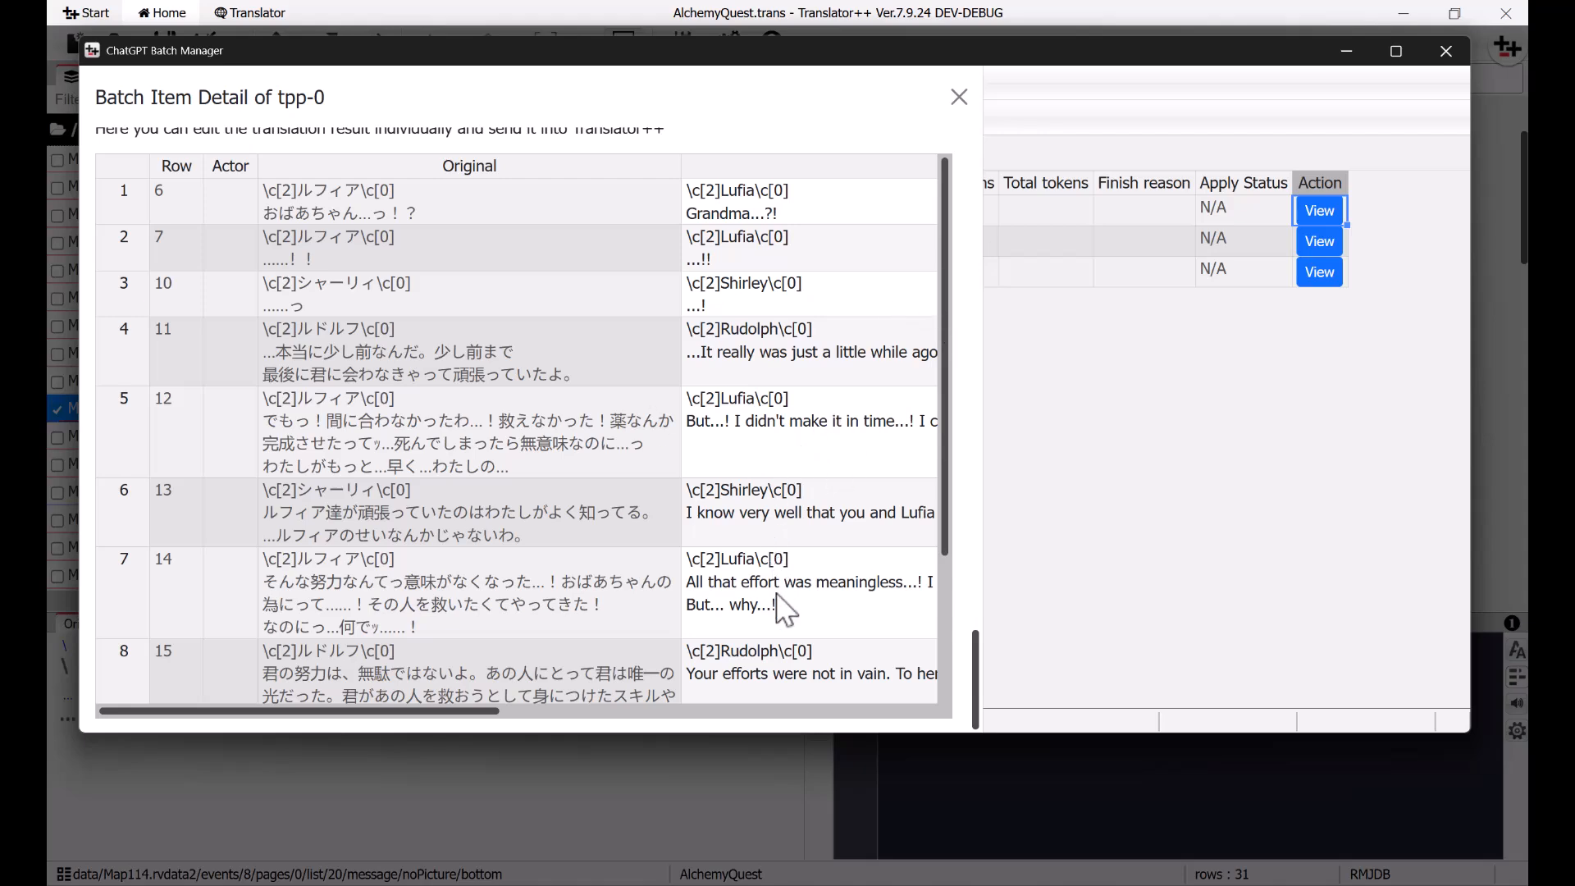
pyautogui.scroll(-3)
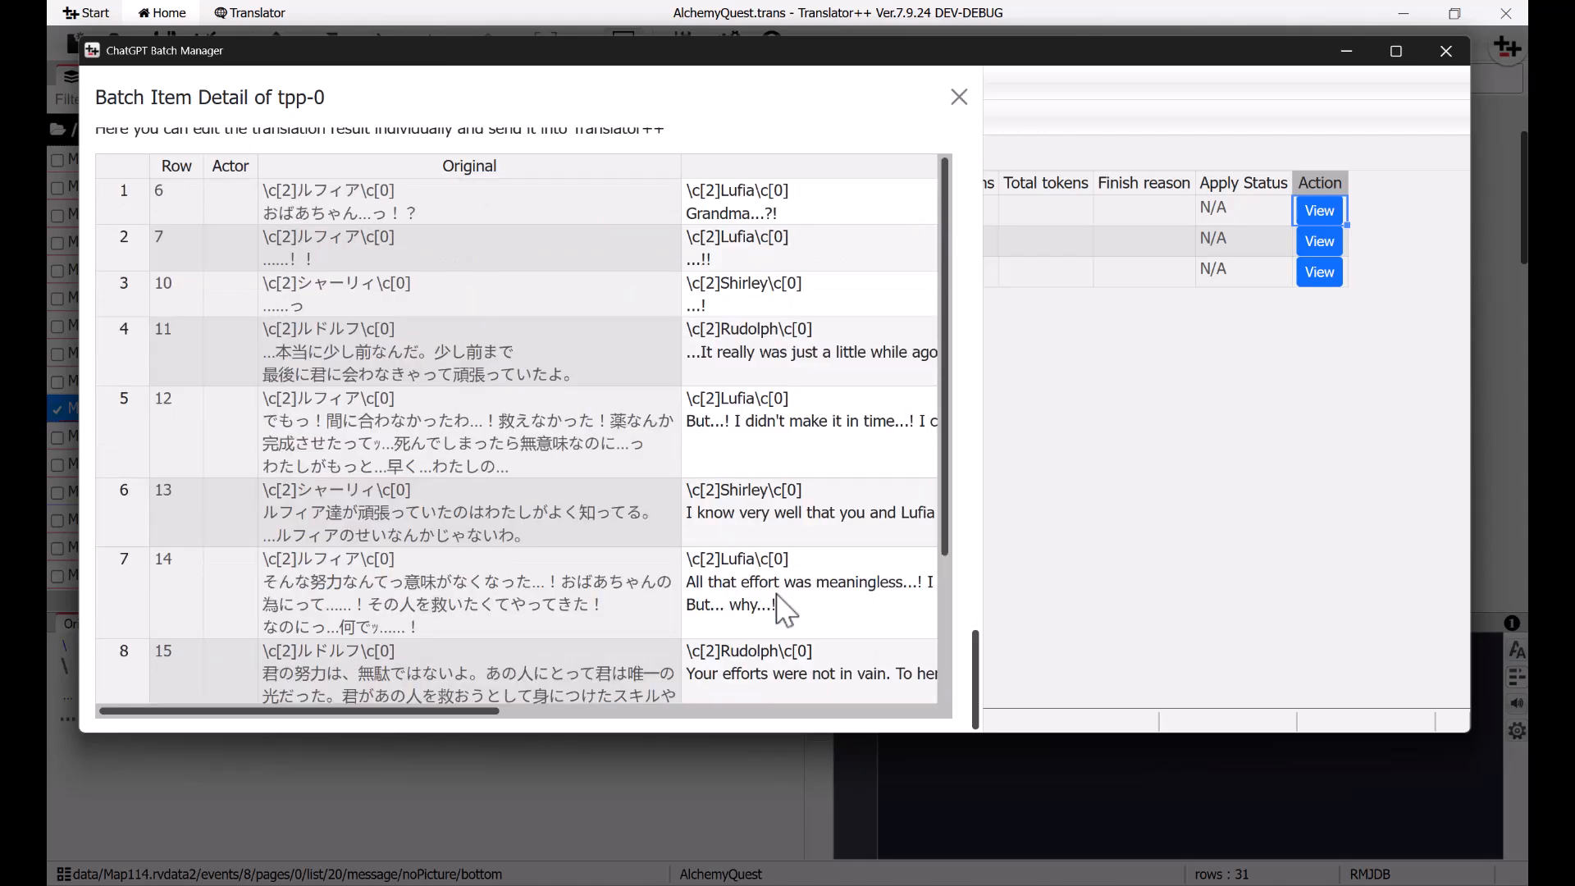
pyautogui.click(958, 97)
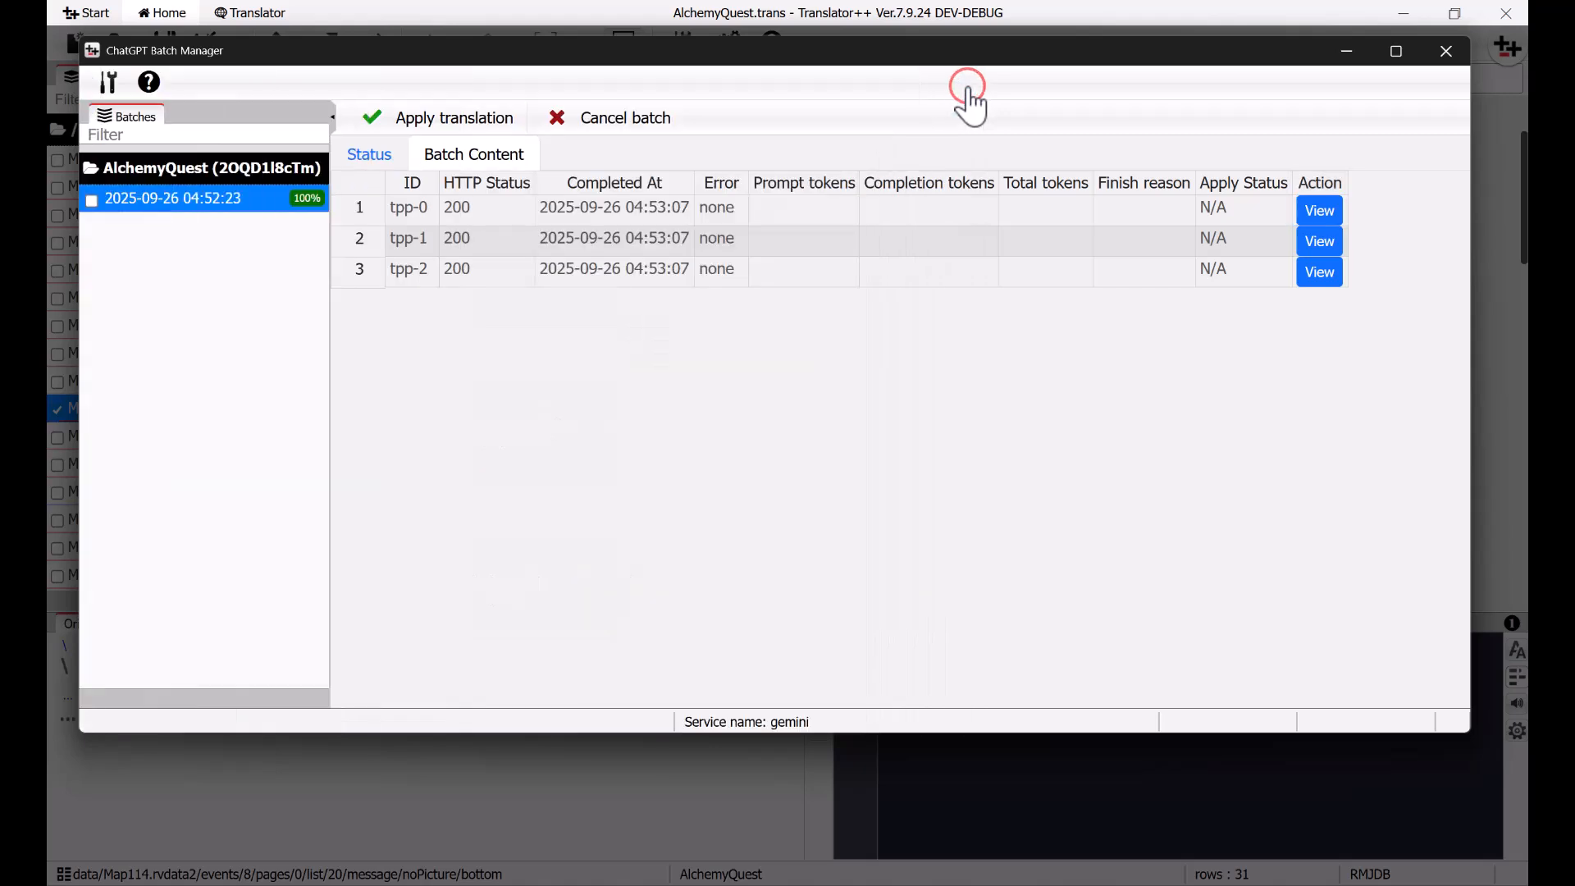
# Step: Apply the batch translations to Map114's Machine translation column and check rows 12 and 13
pyautogui.click(452, 118)
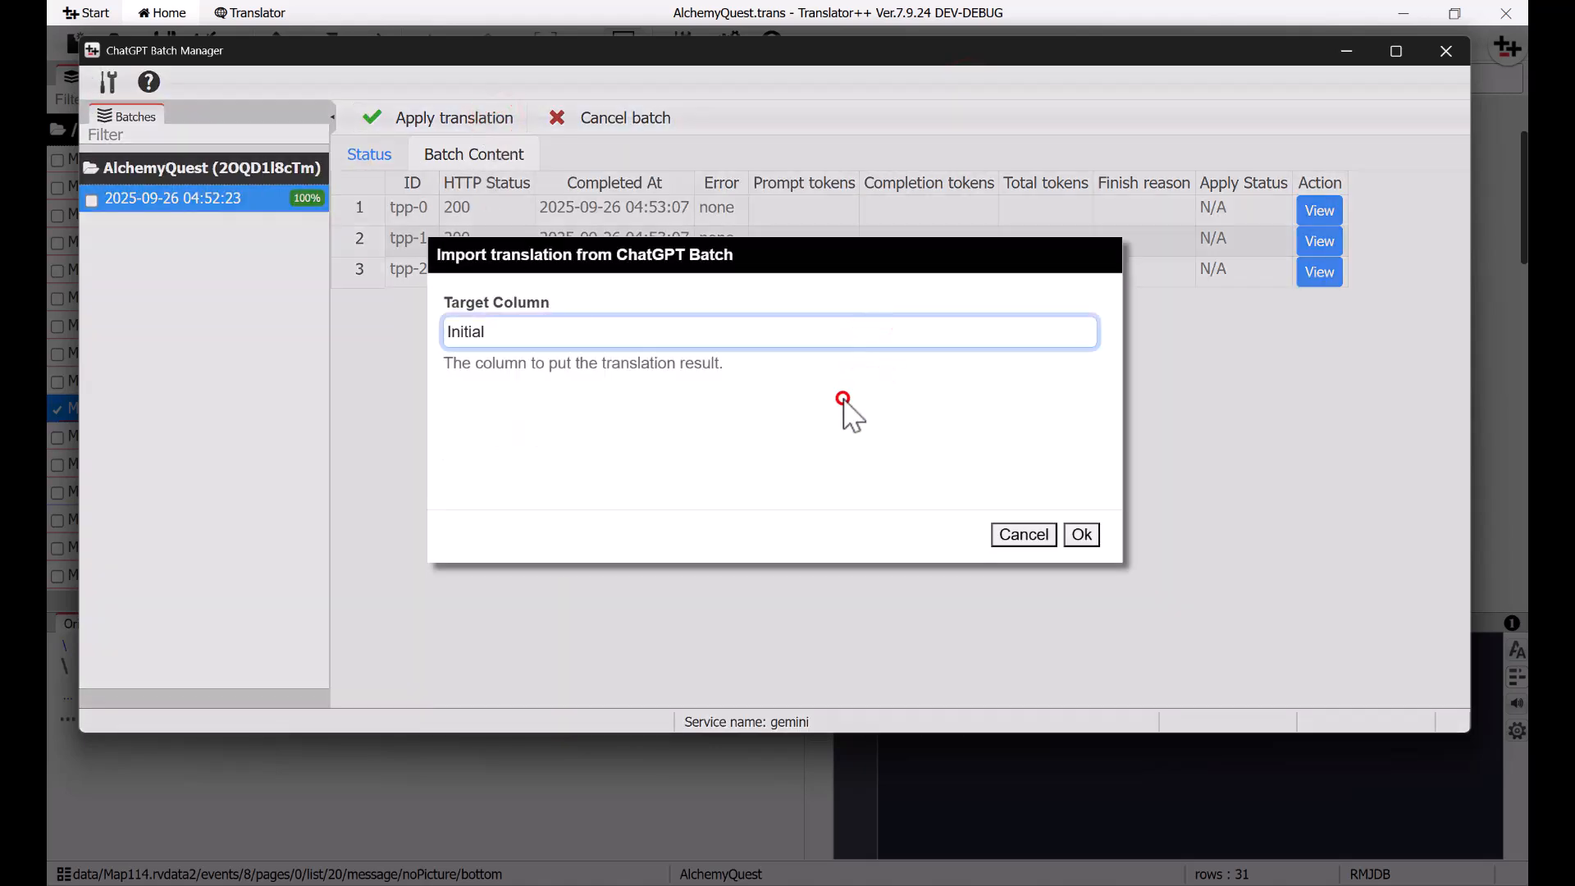
pyautogui.click(1081, 535)
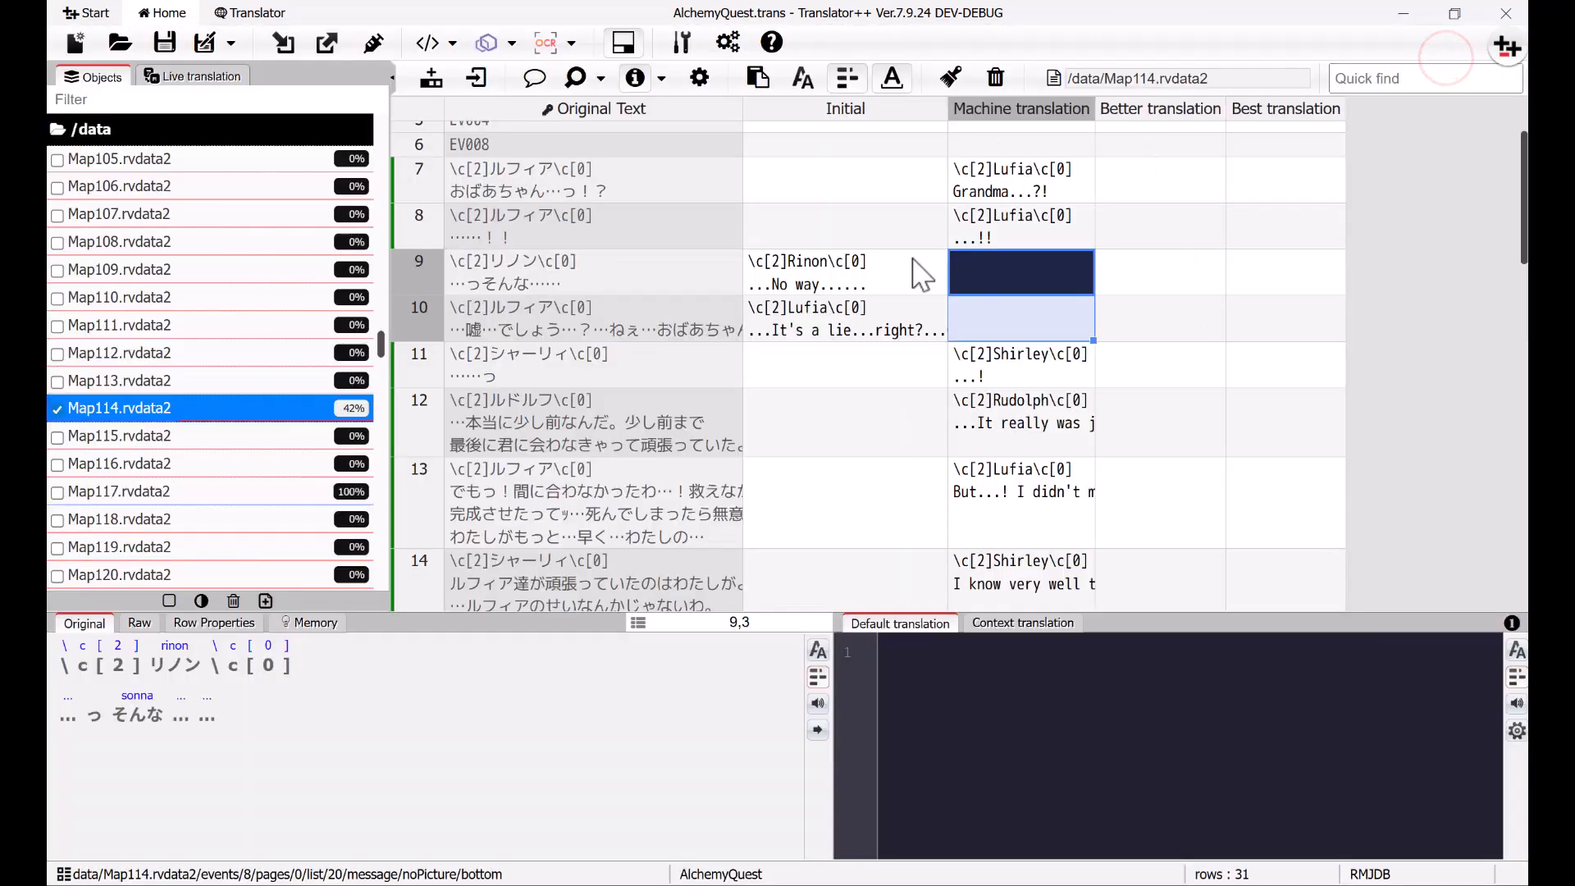
pyautogui.click(1021, 420)
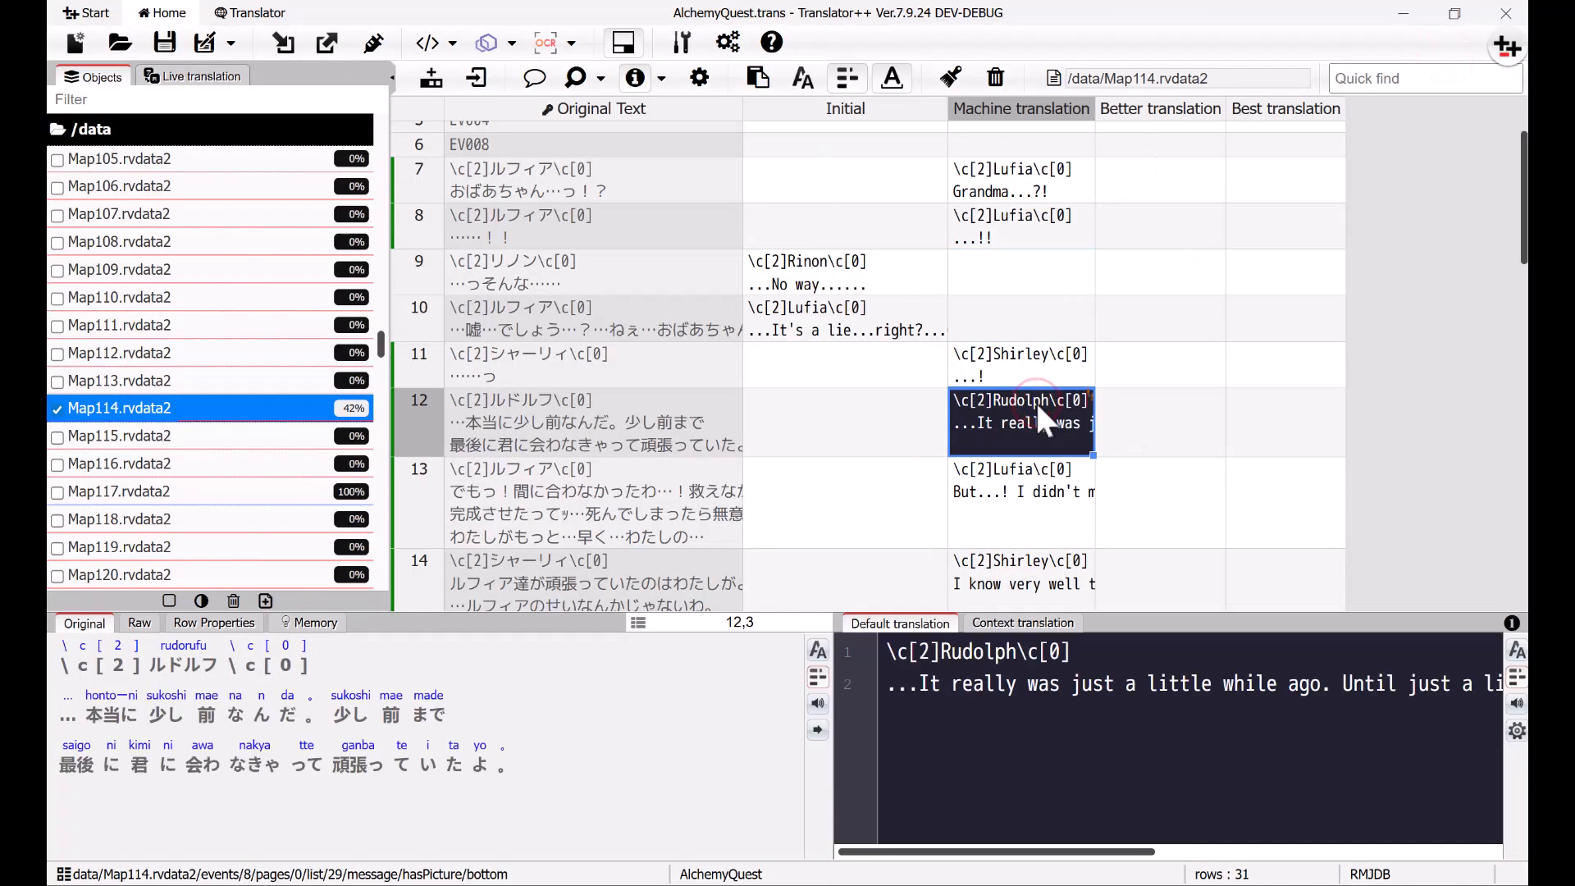
pyautogui.click(1021, 502)
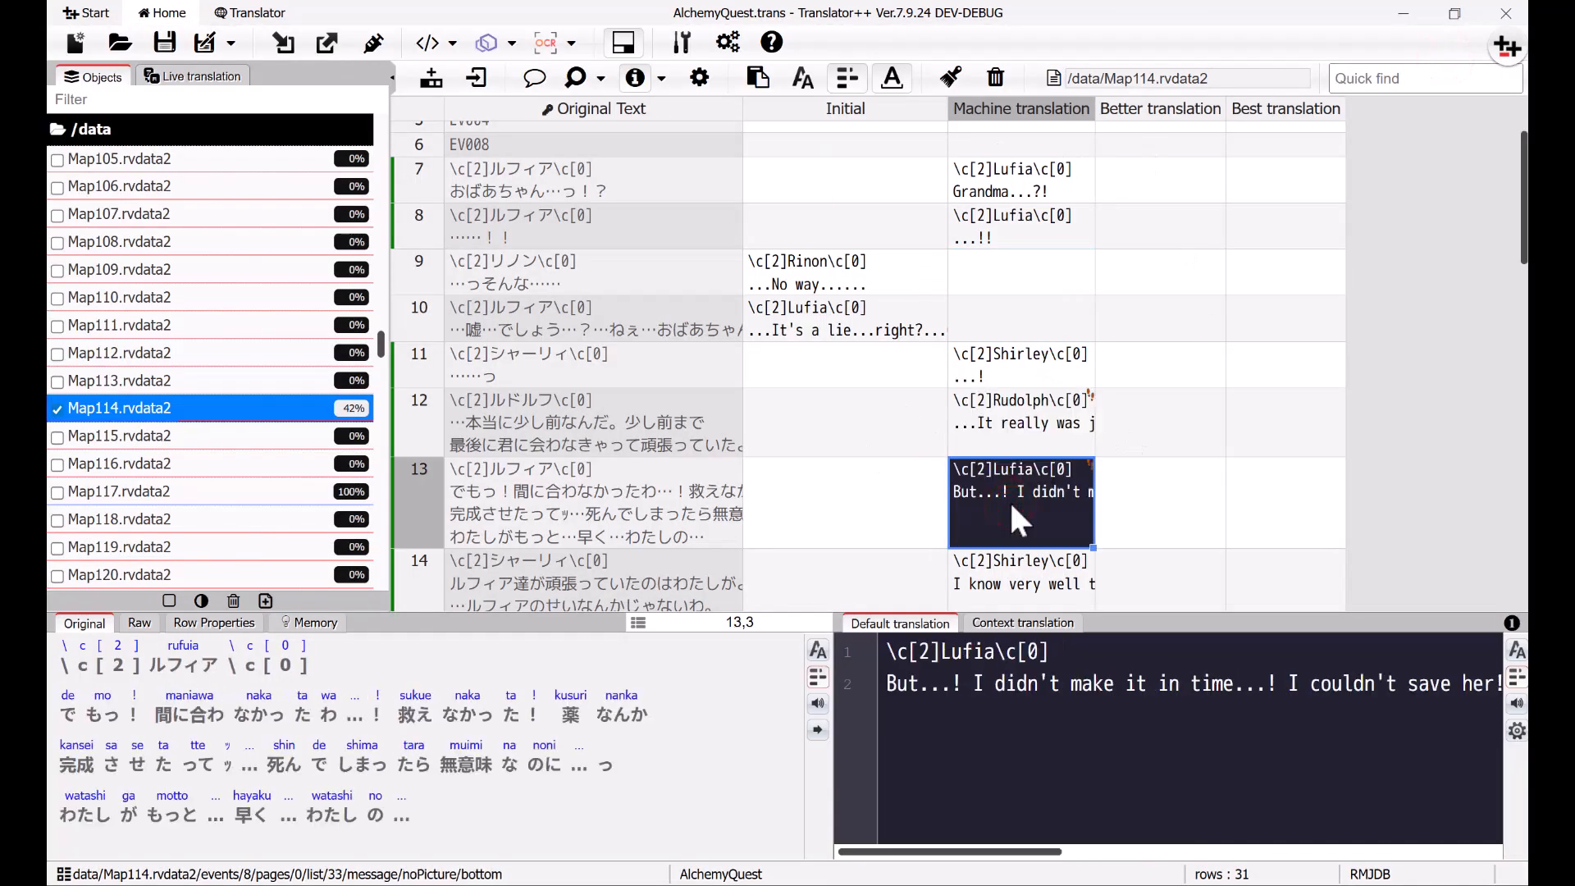